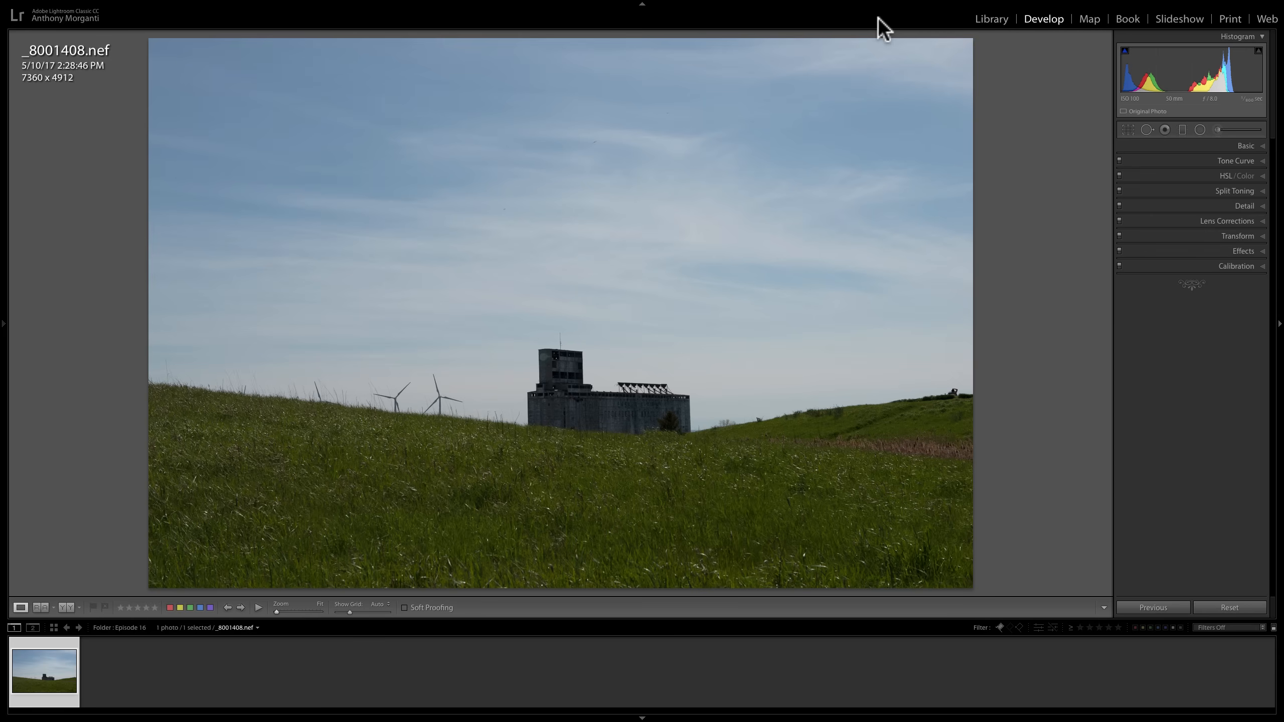
pyautogui.moveTo(1036, 118)
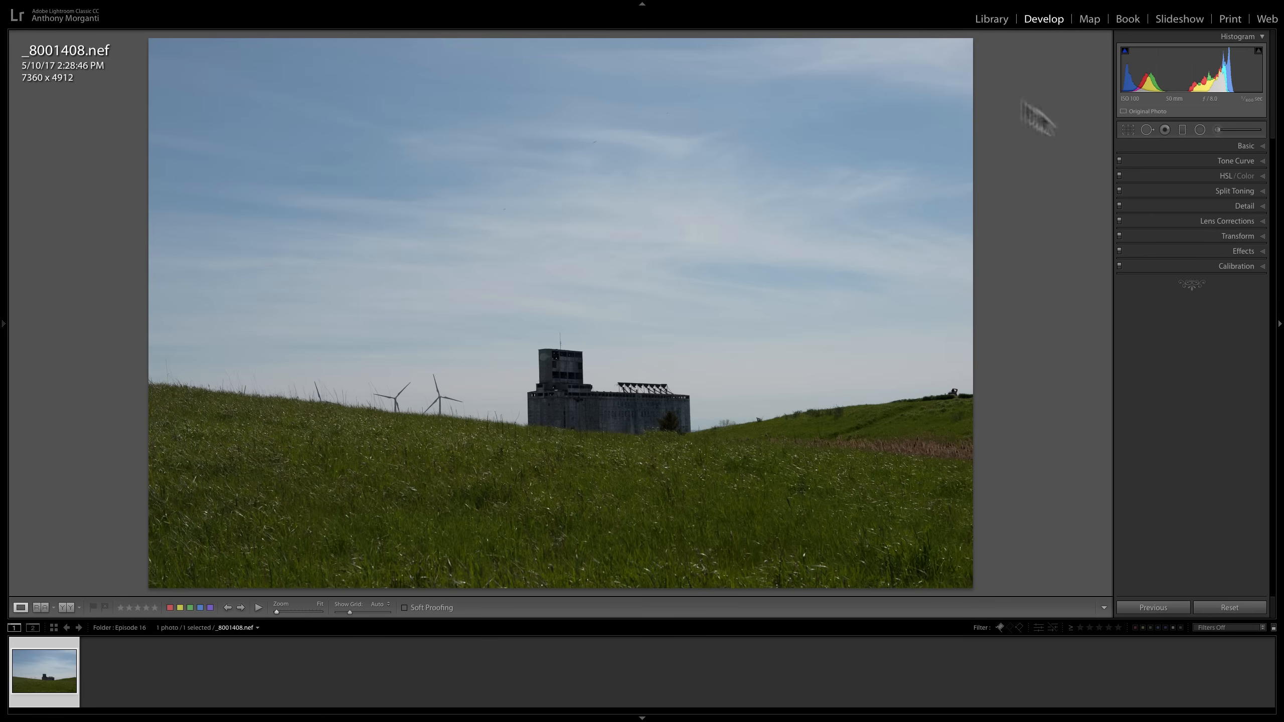
pyautogui.moveTo(1268, 185)
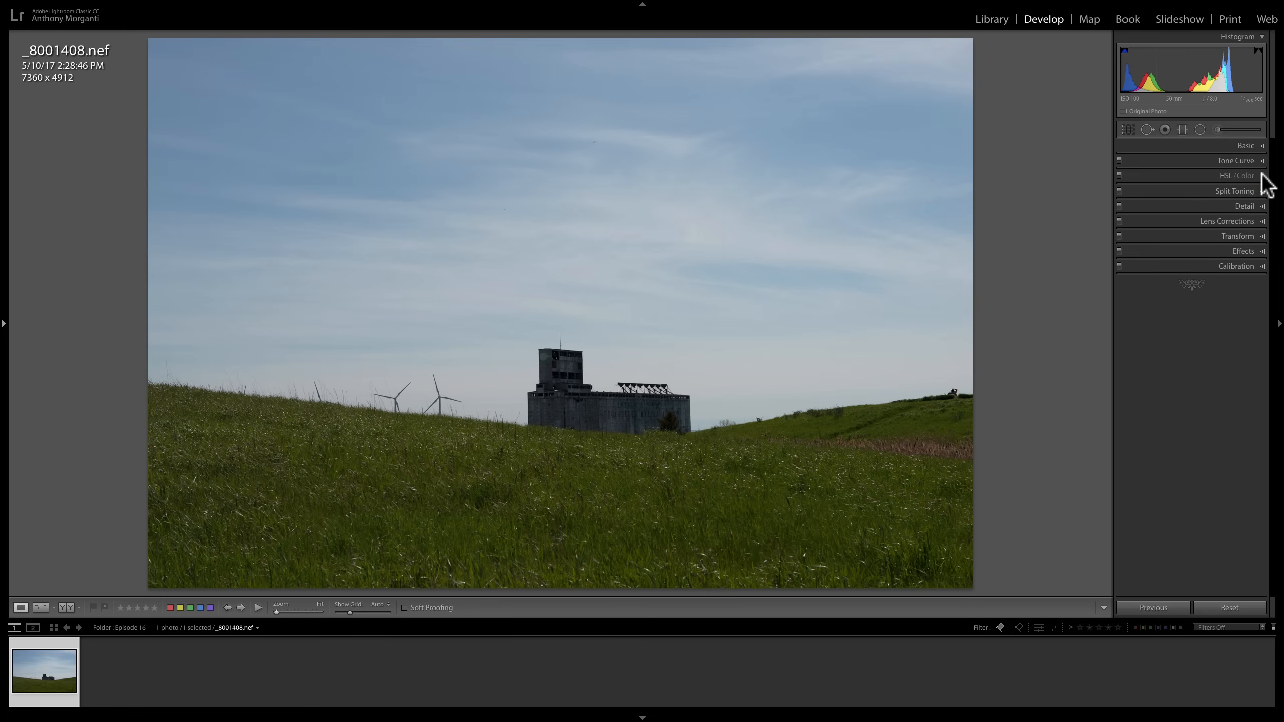
# - Browse the B&W profile group from the Basic panel's profile browser without applying one
pyautogui.click(1239, 175)
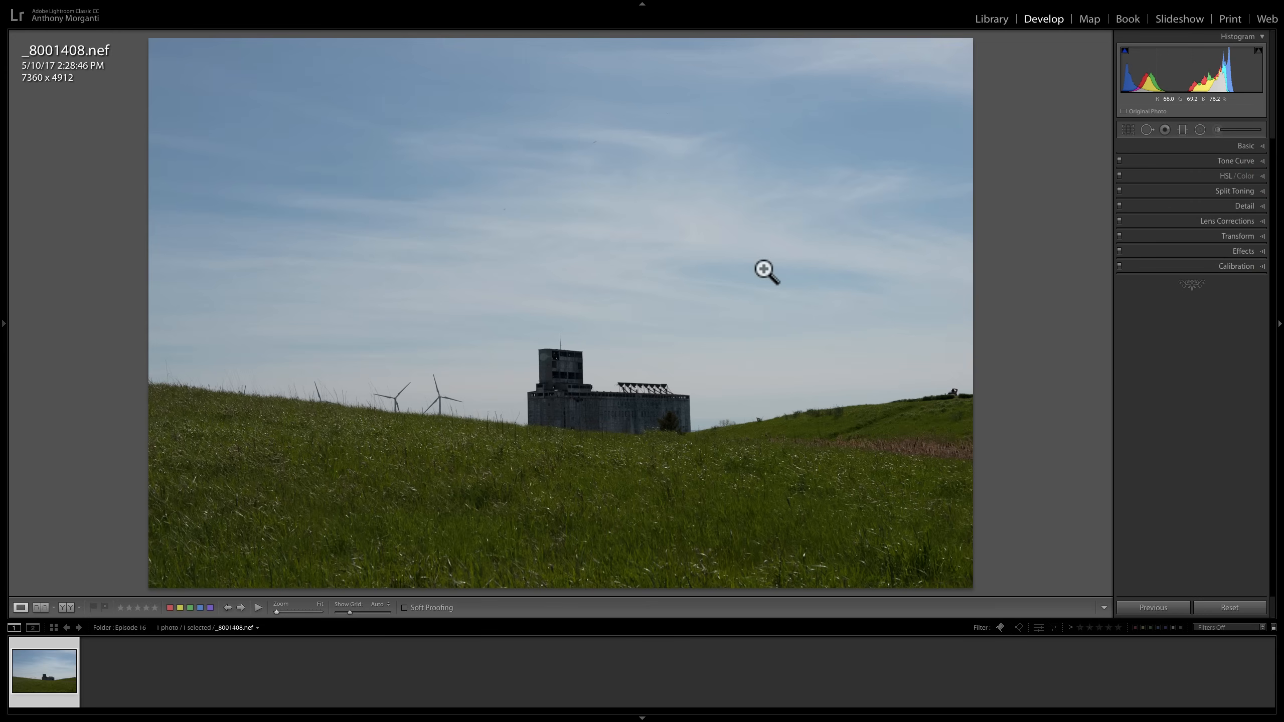
pyautogui.moveTo(775, 274)
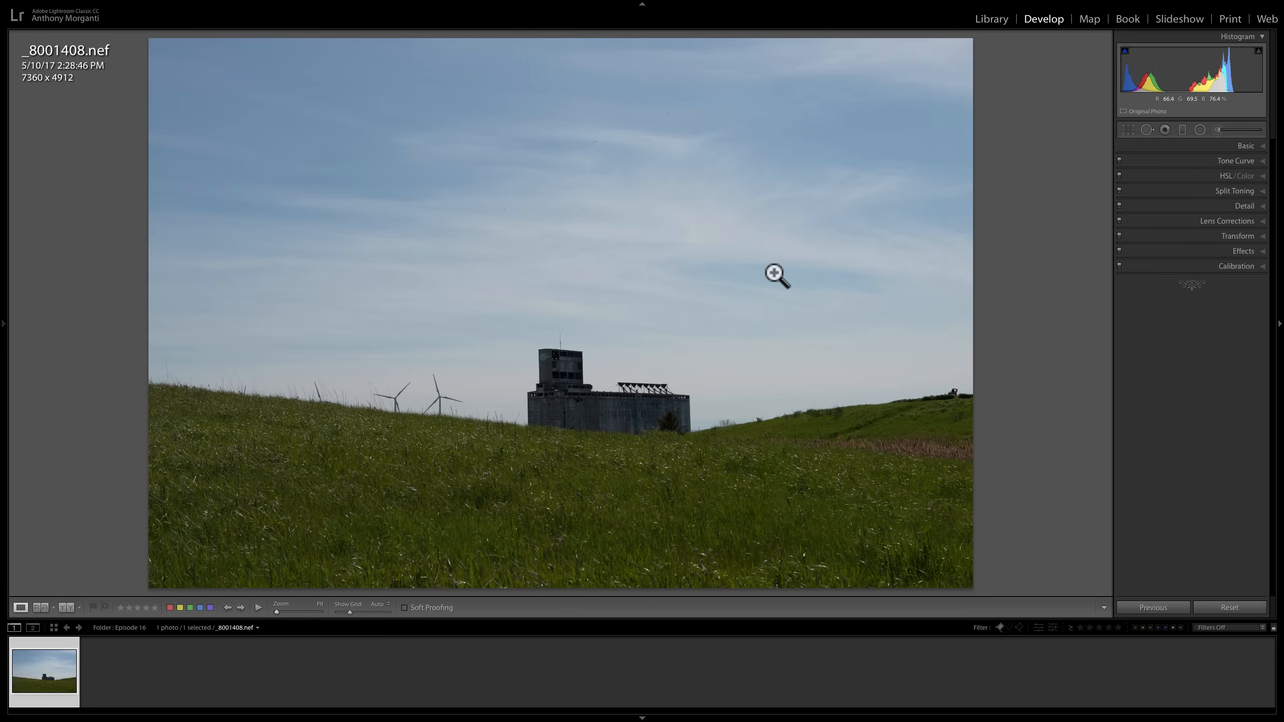
pyautogui.moveTo(1264, 153)
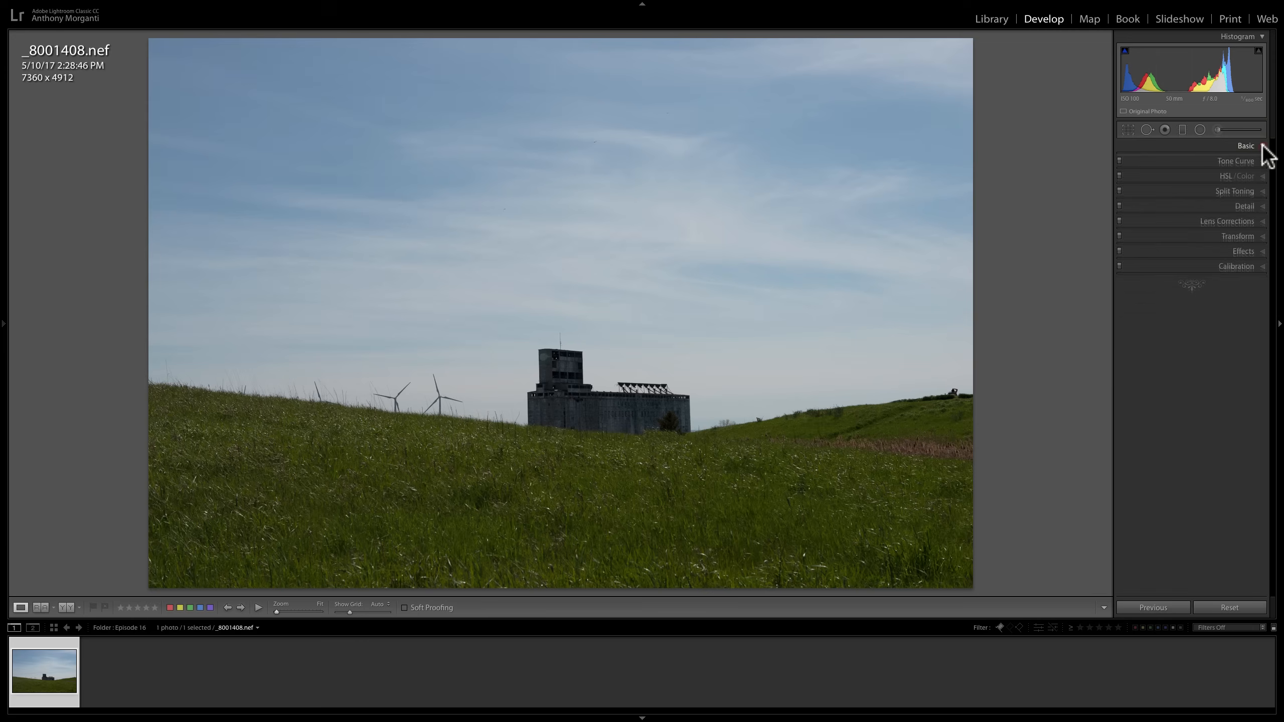
pyautogui.click(1246, 146)
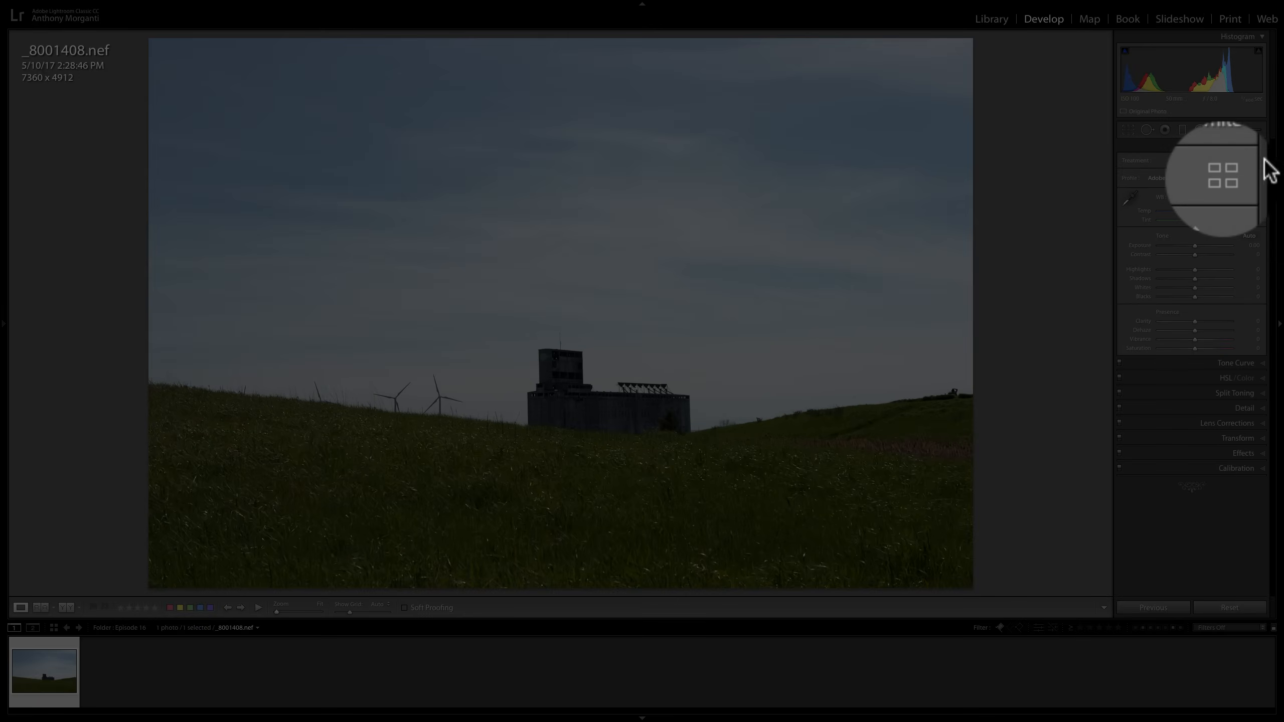
pyautogui.moveTo(1219, 213)
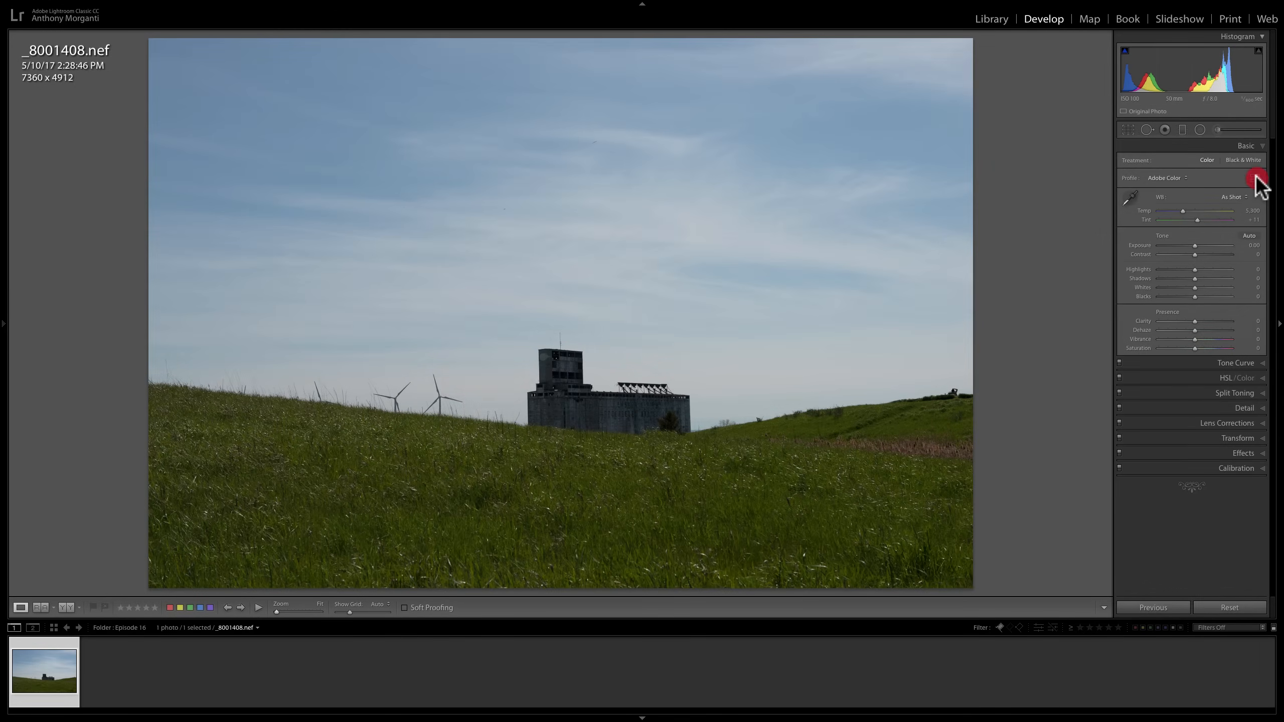
pyautogui.click(1257, 178)
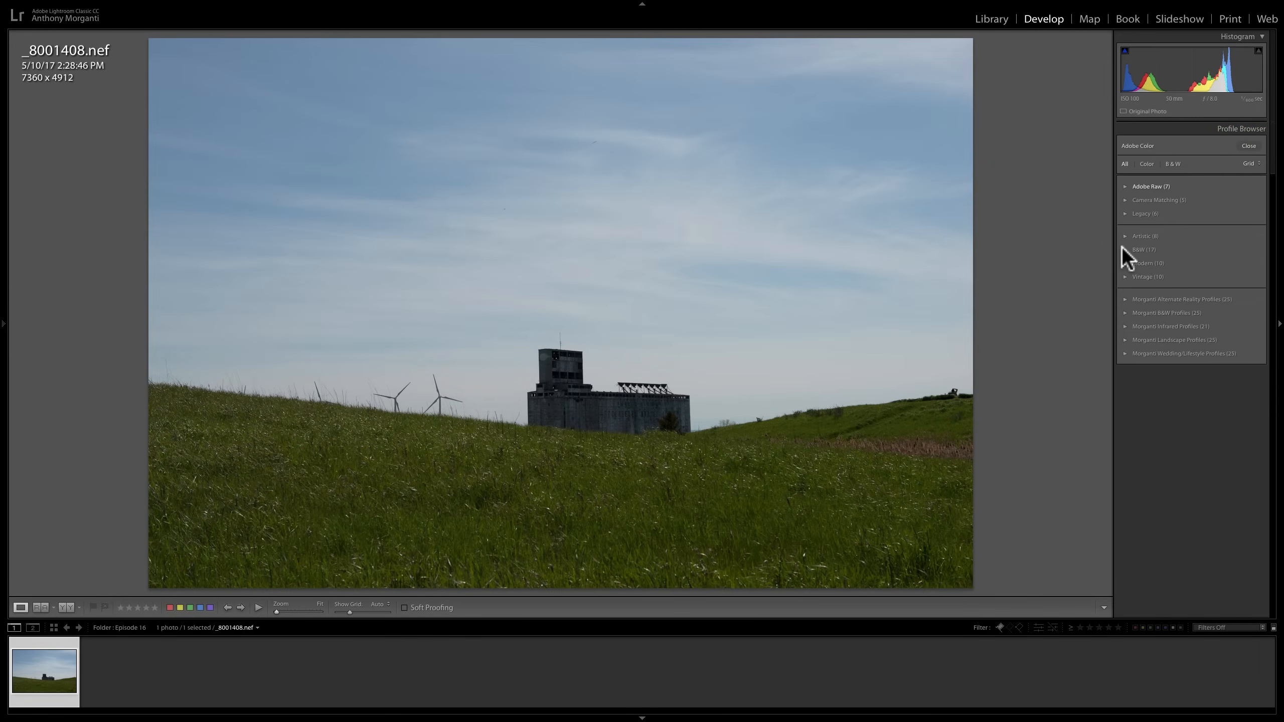
pyautogui.click(1143, 249)
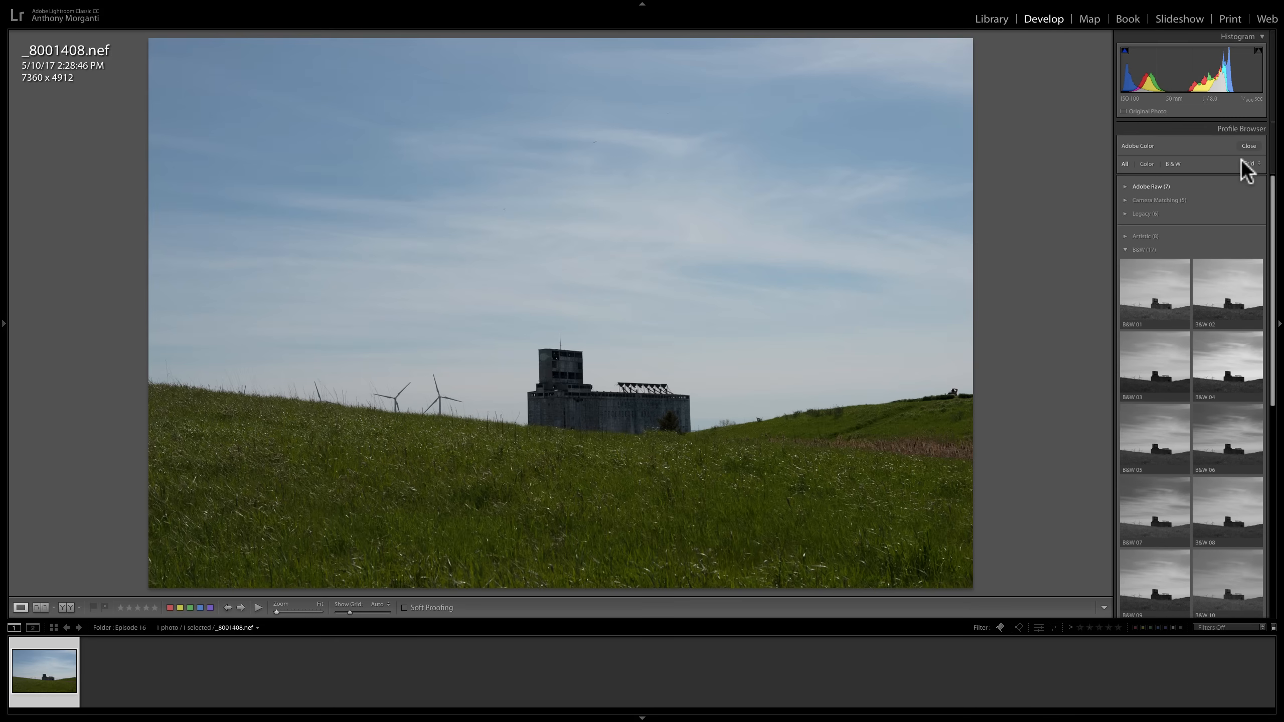
pyautogui.click(1247, 146)
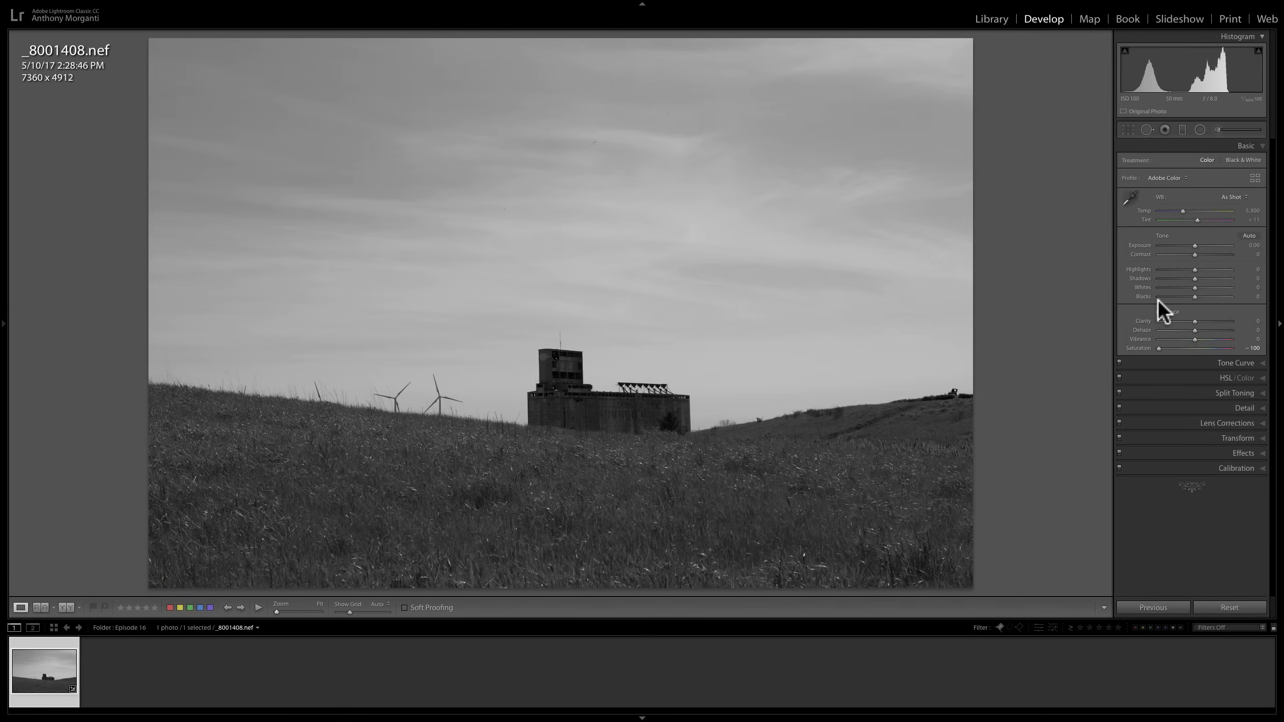
pyautogui.moveTo(754, 309)
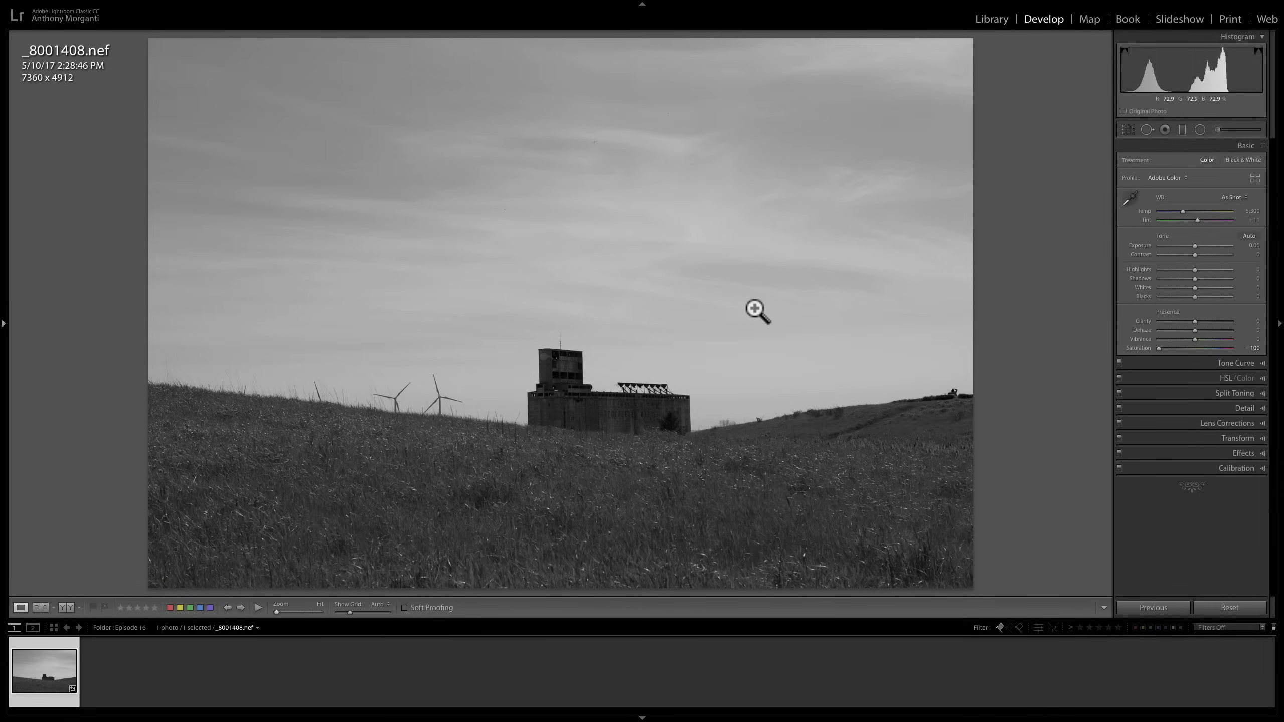
pyautogui.moveTo(1009, 327)
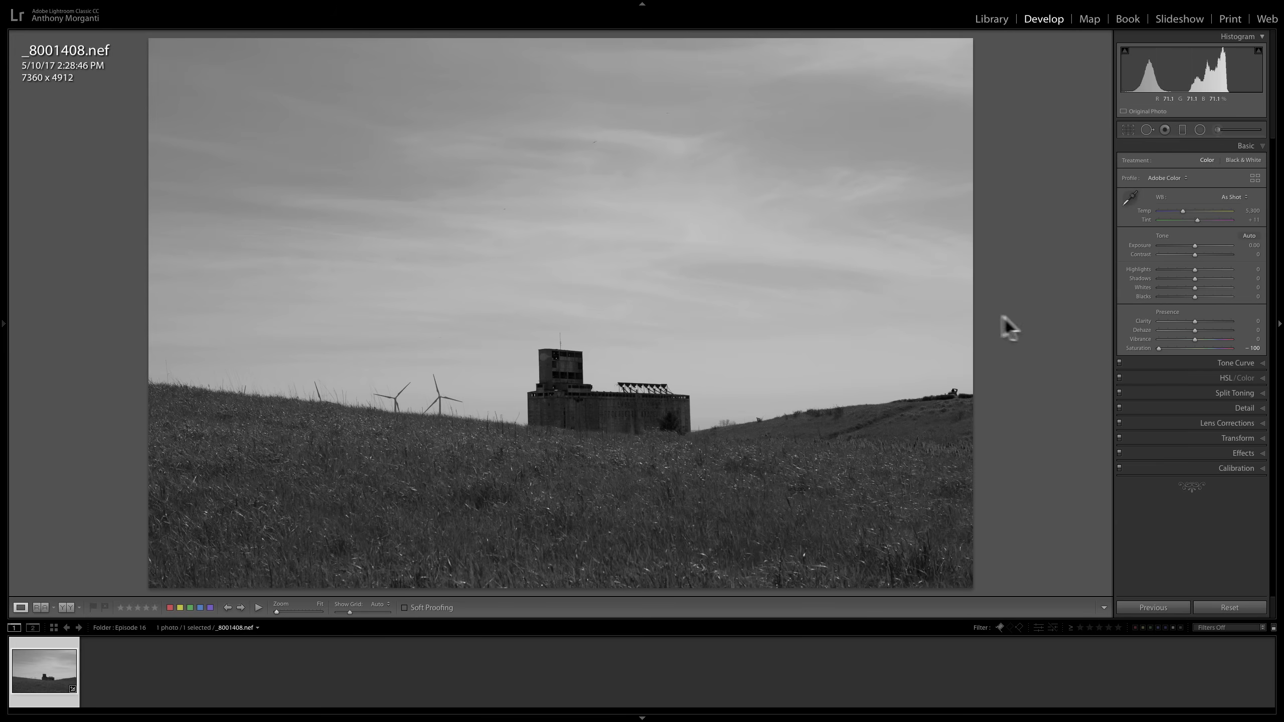
pyautogui.moveTo(1144, 358)
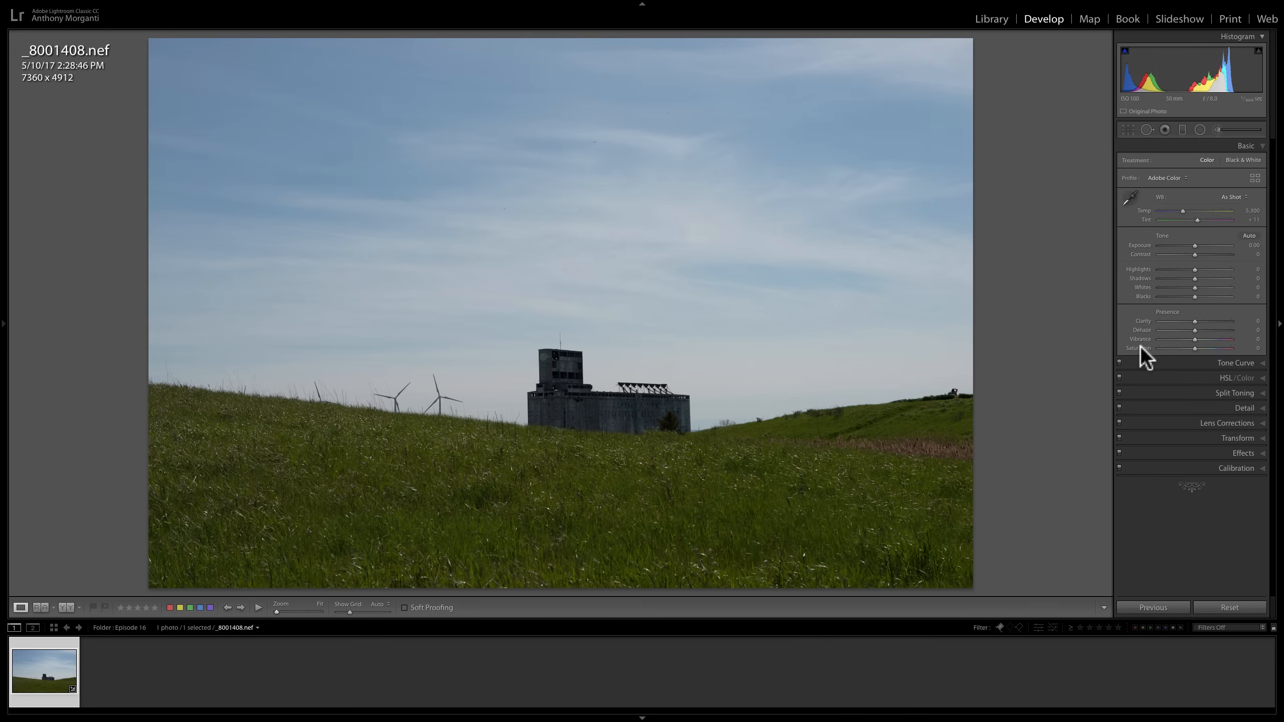
pyautogui.moveTo(1139, 169)
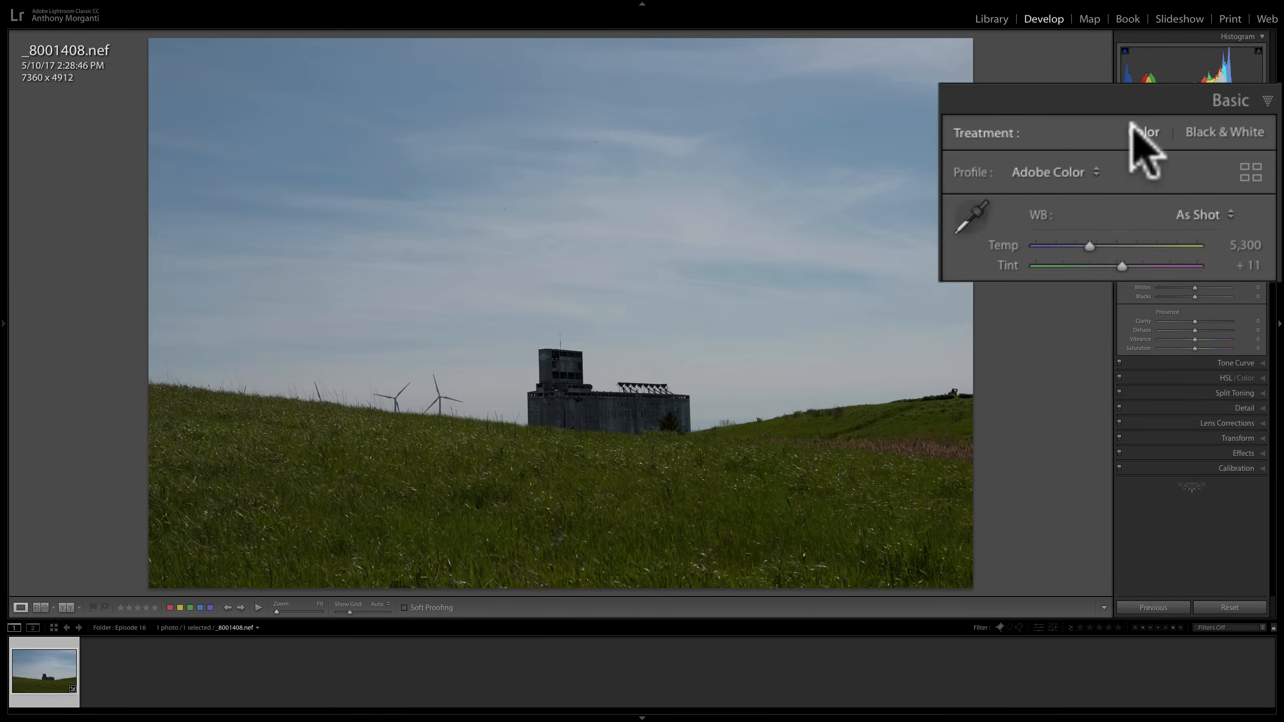
pyautogui.moveTo(1218, 159)
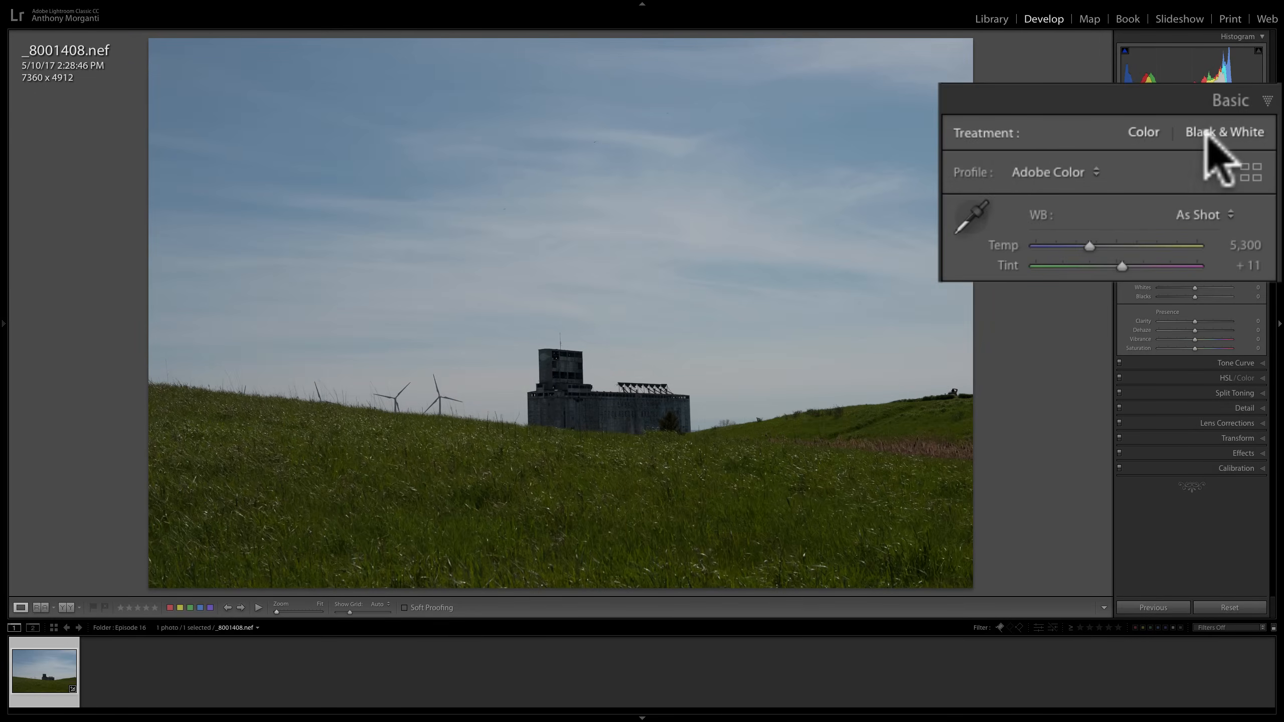
pyautogui.click(1224, 131)
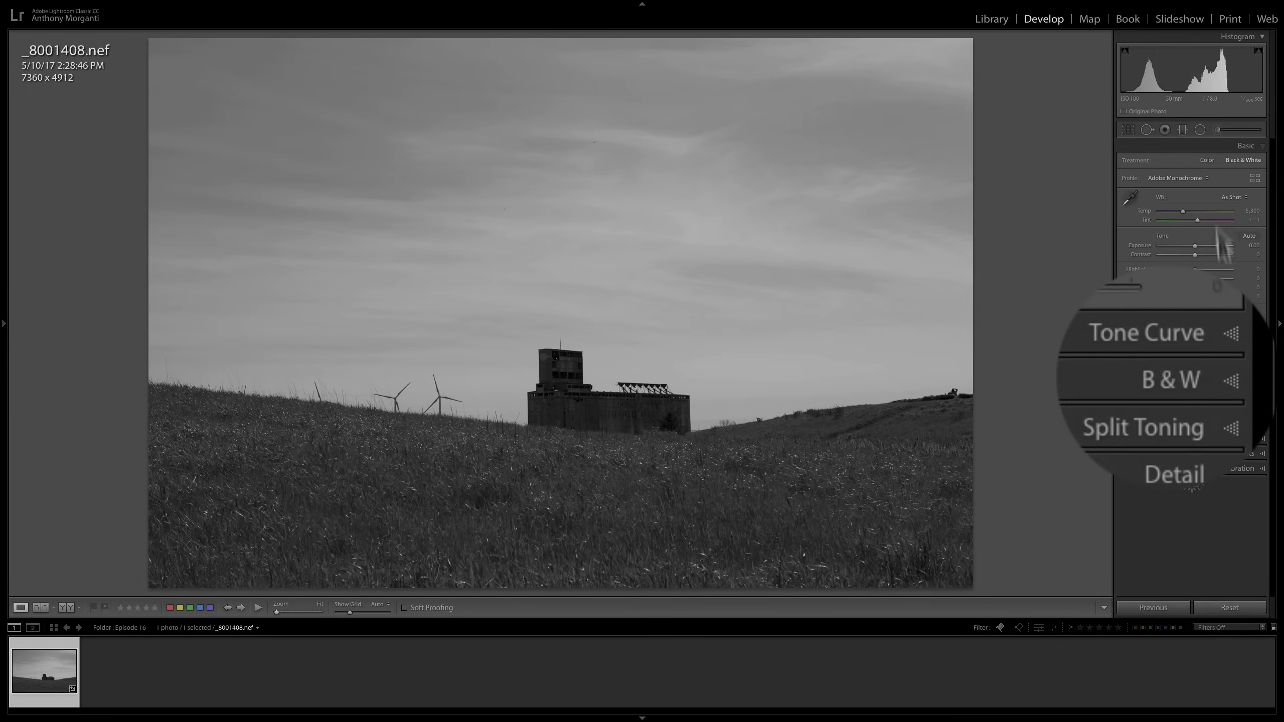
pyautogui.click(1205, 160)
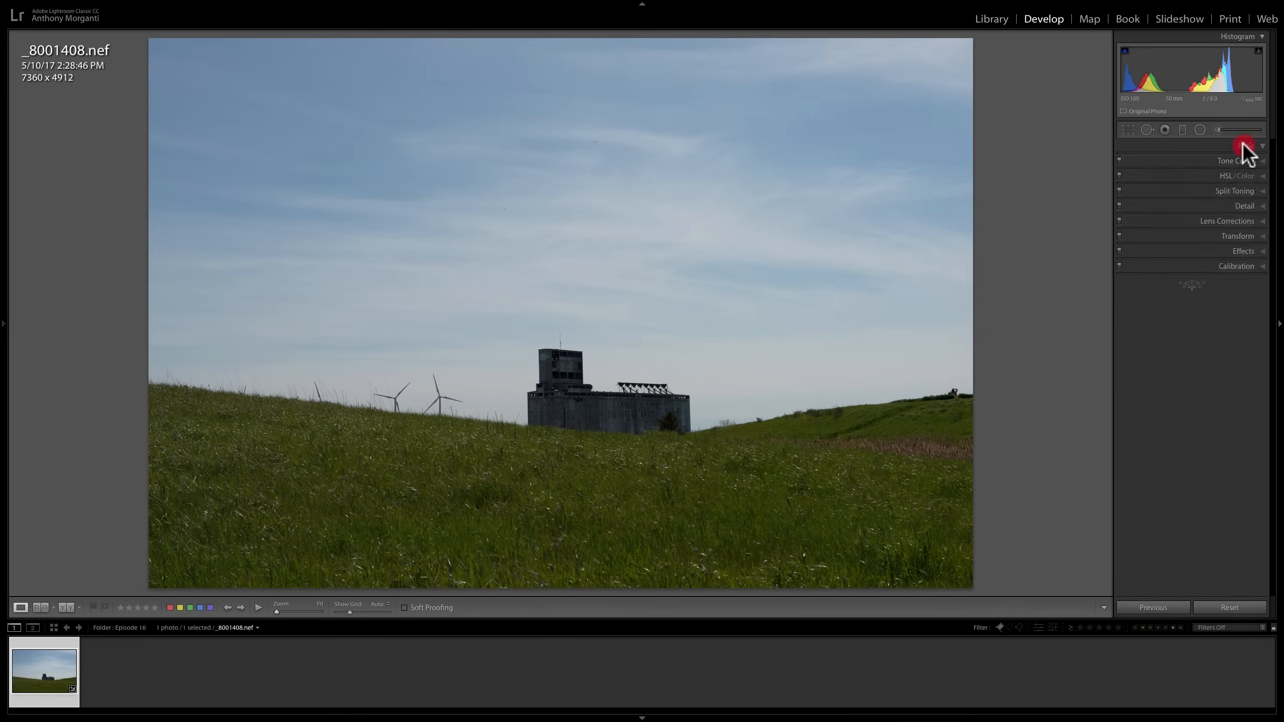
# - Switch the photo's treatment to Black & White in the Basic panel
pyautogui.click(1246, 145)
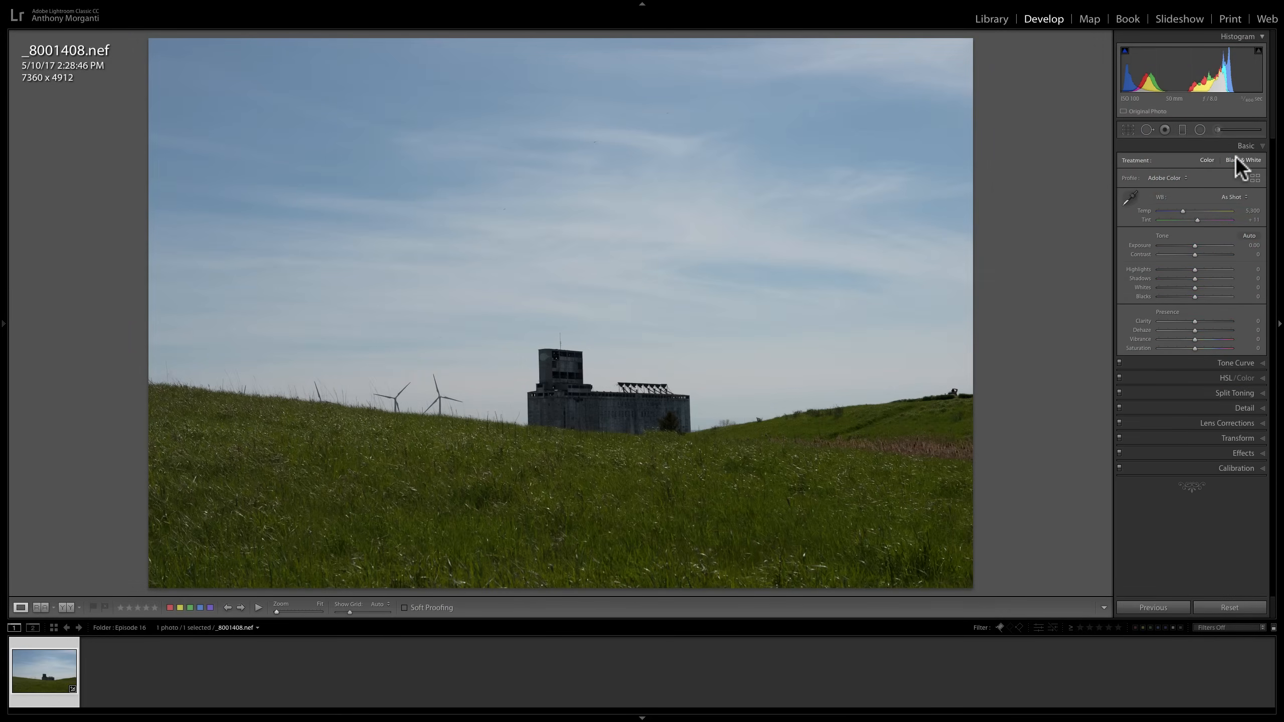
pyautogui.click(1243, 159)
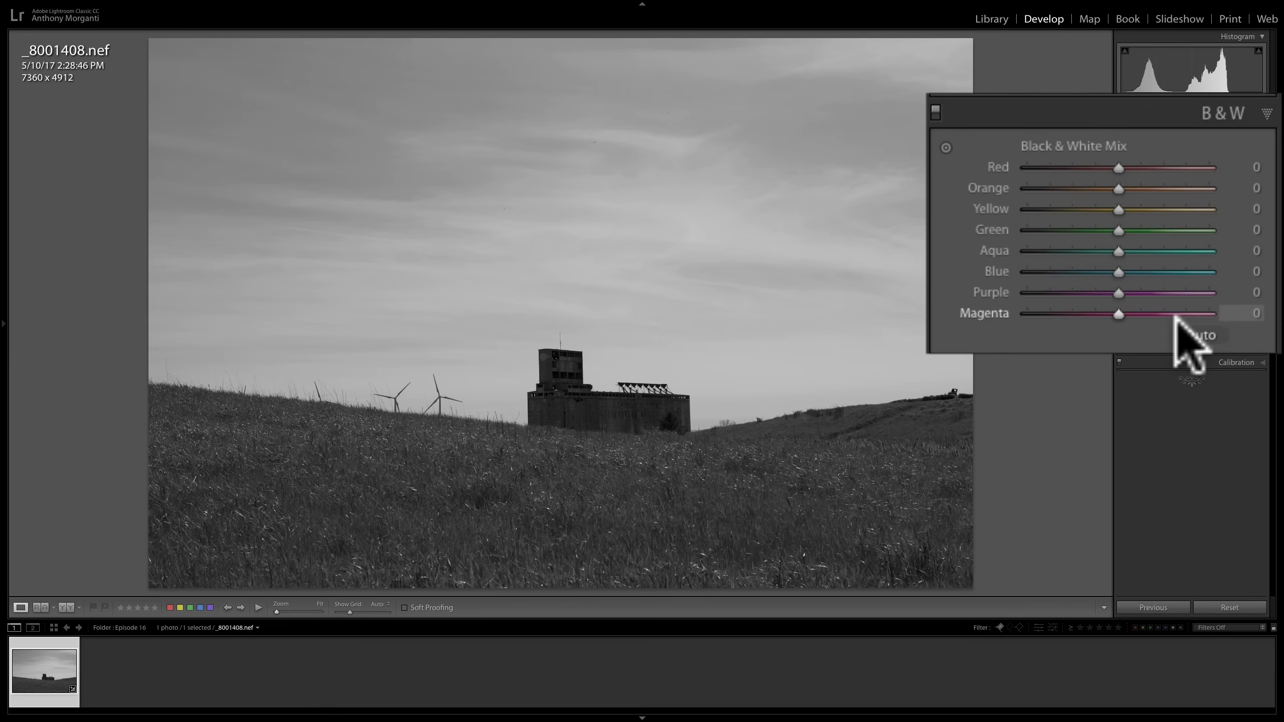
pyautogui.moveTo(1040, 287)
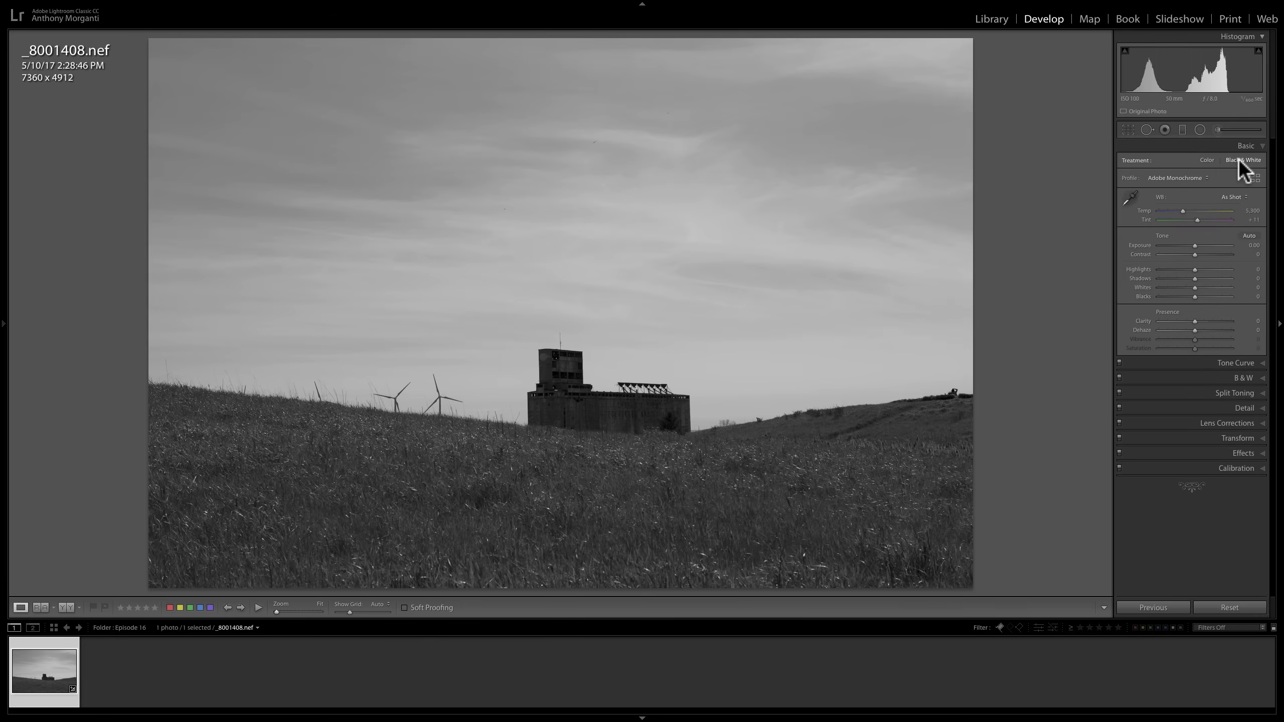
pyautogui.moveTo(1205, 167)
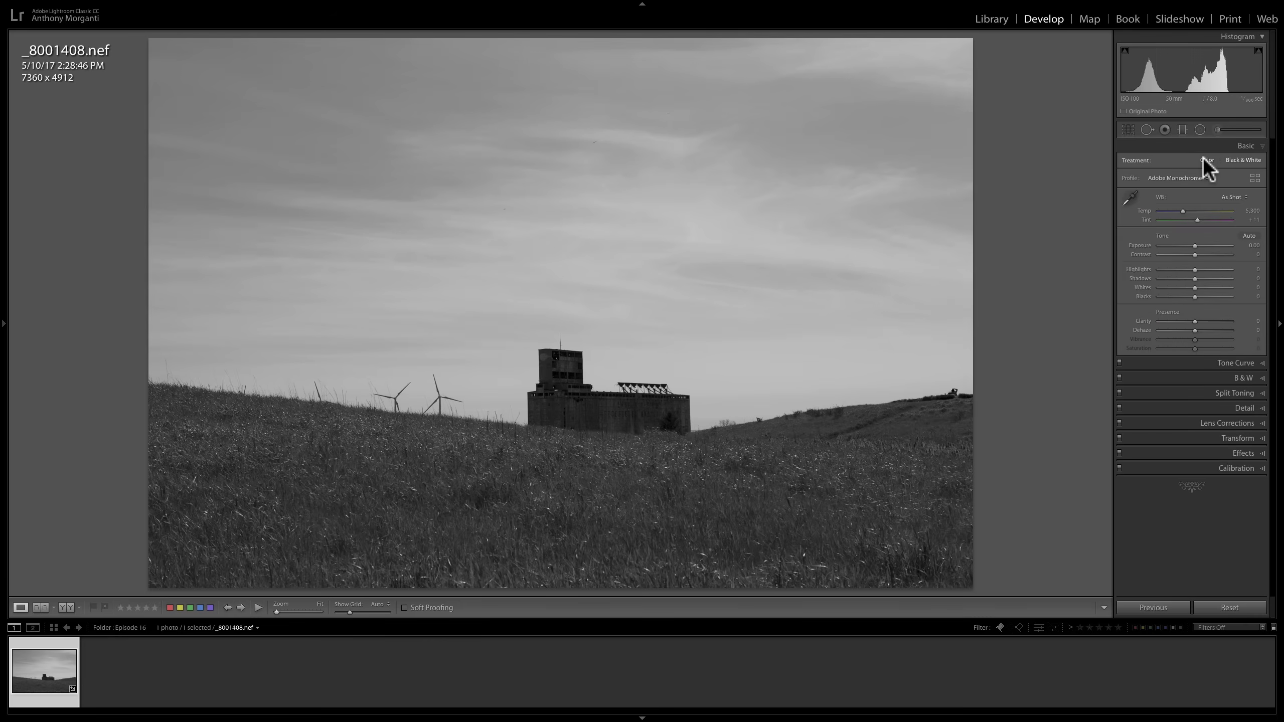
# - Return the treatment to Color, check the per-colour luminance controls, then reset all edits
pyautogui.click(1205, 160)
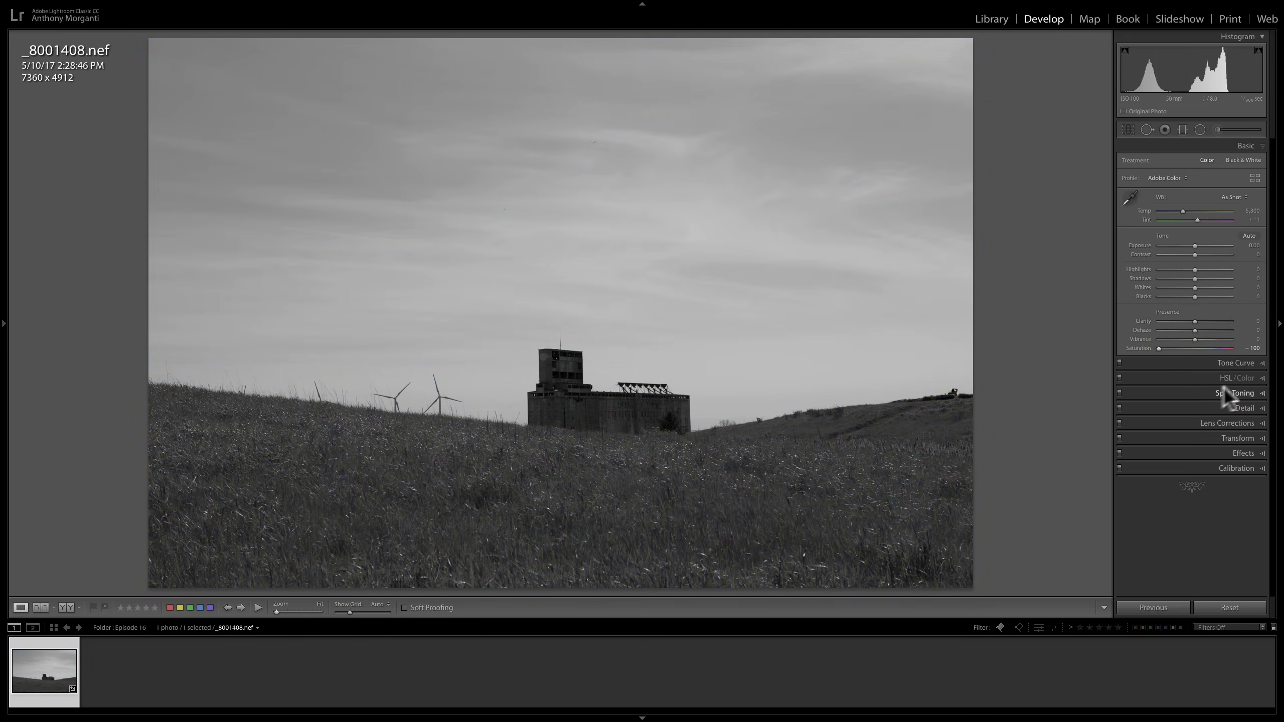
pyautogui.moveTo(1267, 391)
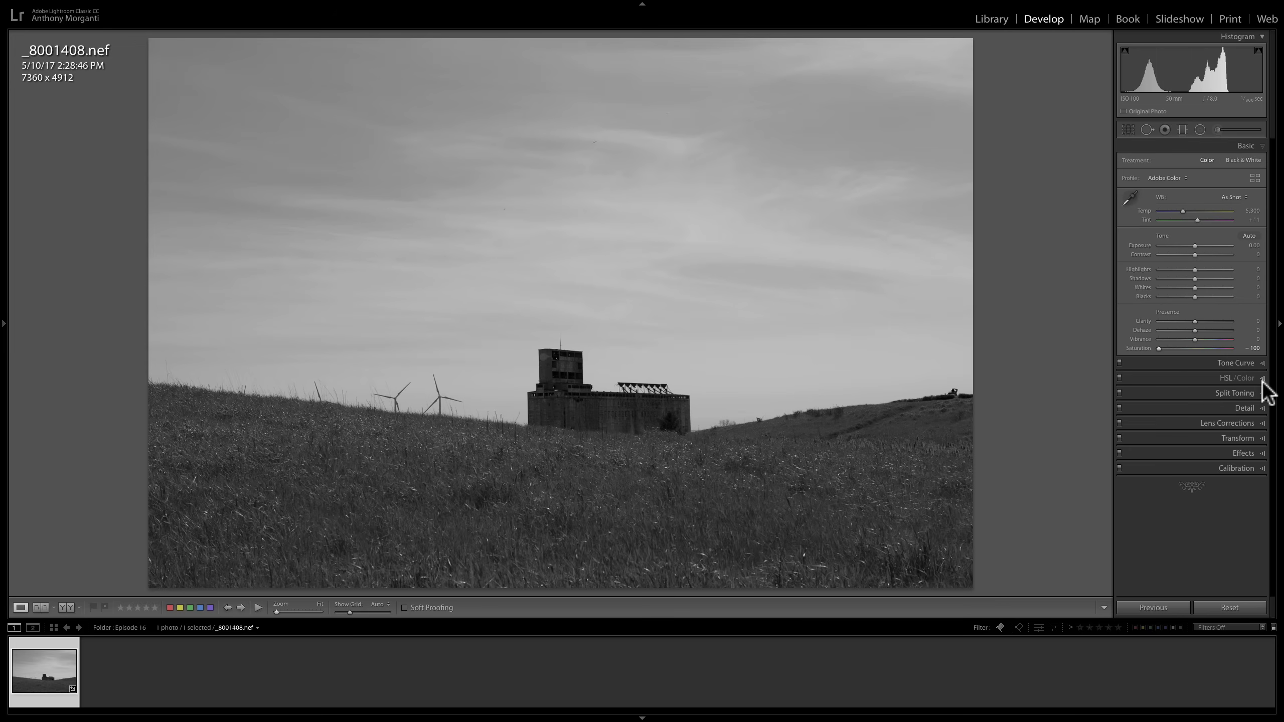
pyautogui.click(1239, 377)
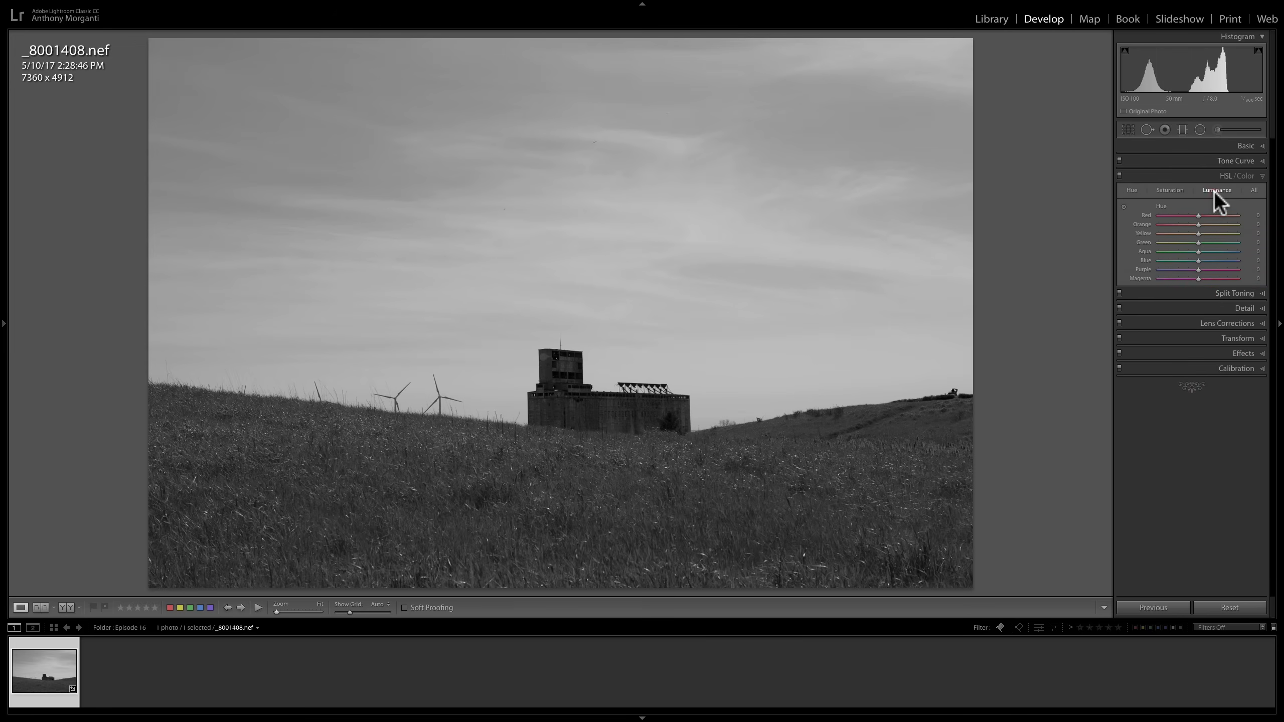
pyautogui.click(1216, 189)
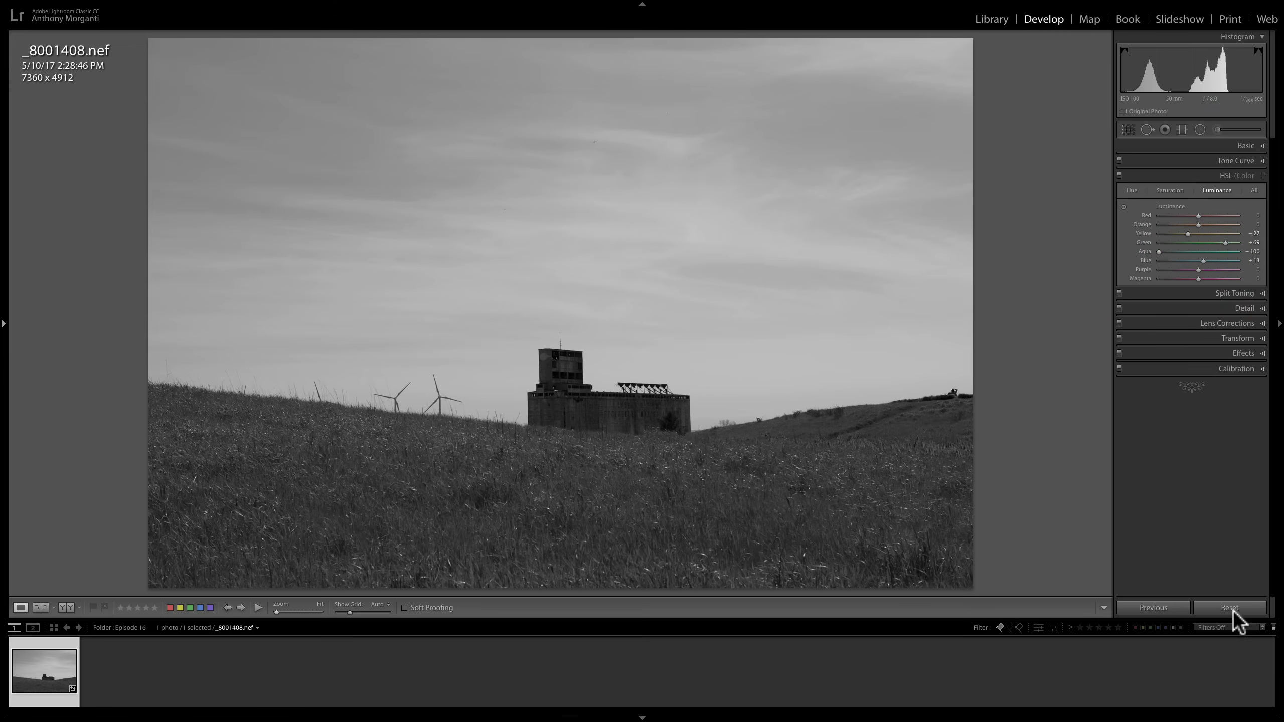
pyautogui.click(1227, 607)
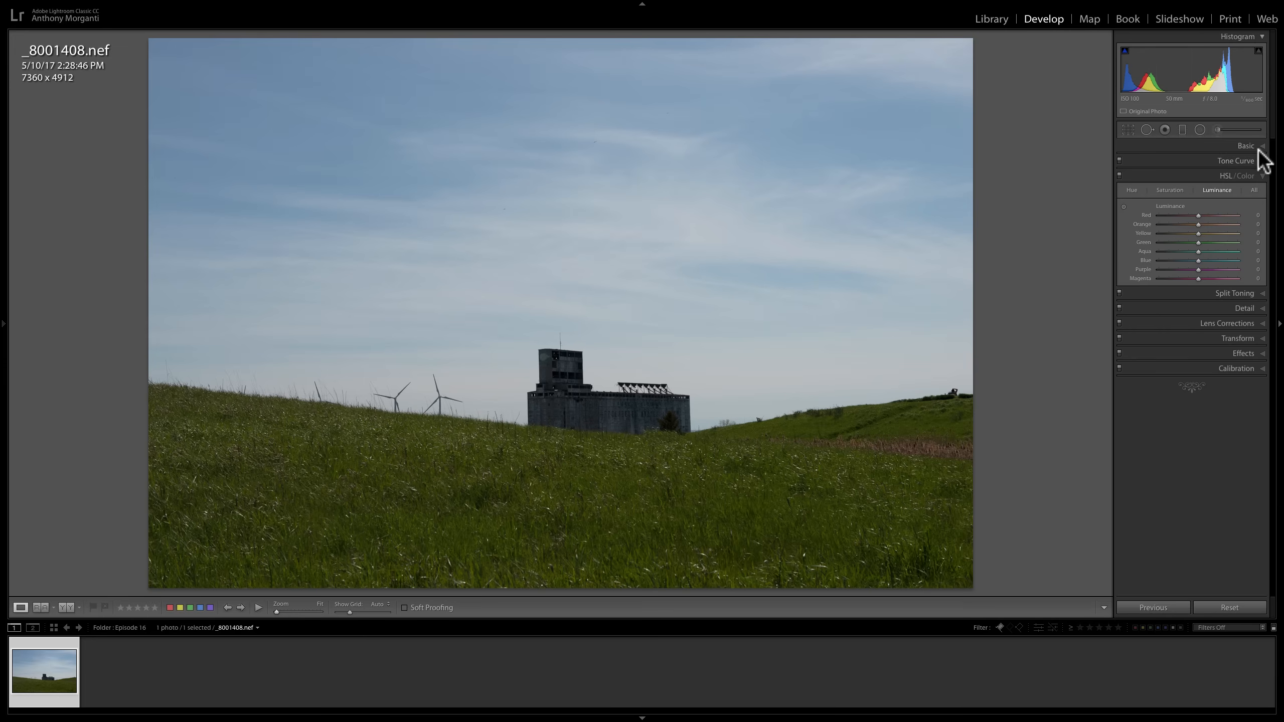
# - Convert the photo to black and white again, review the basic tone settings and fold the panels away
pyautogui.click(1246, 146)
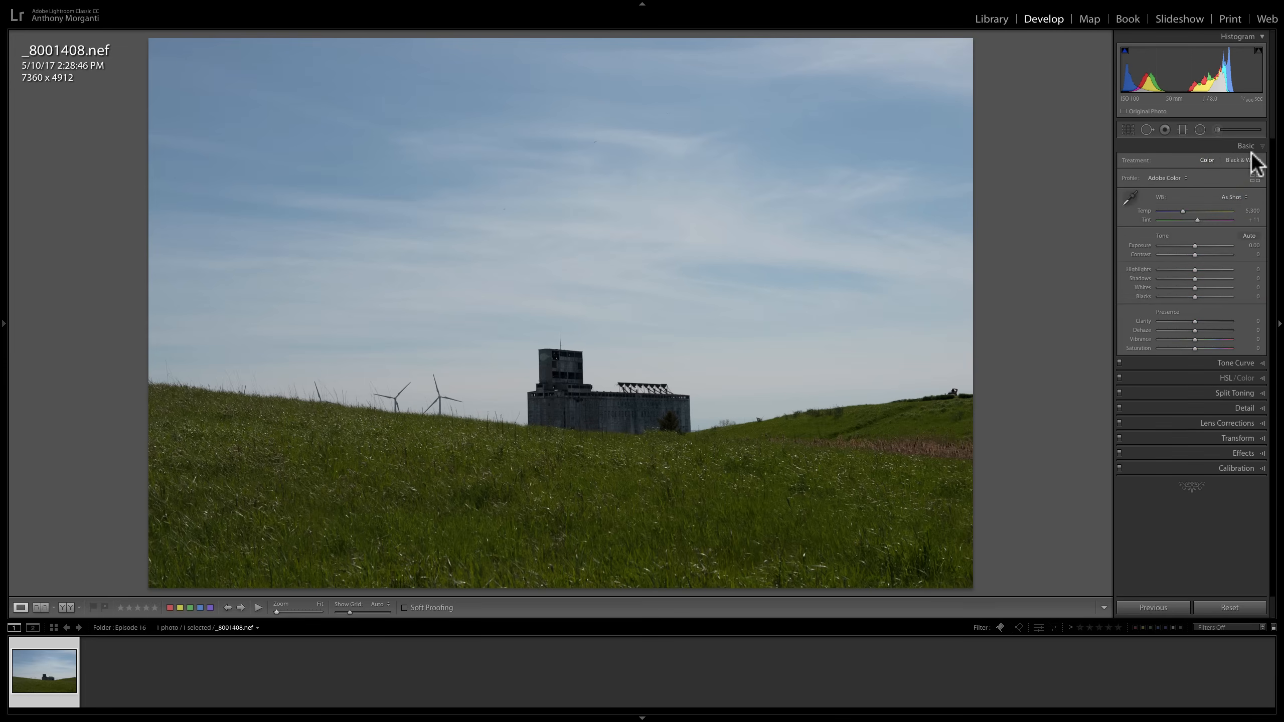
pyautogui.moveTo(1255, 164)
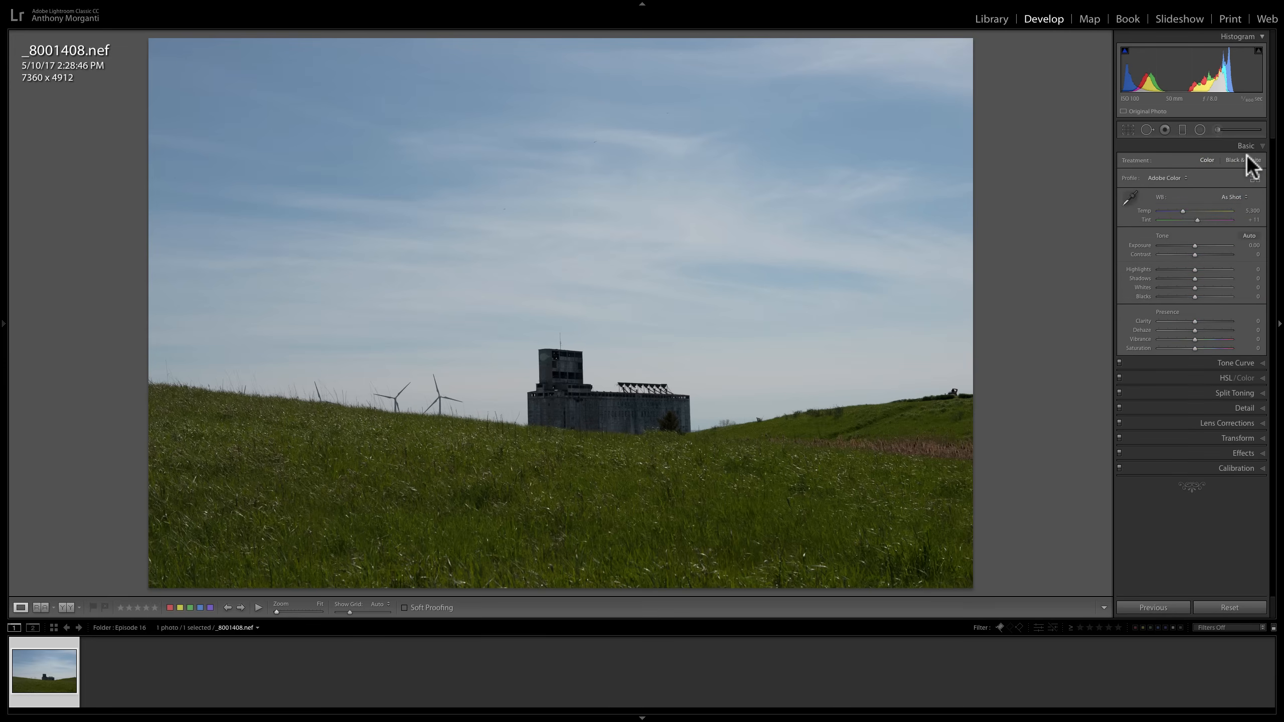
pyautogui.click(1243, 159)
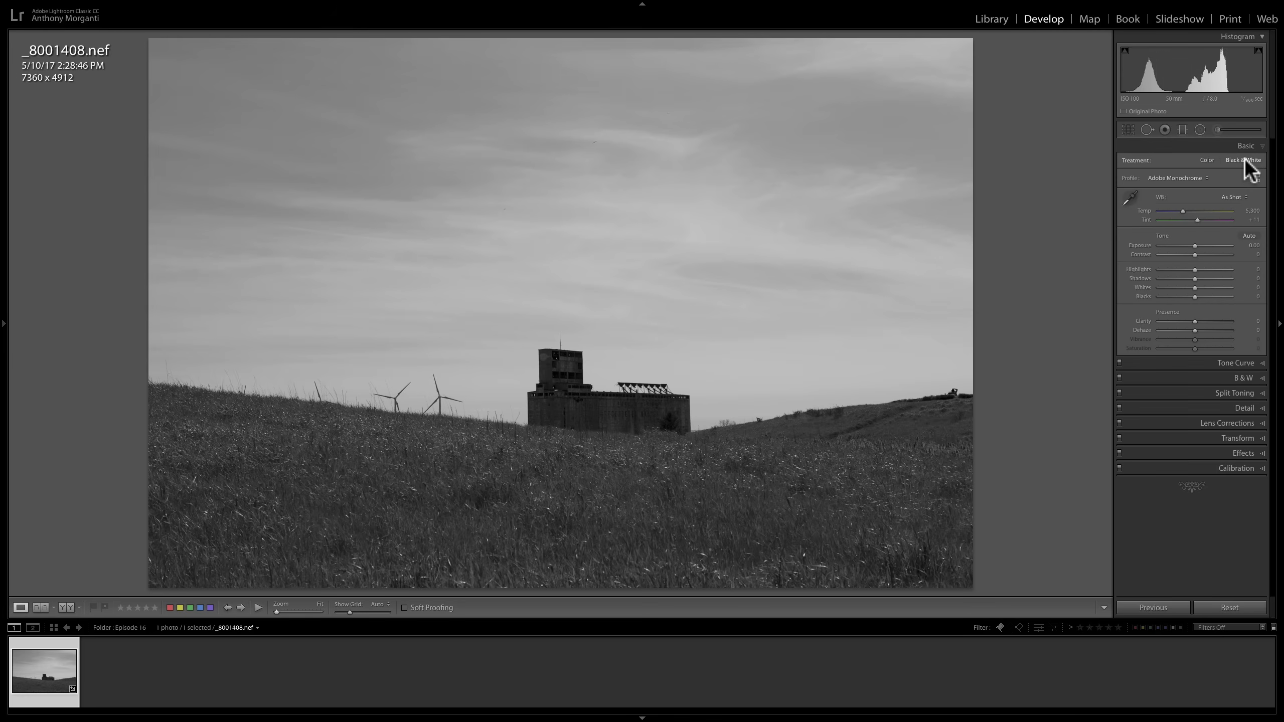
pyautogui.moveTo(1194, 270)
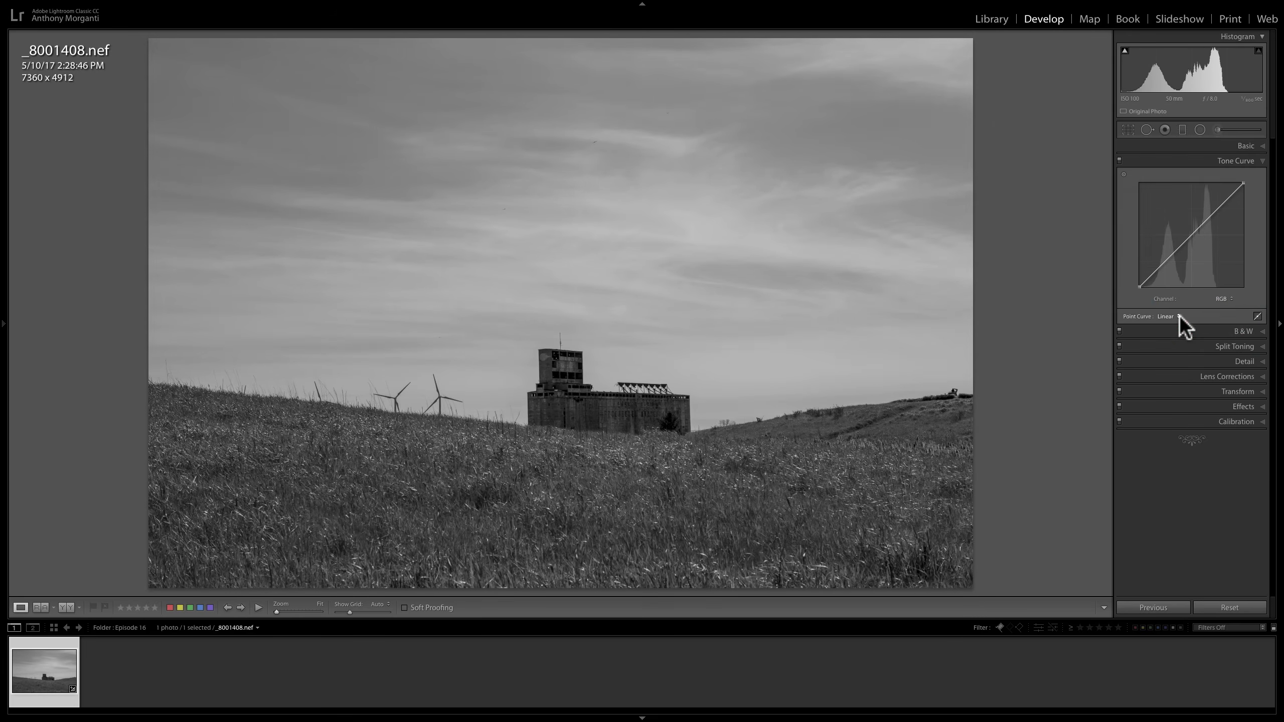
pyautogui.click(1246, 146)
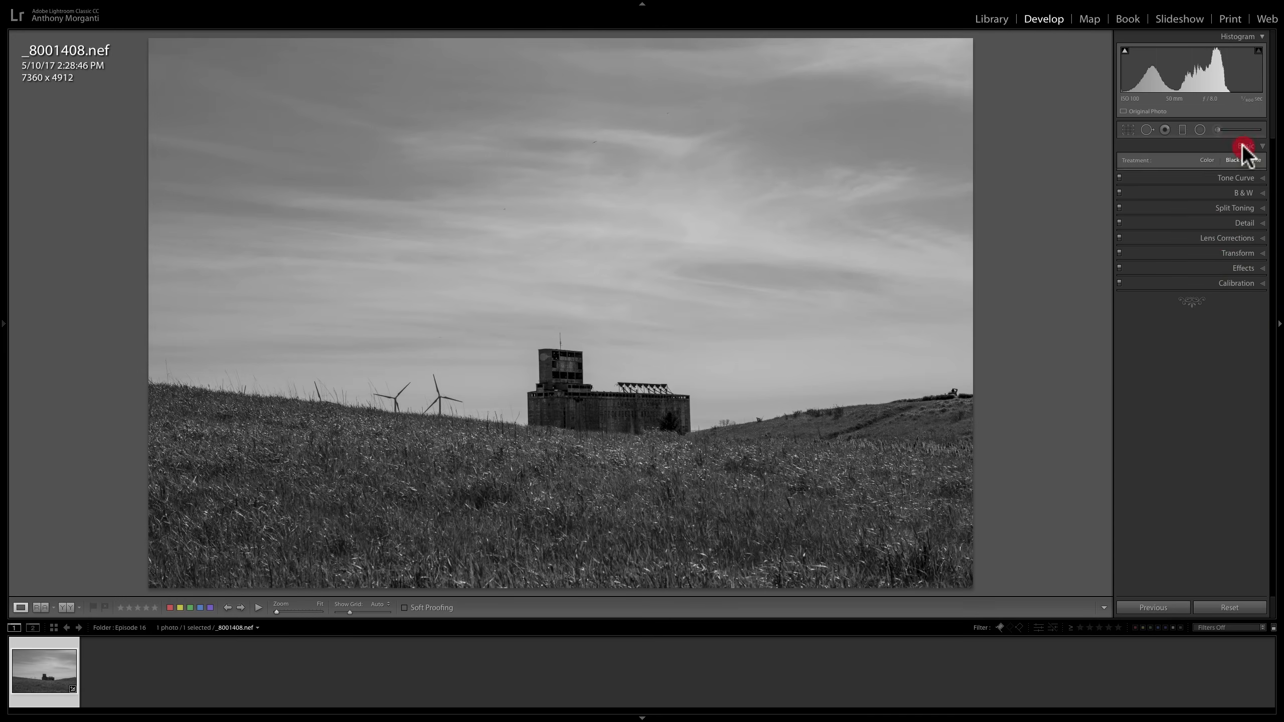
pyautogui.click(1245, 145)
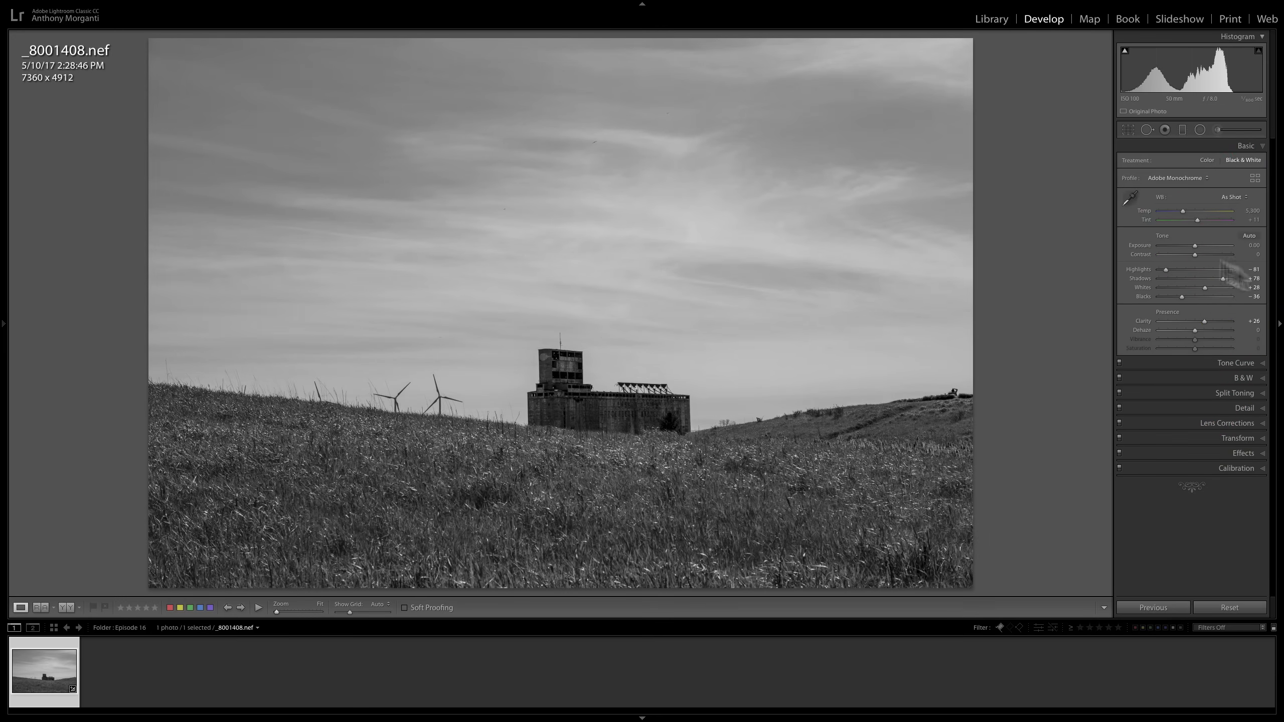
pyautogui.moveTo(946, 288)
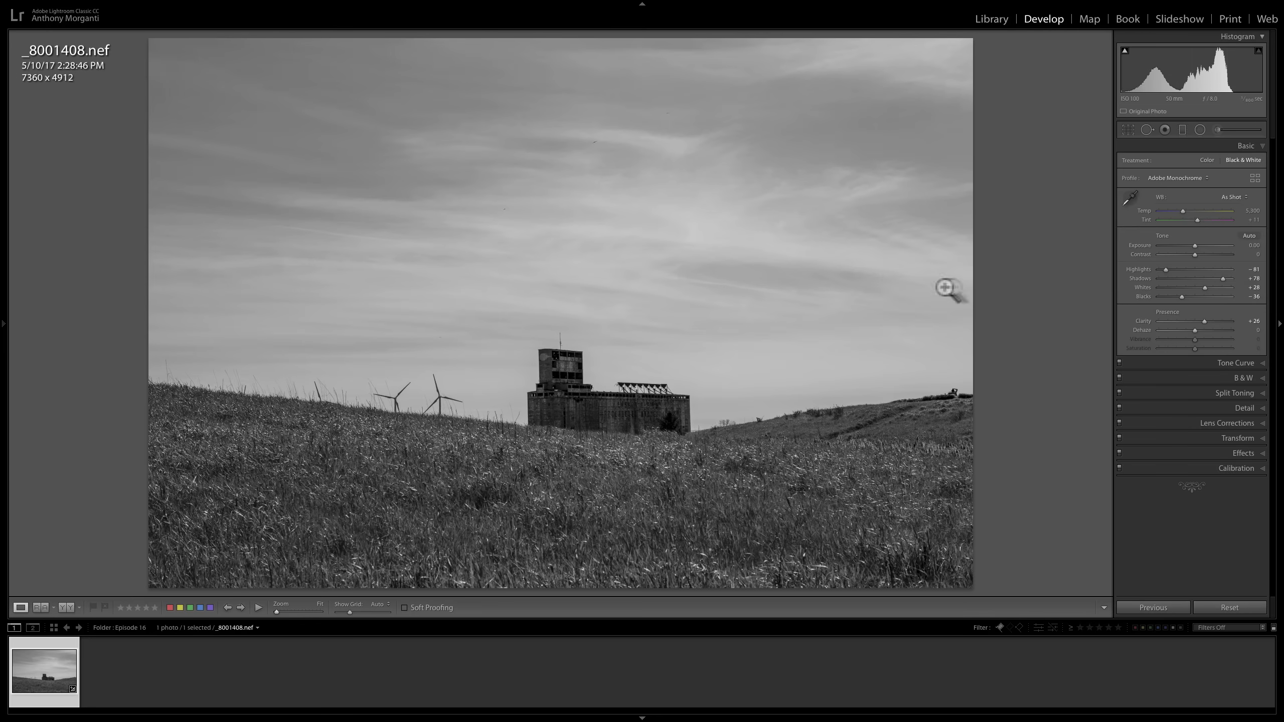
pyautogui.click(1246, 145)
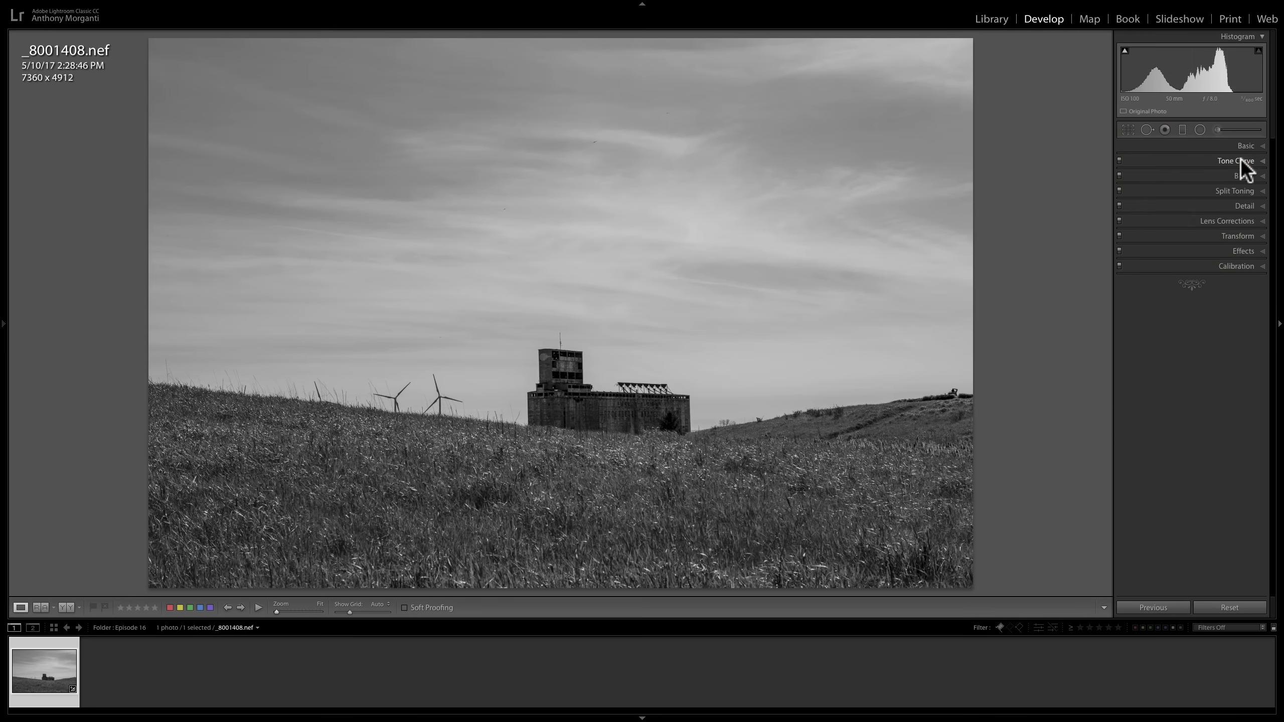
# - Bring up the B&W colour mix settings, leaving the tone curve folded away
pyautogui.click(1234, 161)
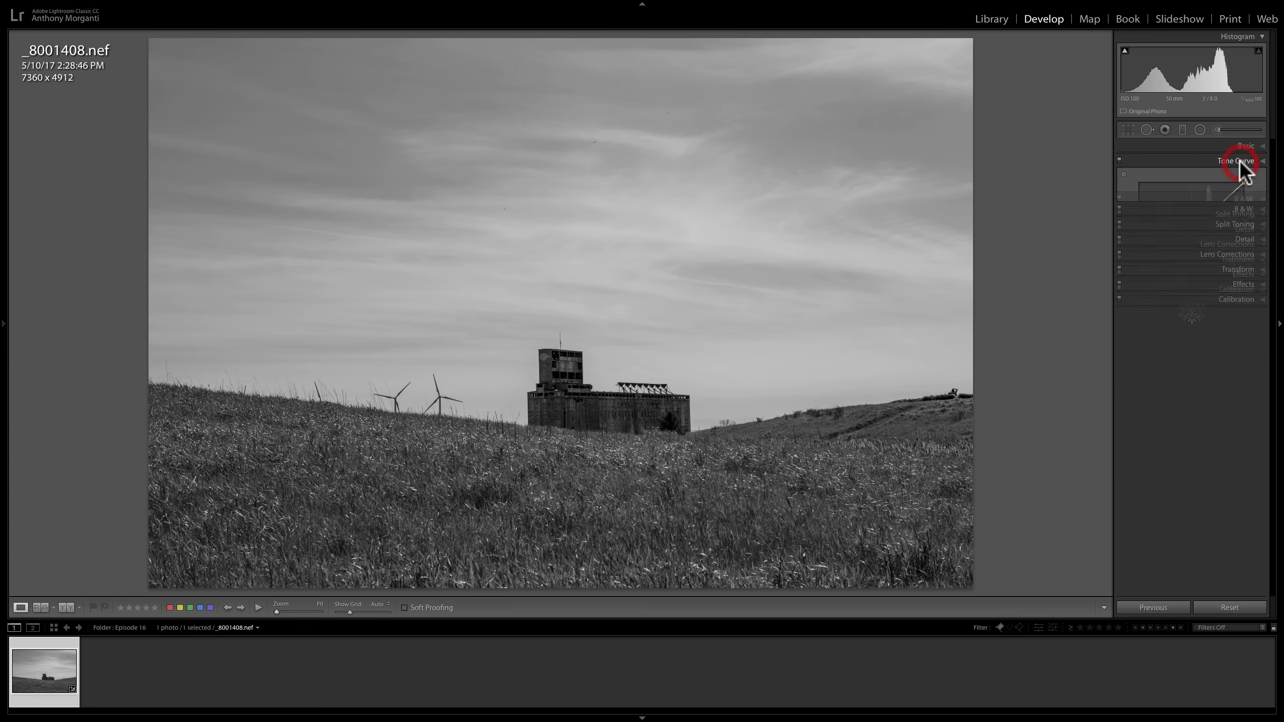
pyautogui.click(1235, 160)
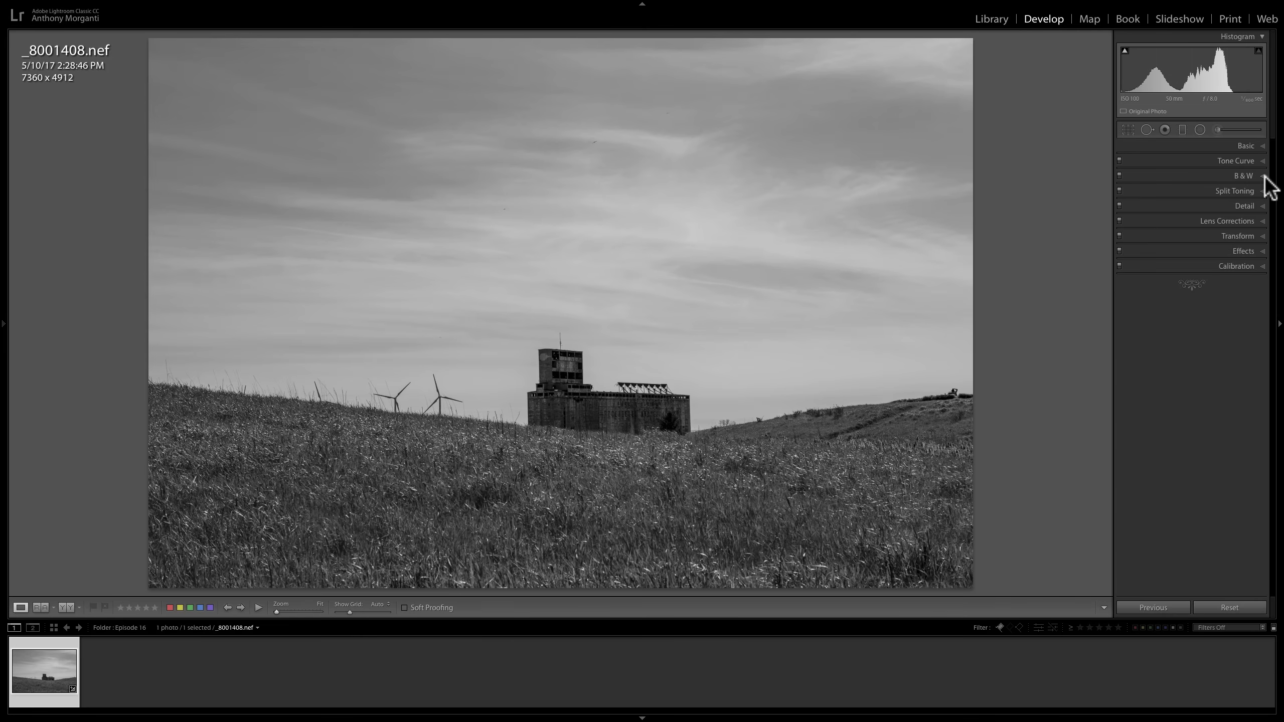
pyautogui.click(1241, 175)
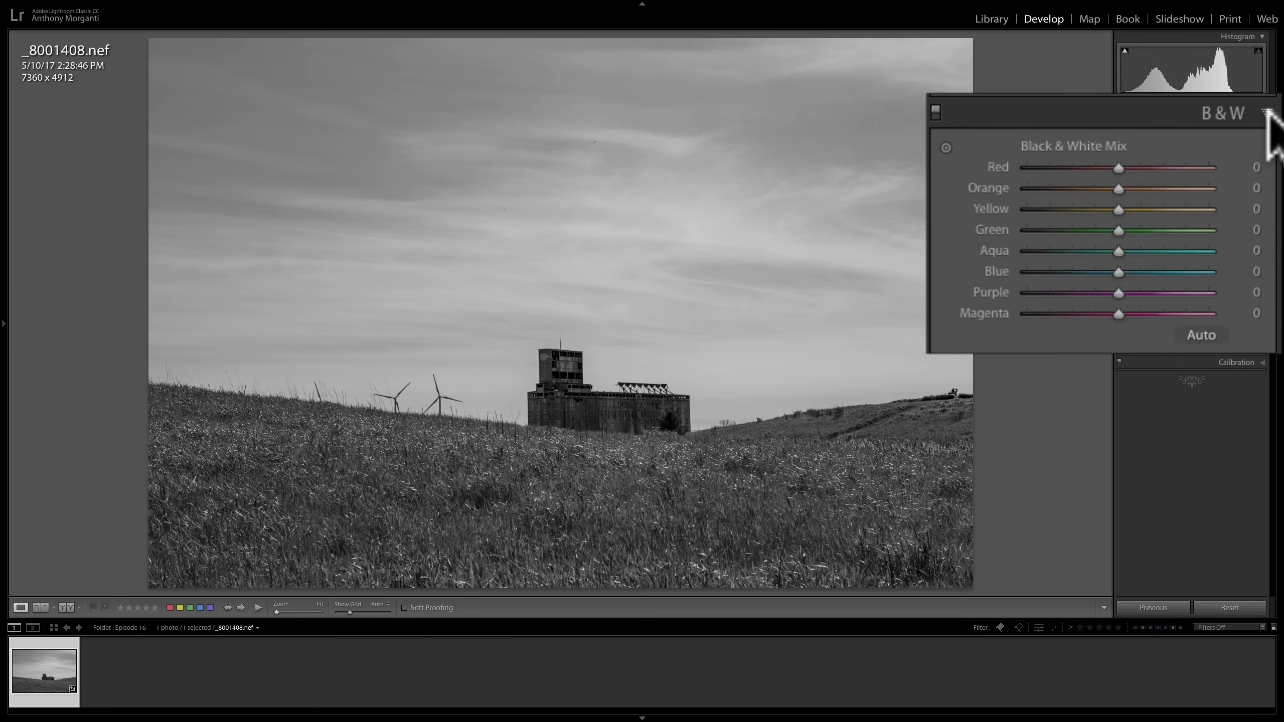
pyautogui.moveTo(697, 439)
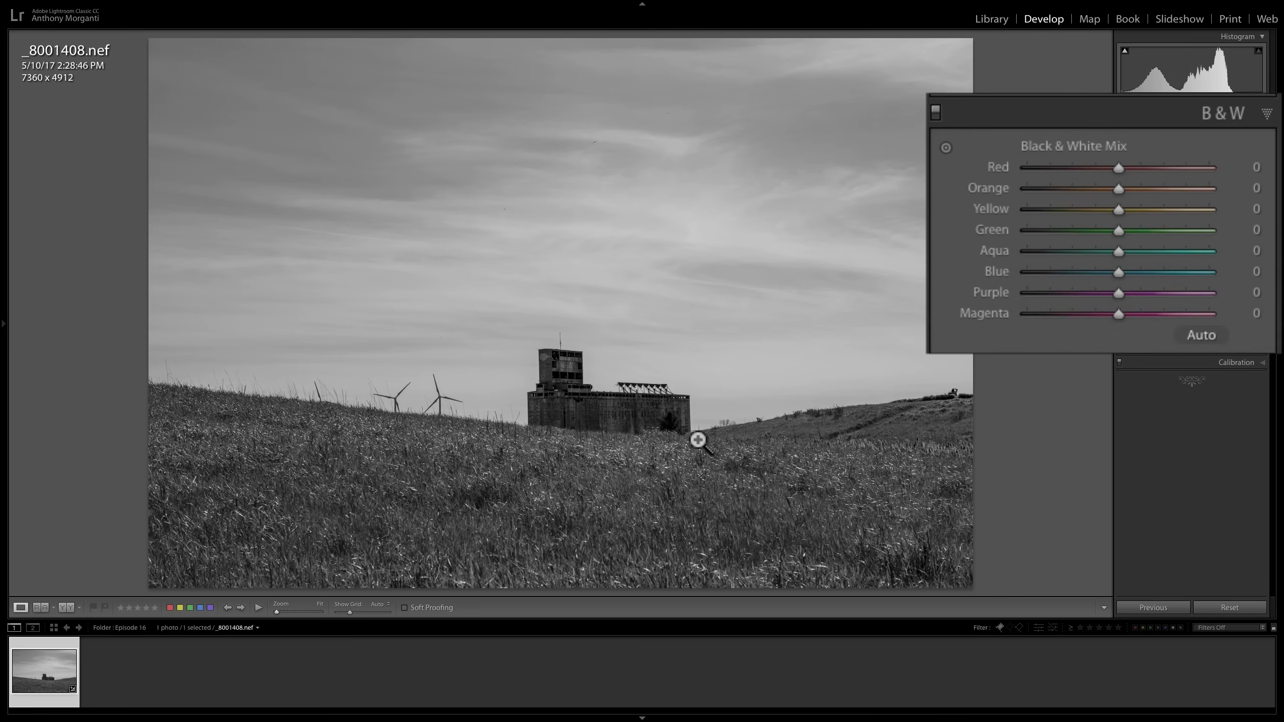
pyautogui.moveTo(729, 460)
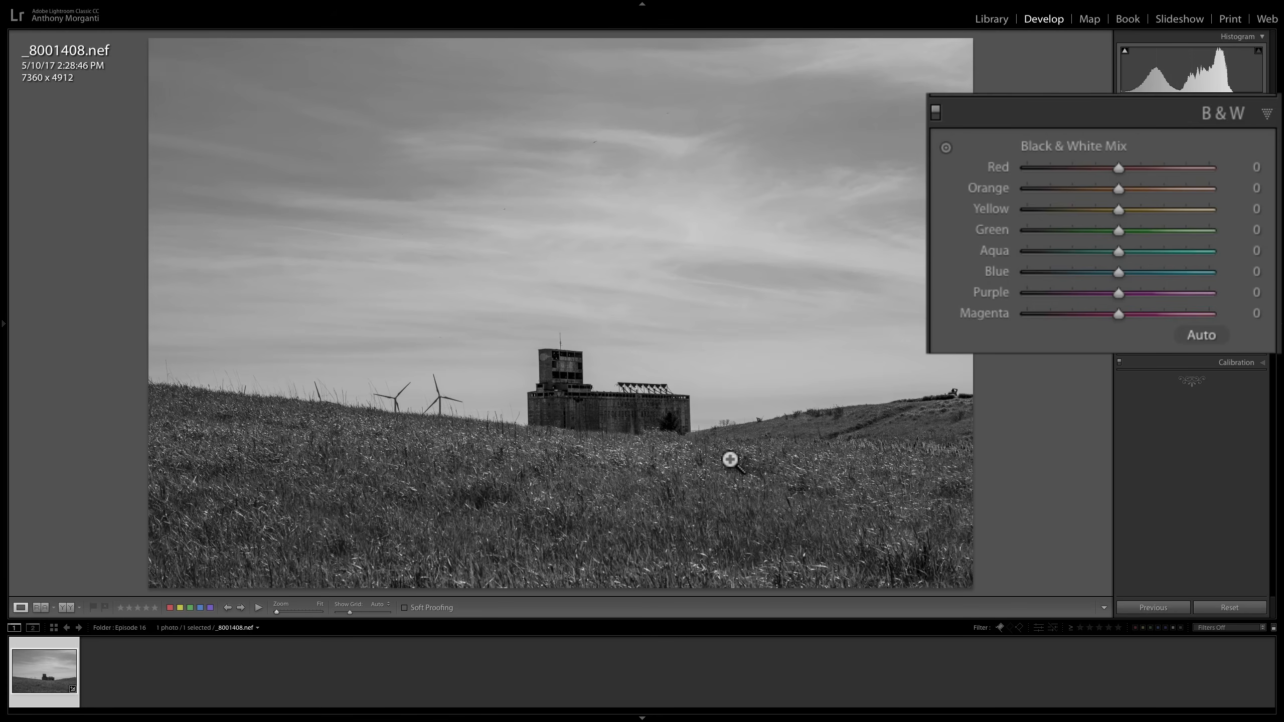
pyautogui.moveTo(1146, 164)
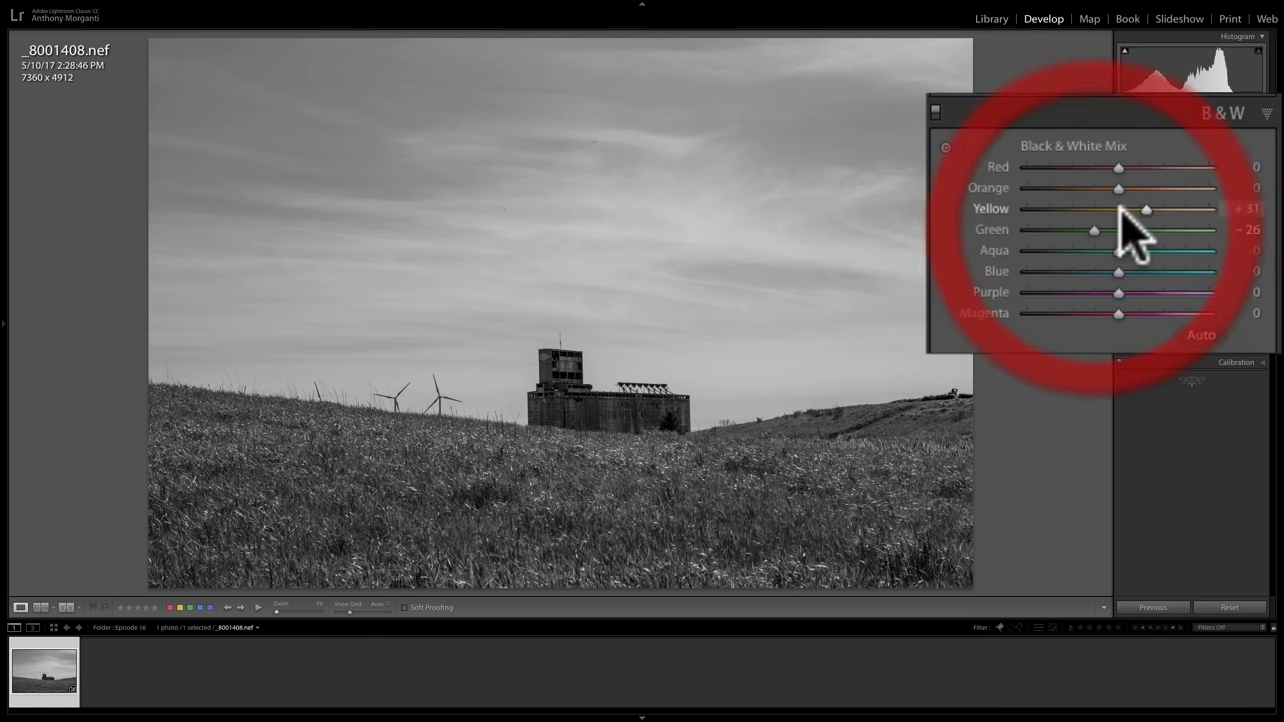
pyautogui.moveTo(691, 538)
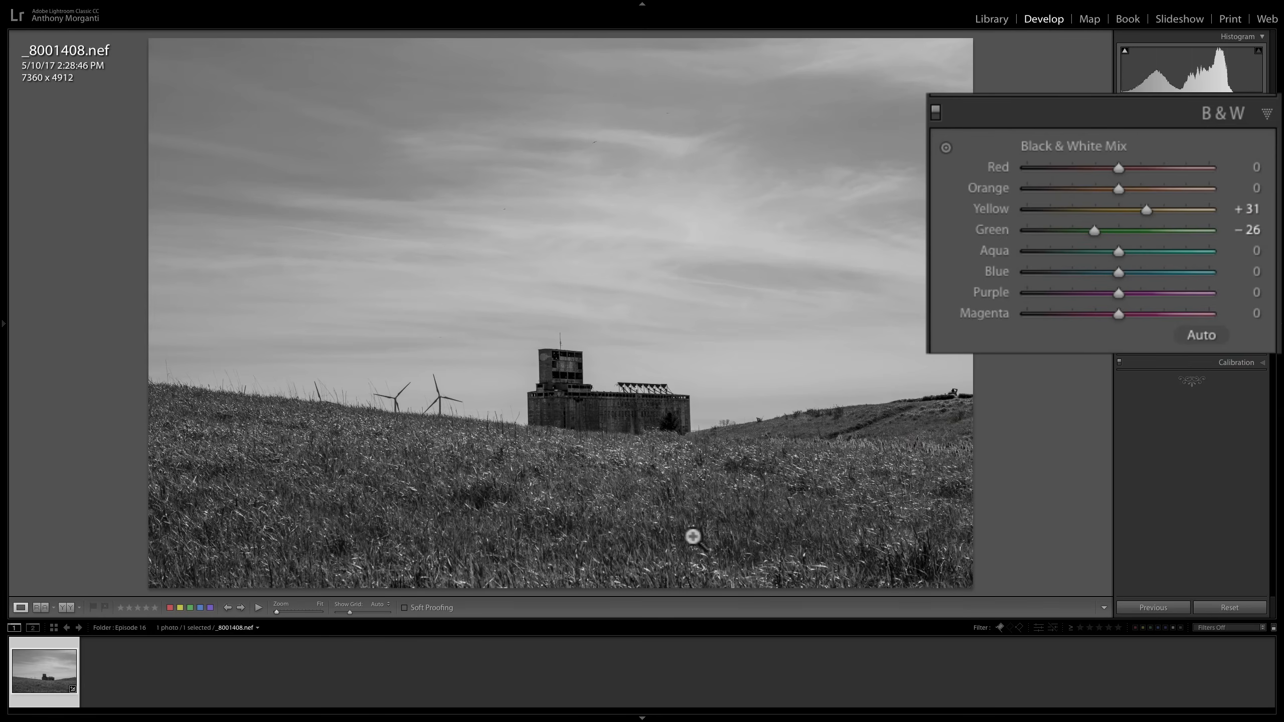
pyautogui.moveTo(771, 524)
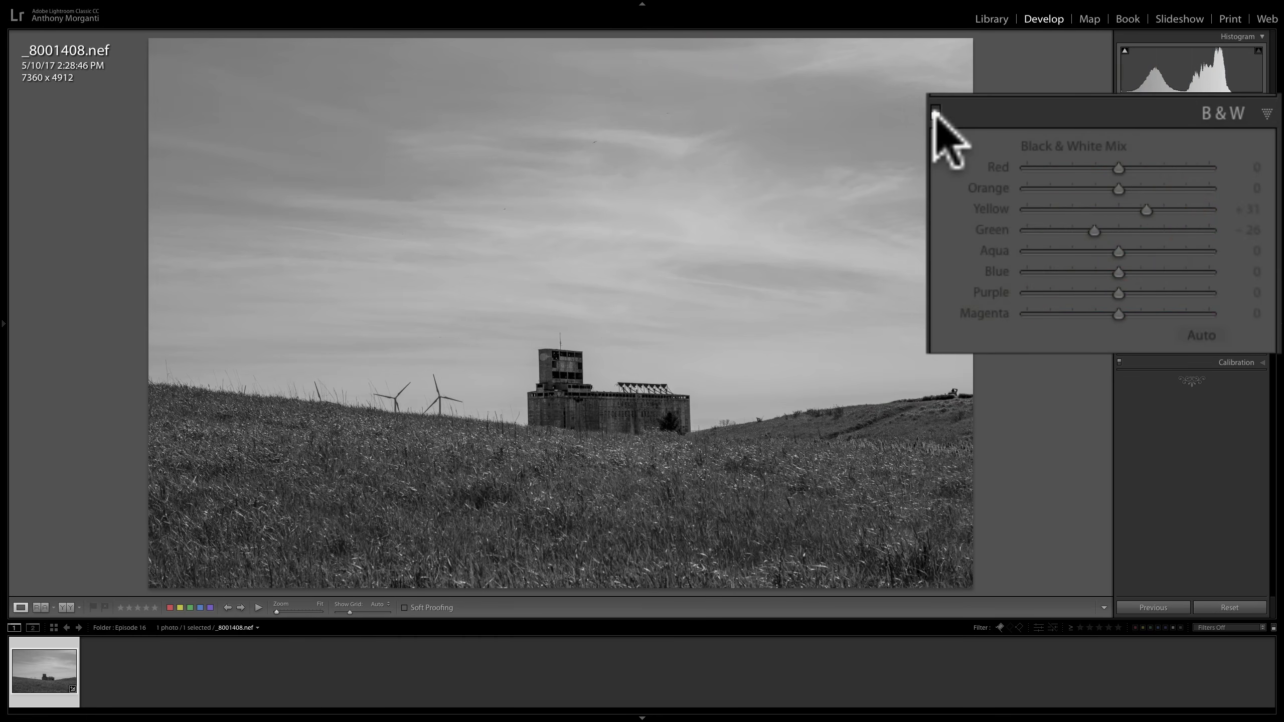
pyautogui.moveTo(1064, 266)
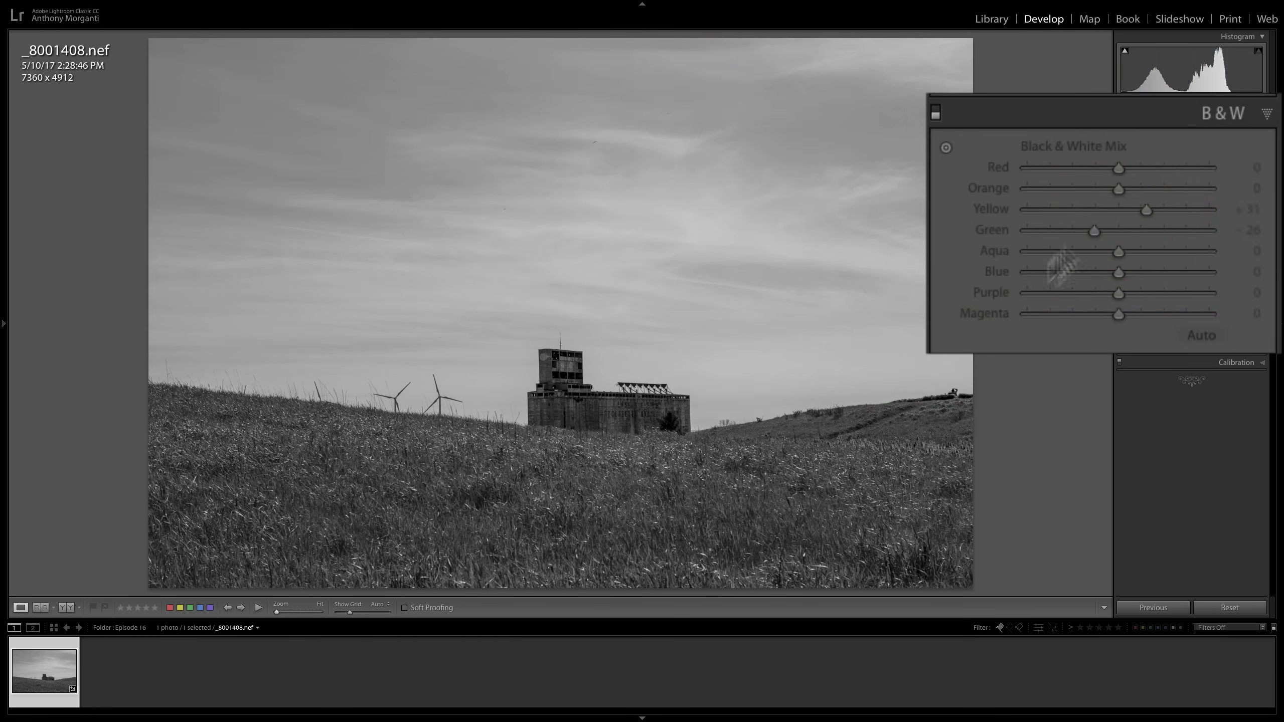
pyautogui.moveTo(737, 499)
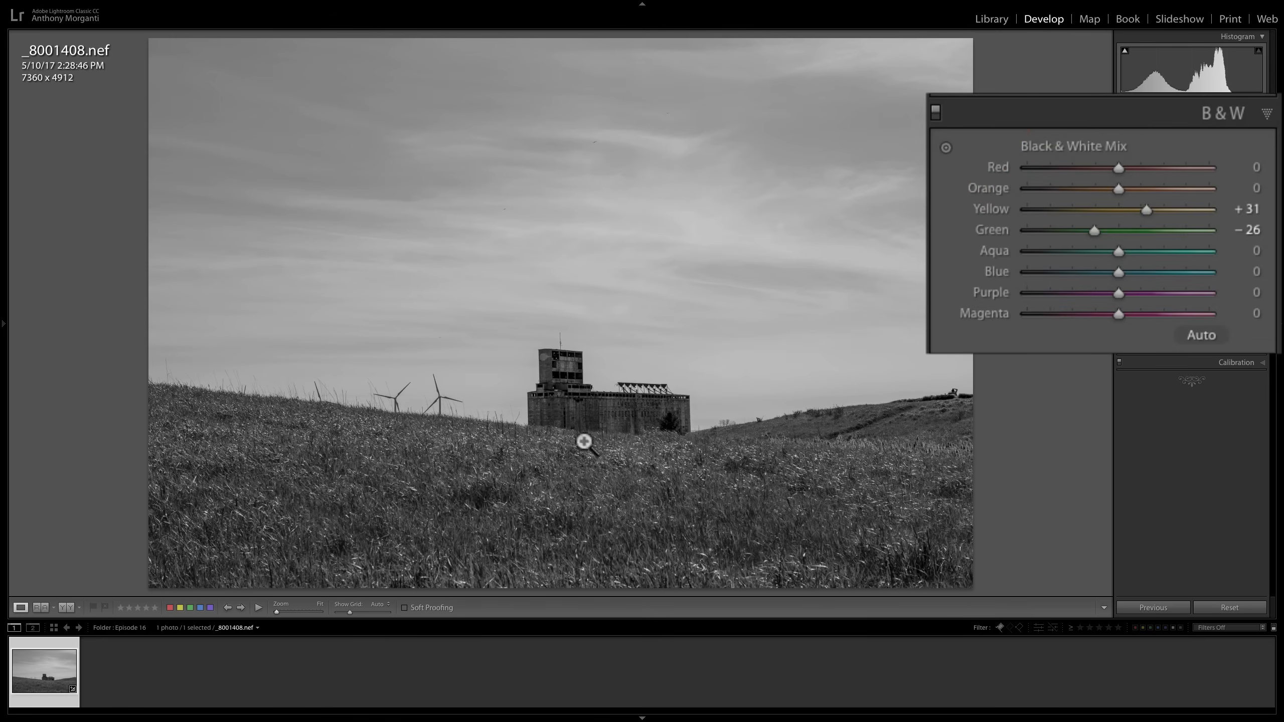
pyautogui.moveTo(918, 457)
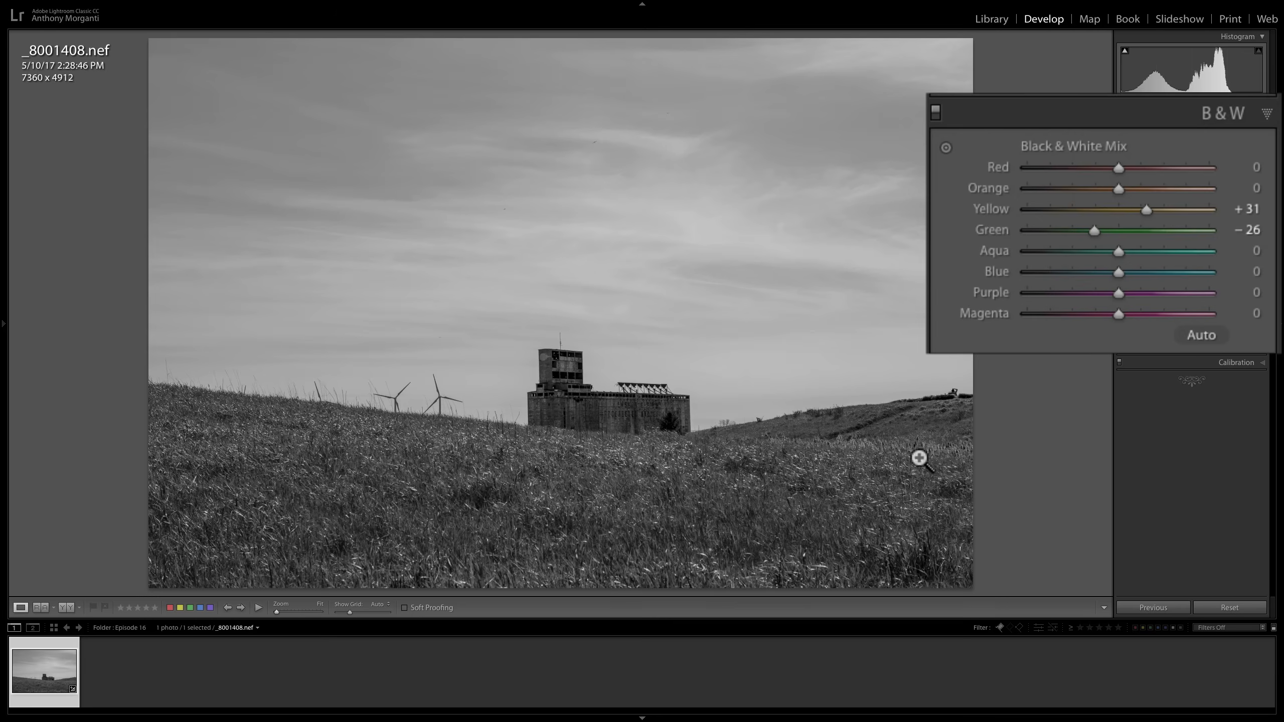
pyautogui.moveTo(1134, 295)
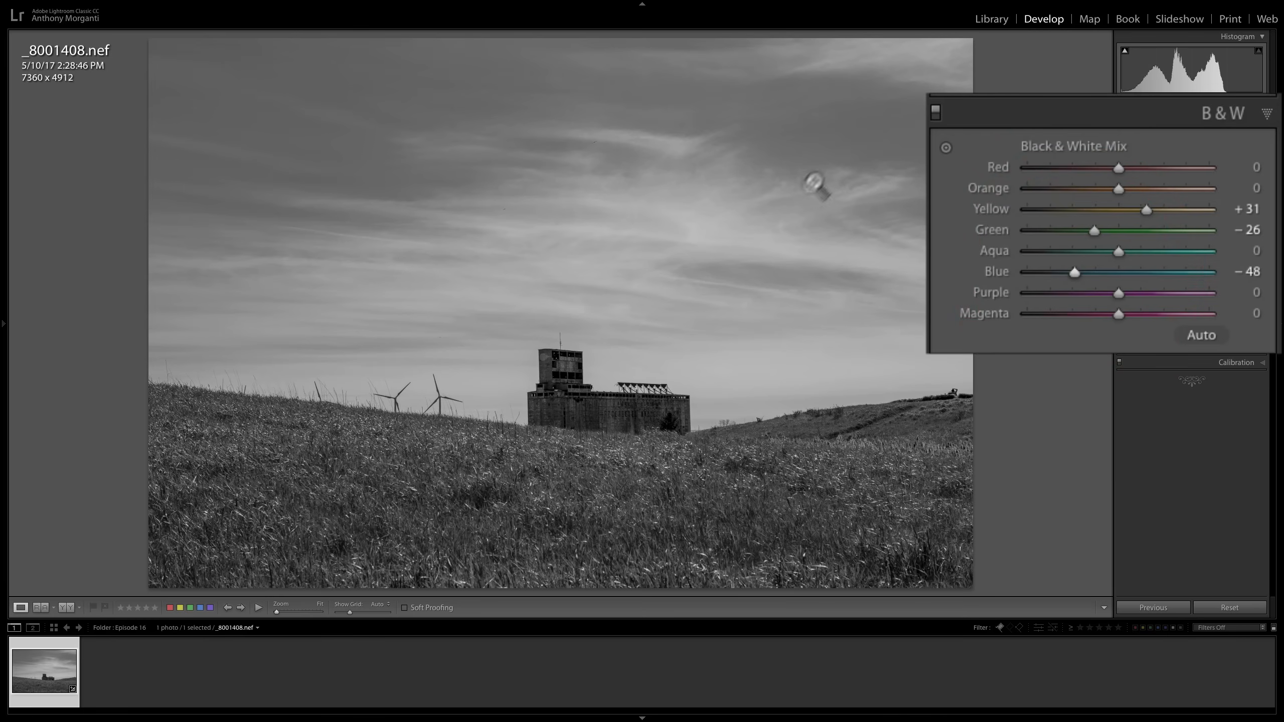
pyautogui.moveTo(988, 216)
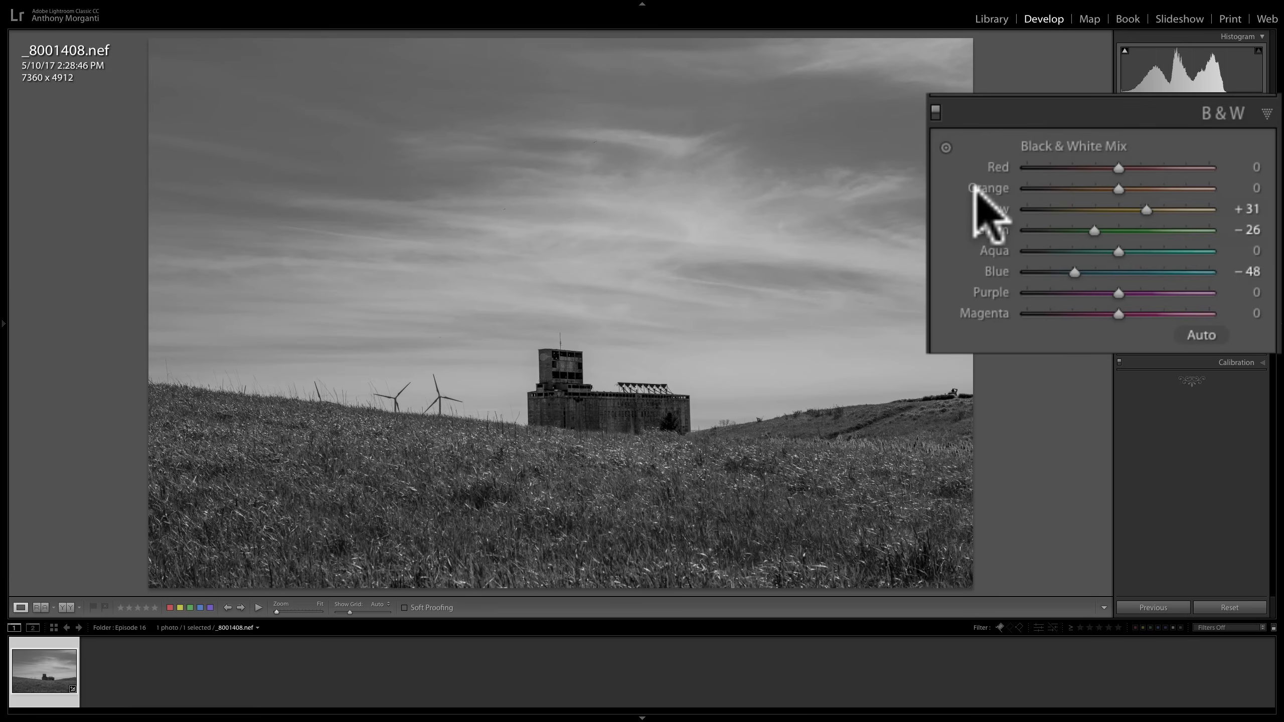
pyautogui.moveTo(1154, 323)
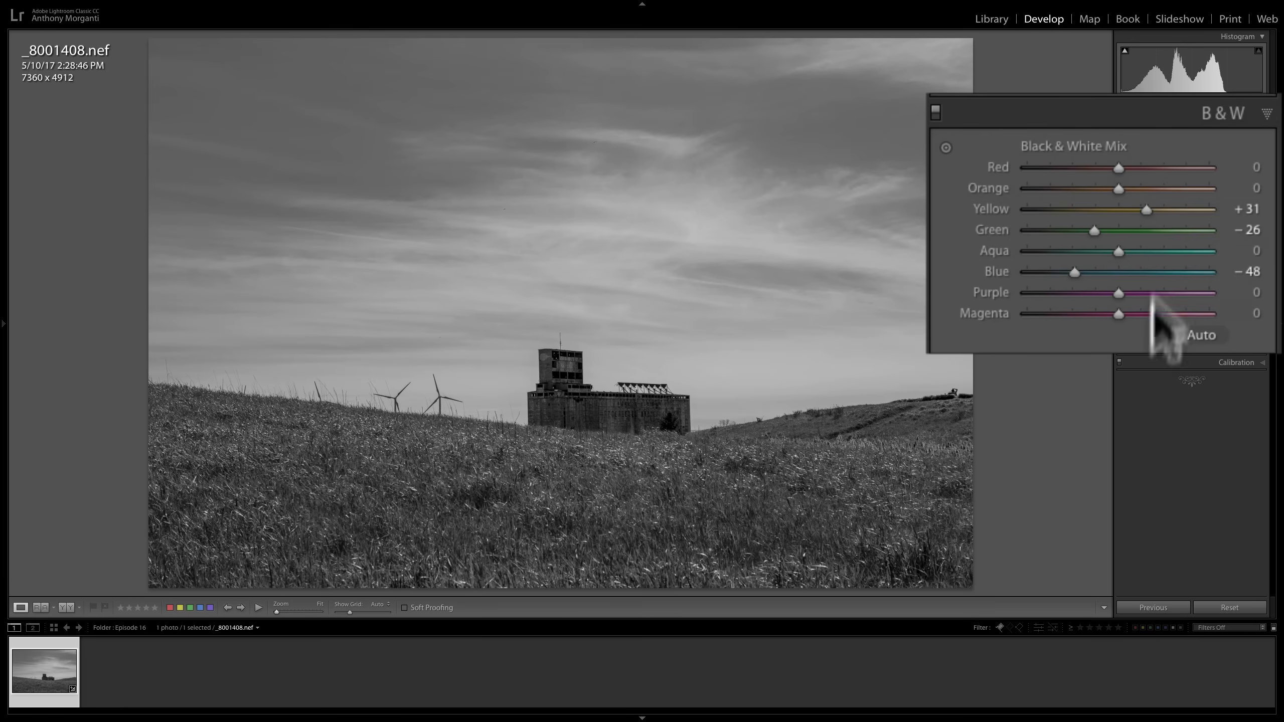
pyautogui.moveTo(1075, 164)
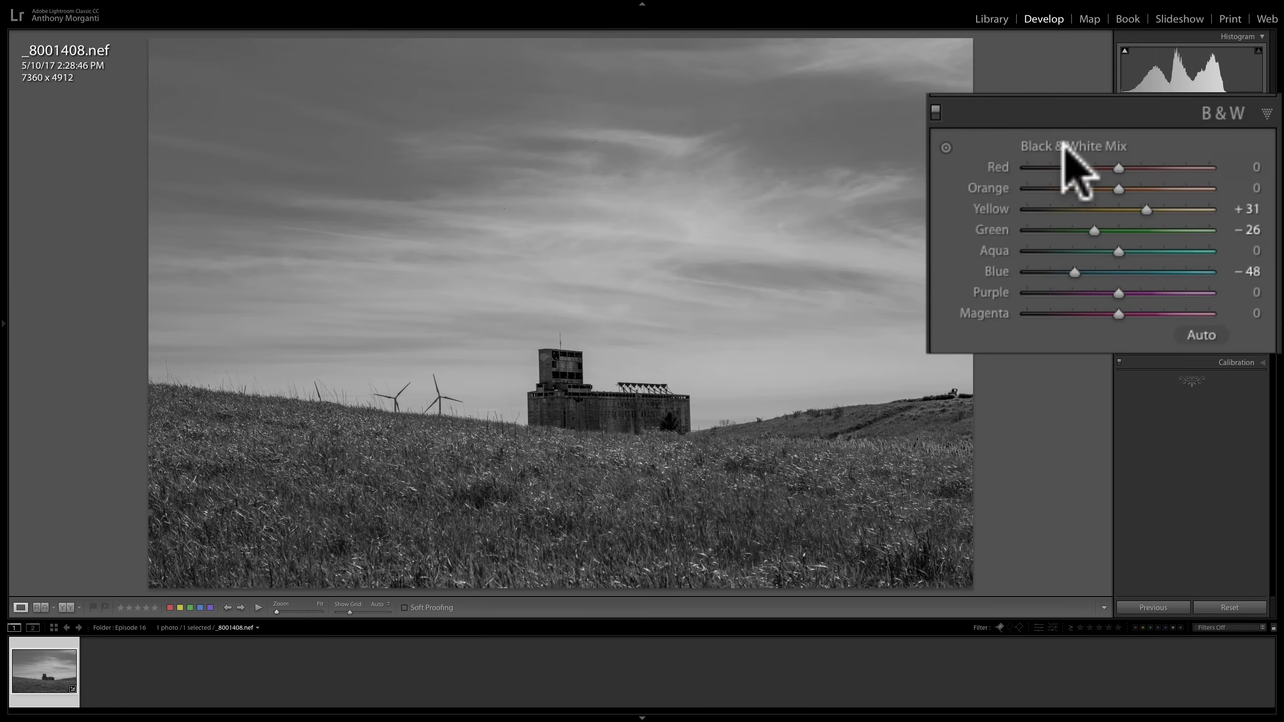
pyautogui.moveTo(1113, 171)
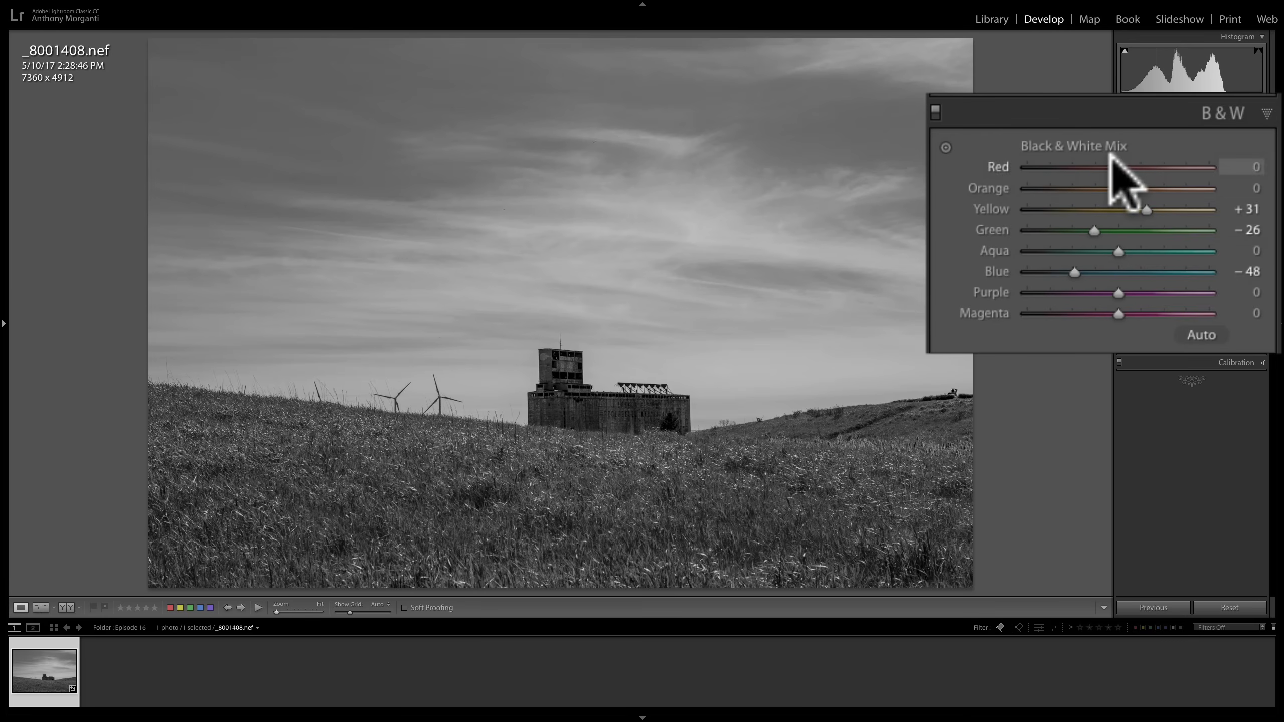
pyautogui.moveTo(1105, 176)
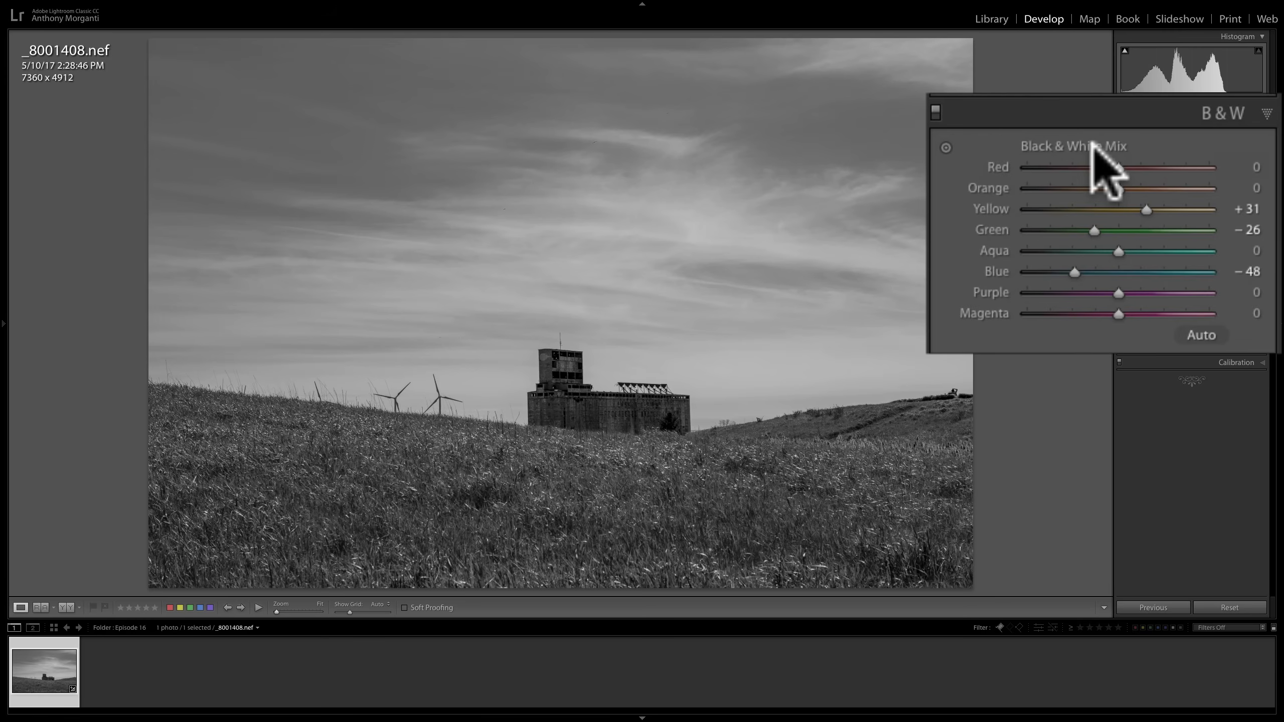
pyautogui.moveTo(1154, 167)
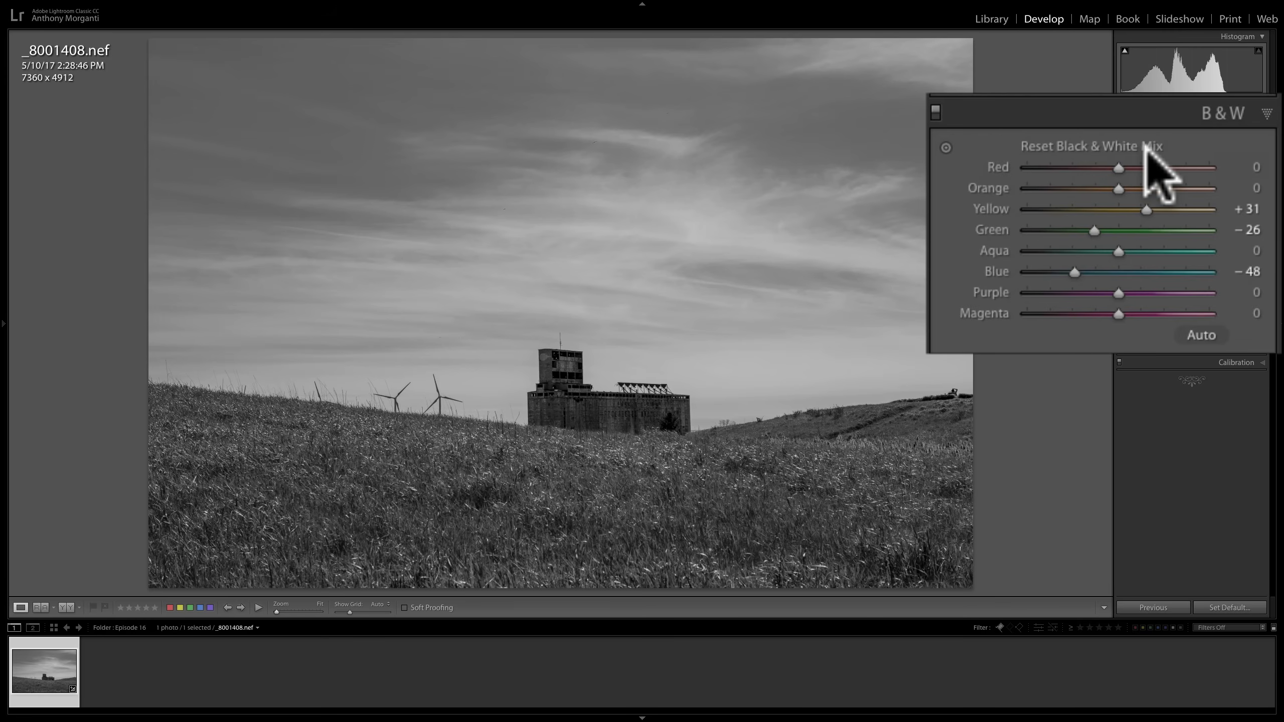
pyautogui.moveTo(1076, 171)
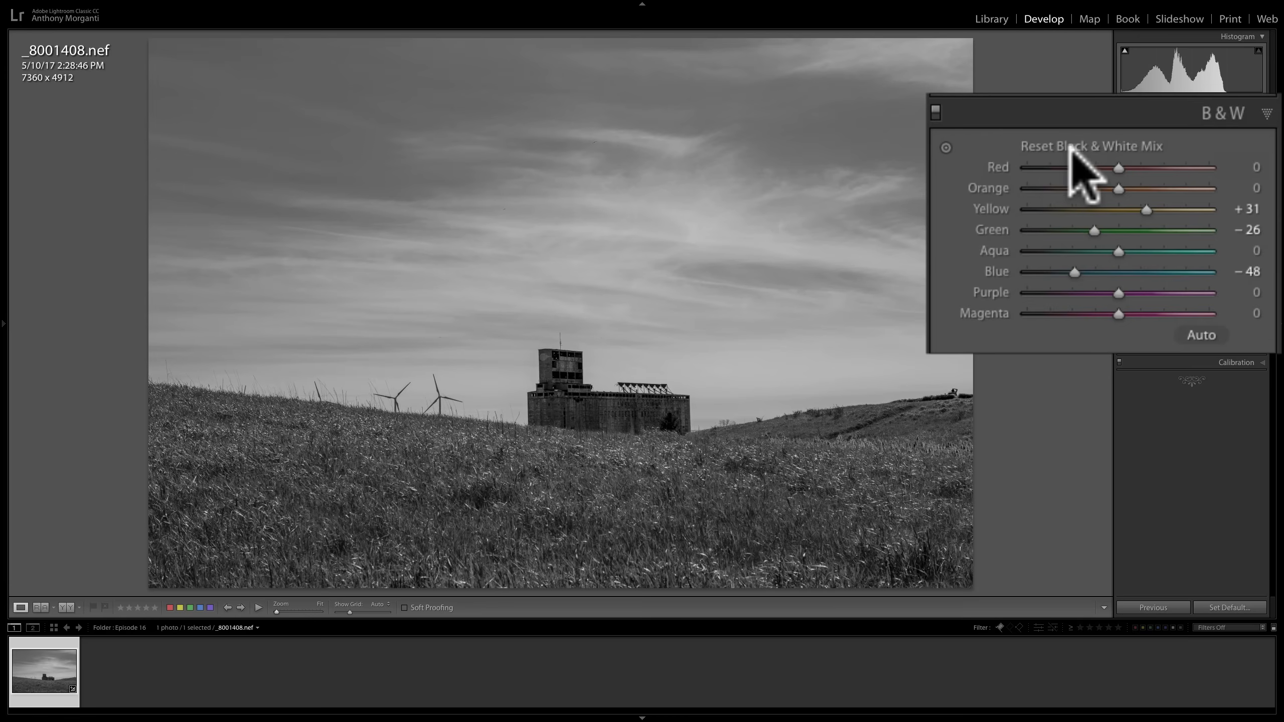
# - Reset the B&W mix to zero, then let Lightroom set the colour mix automatically
pyautogui.click(1090, 146)
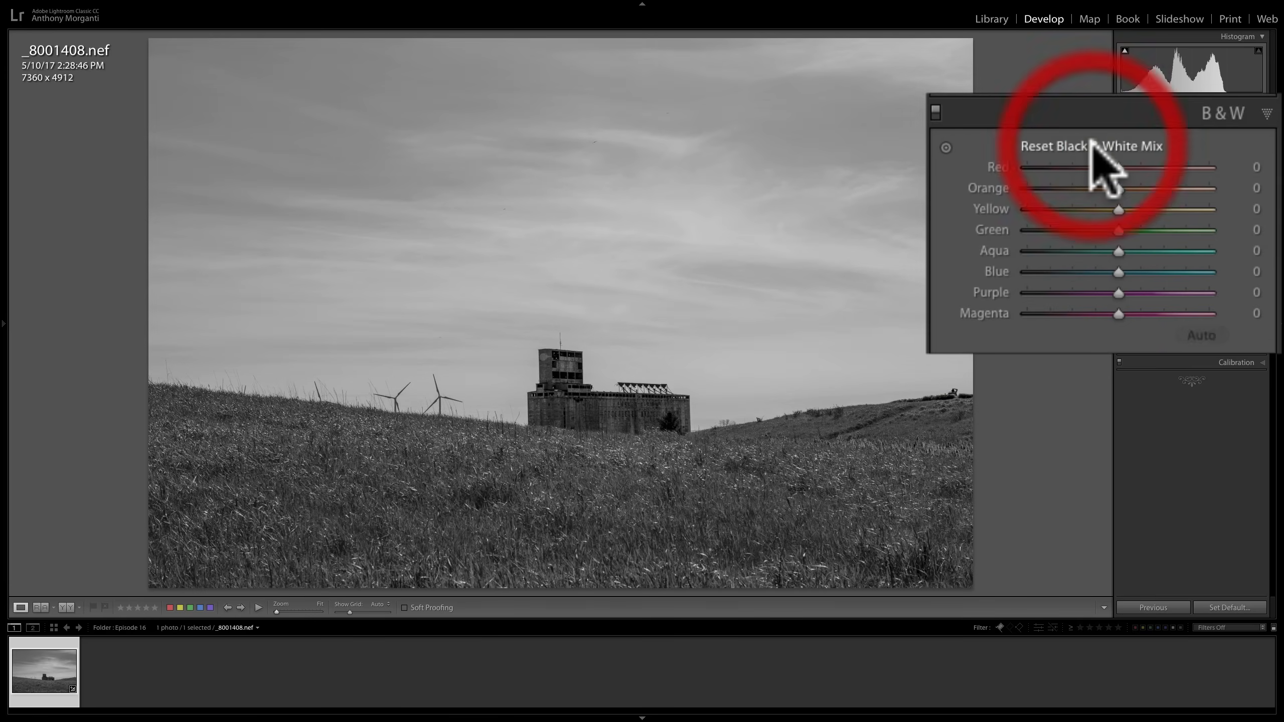
pyautogui.moveTo(1103, 167)
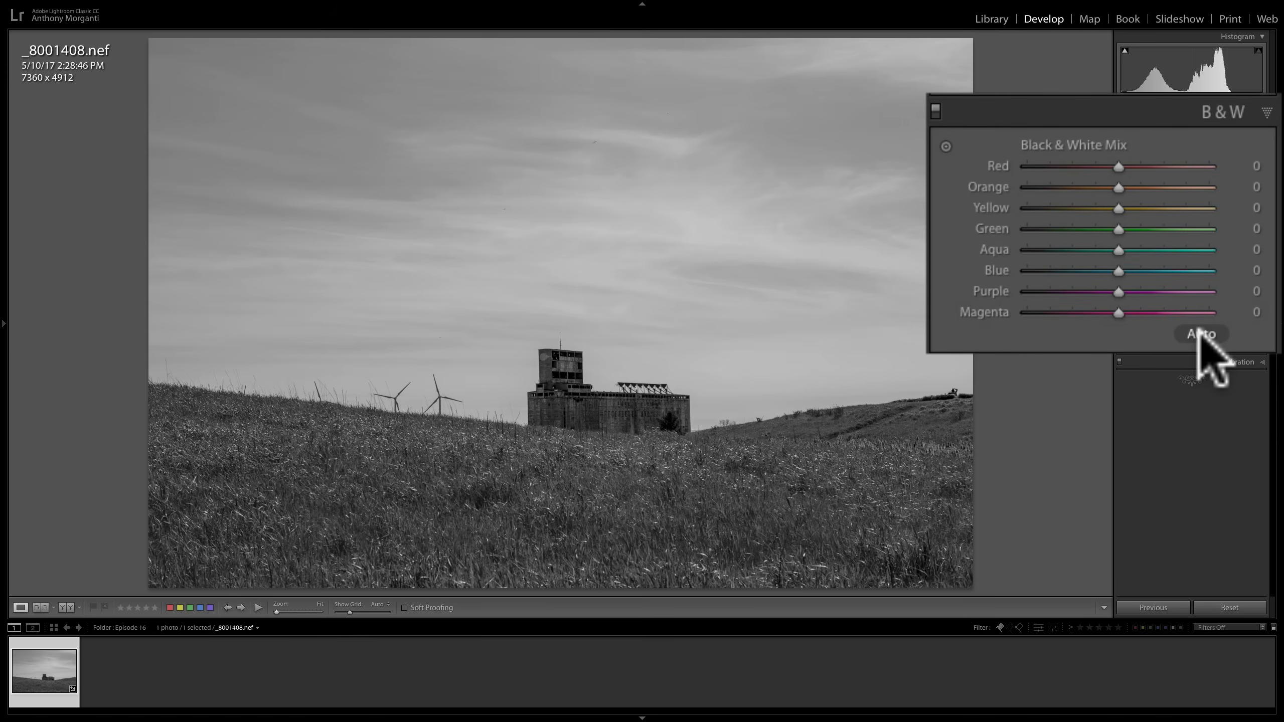
pyautogui.click(1201, 334)
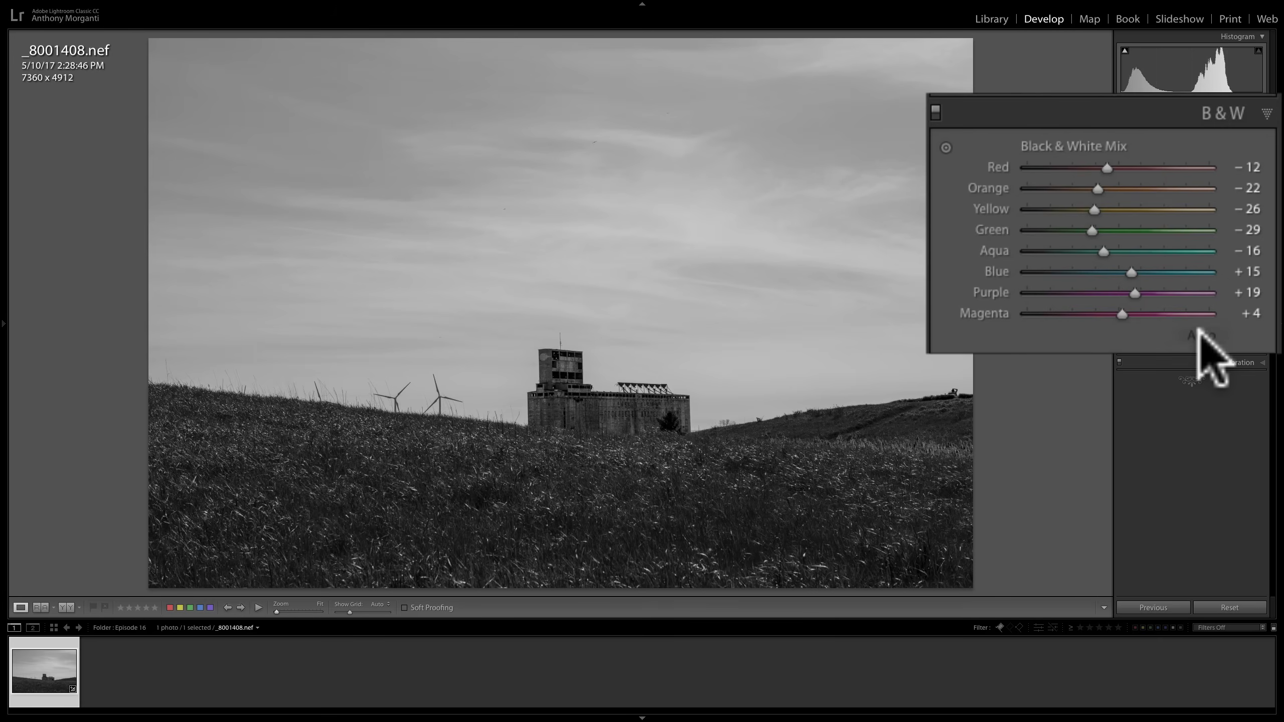
pyautogui.moveTo(720, 365)
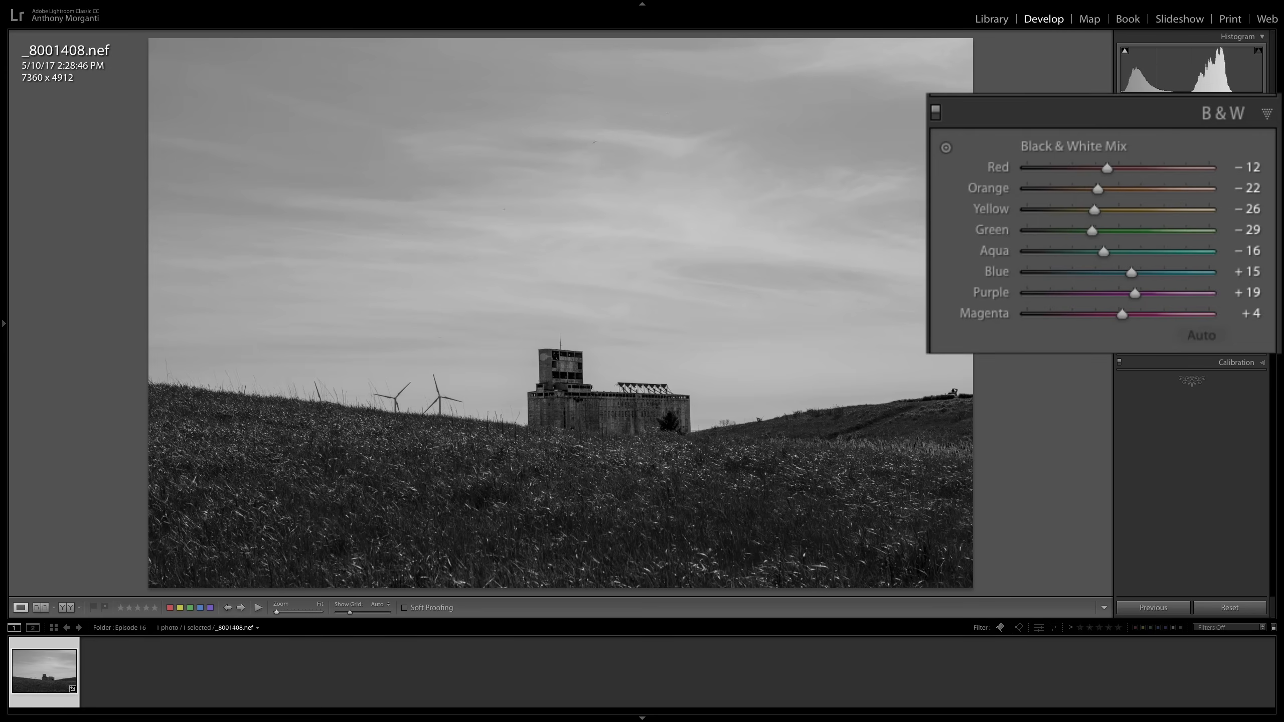
pyautogui.moveTo(702, 488)
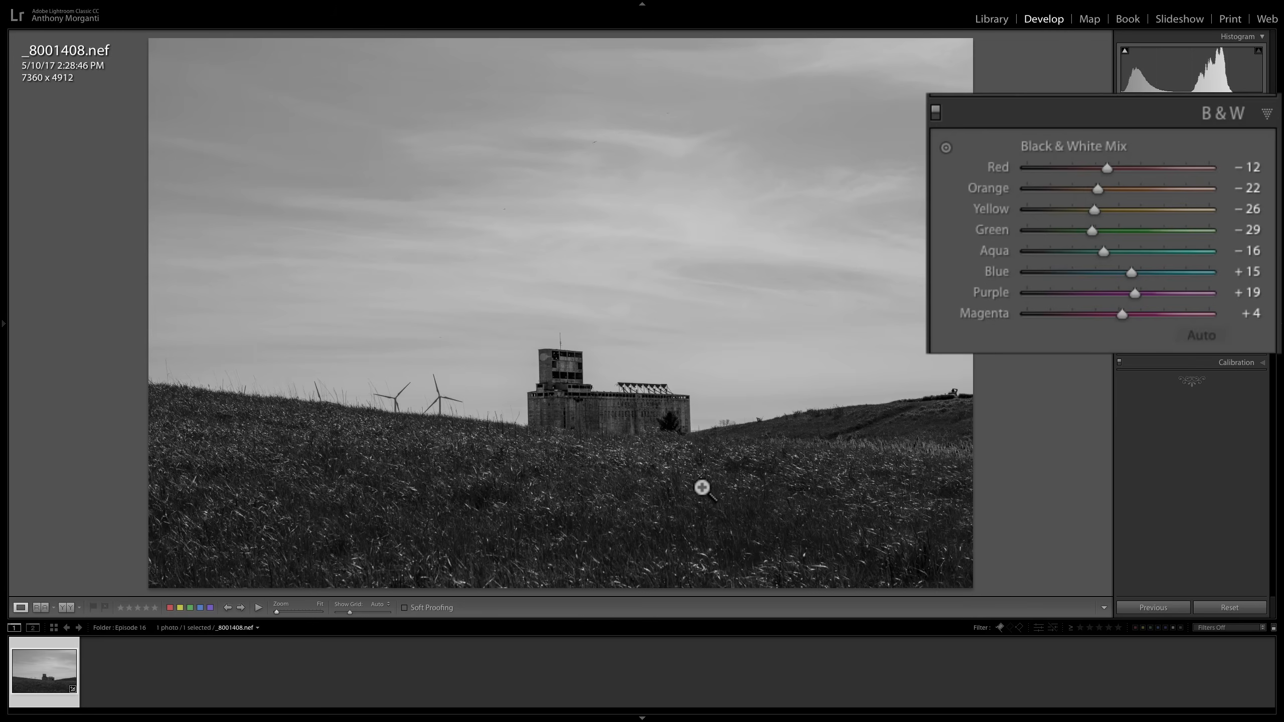
pyautogui.moveTo(629, 192)
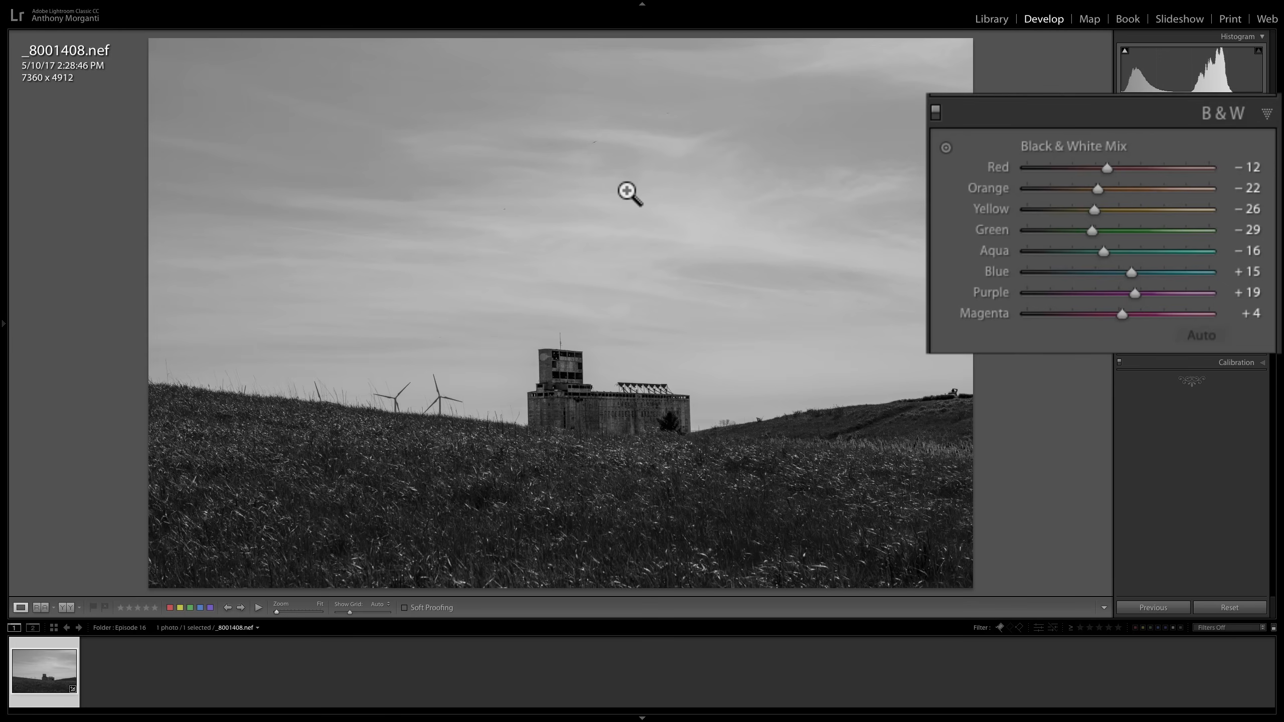
pyautogui.moveTo(660, 404)
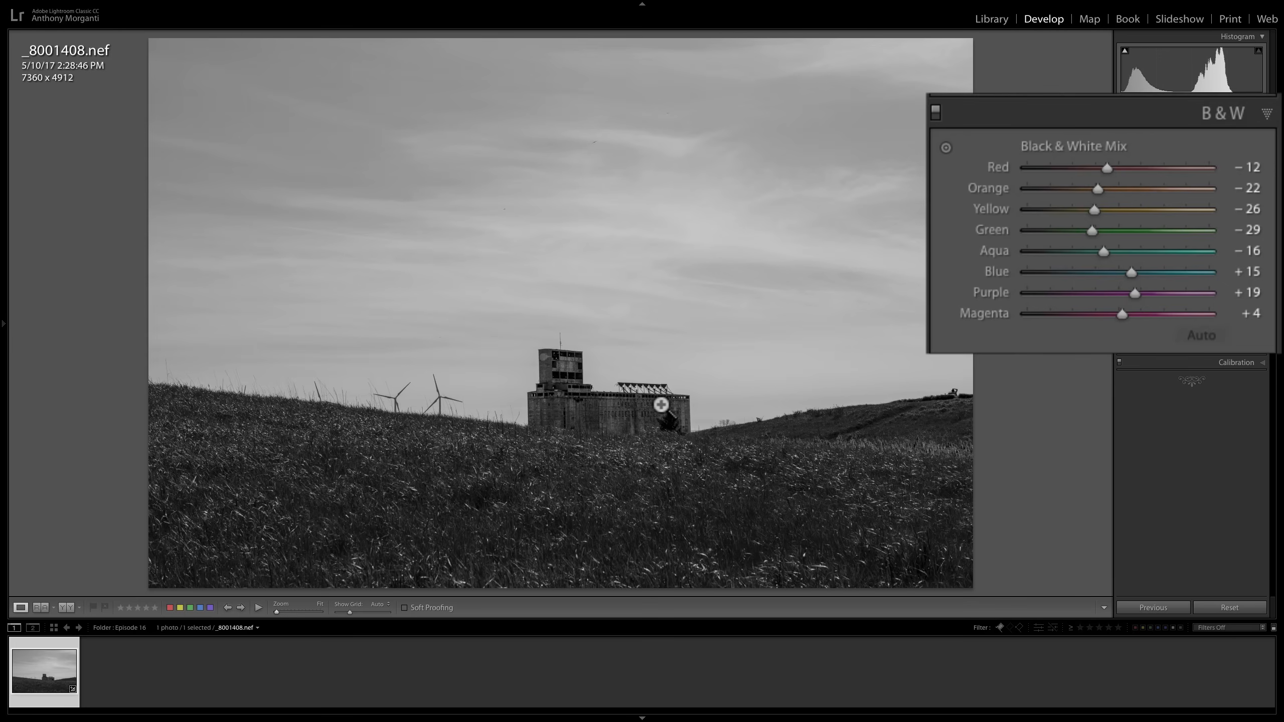
pyautogui.moveTo(620, 403)
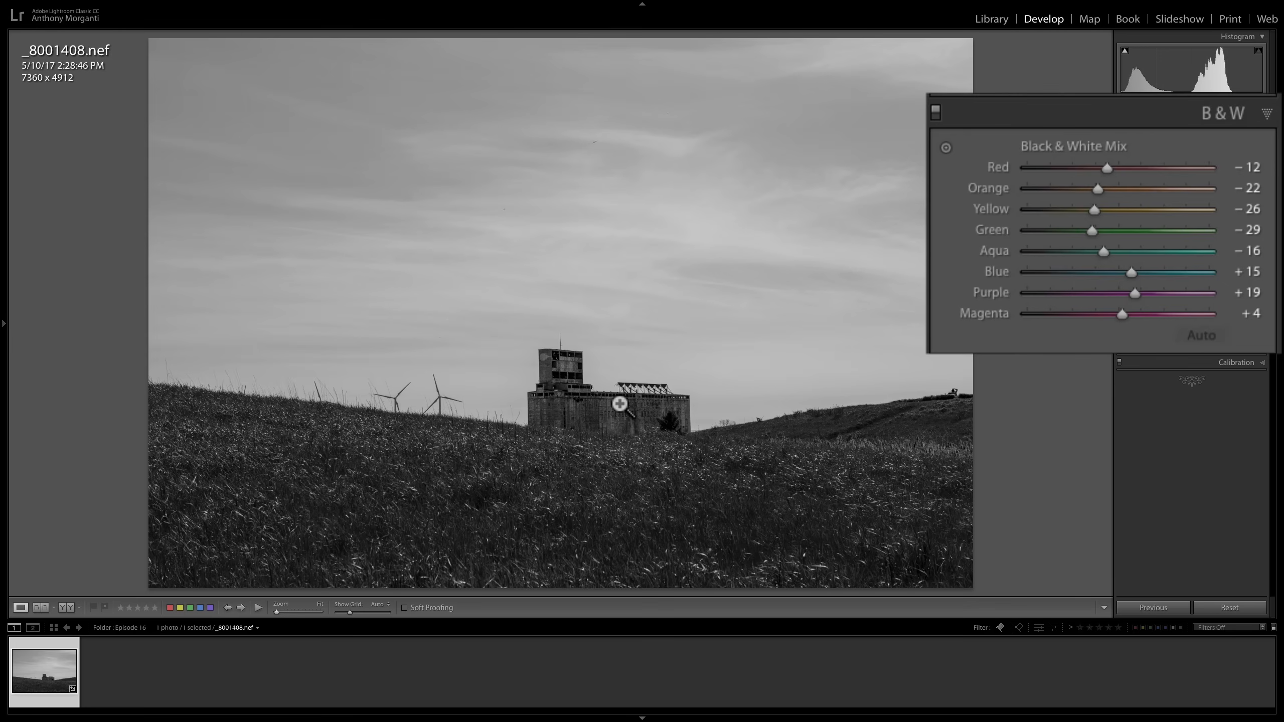
pyautogui.moveTo(622, 410)
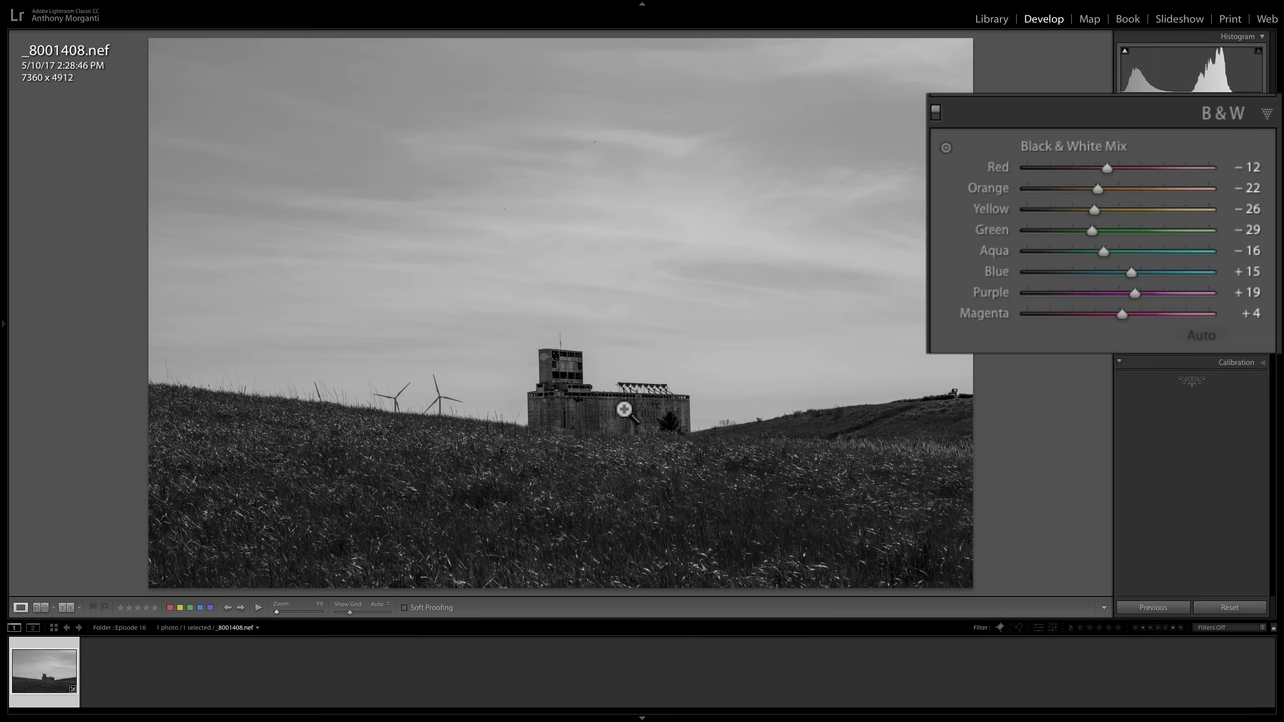
pyautogui.moveTo(1089, 171)
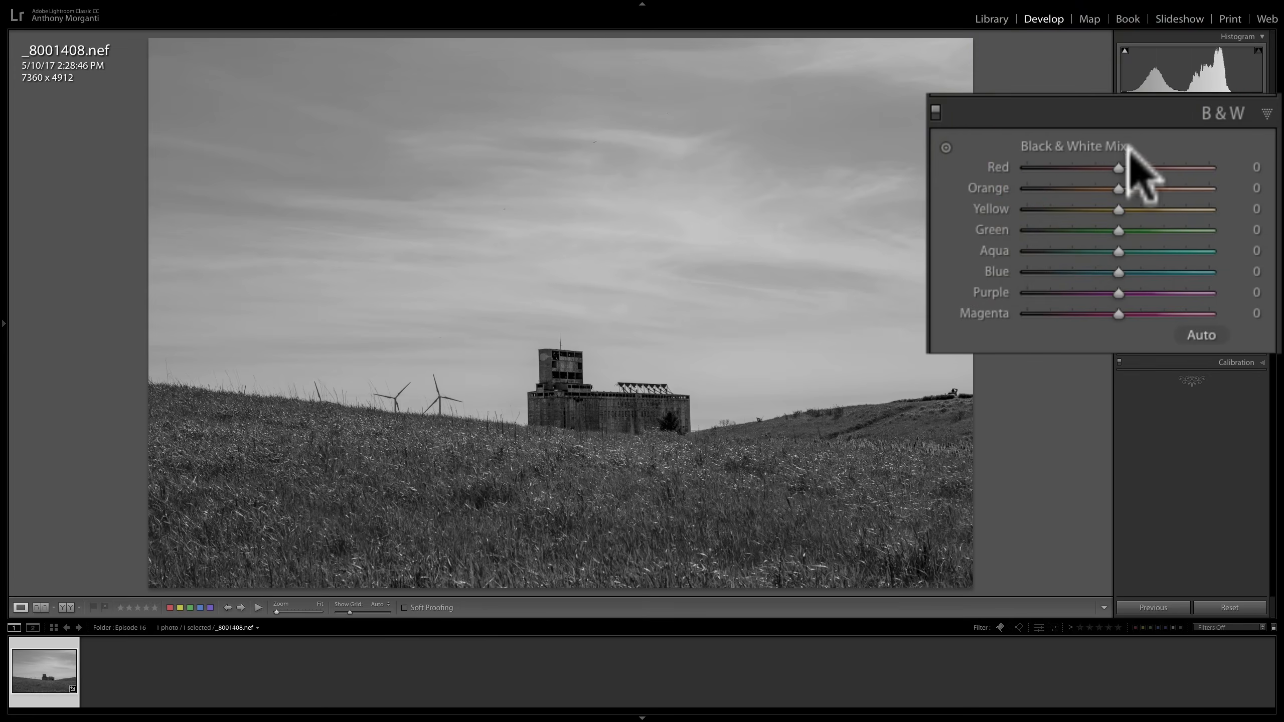
pyautogui.moveTo(1142, 197)
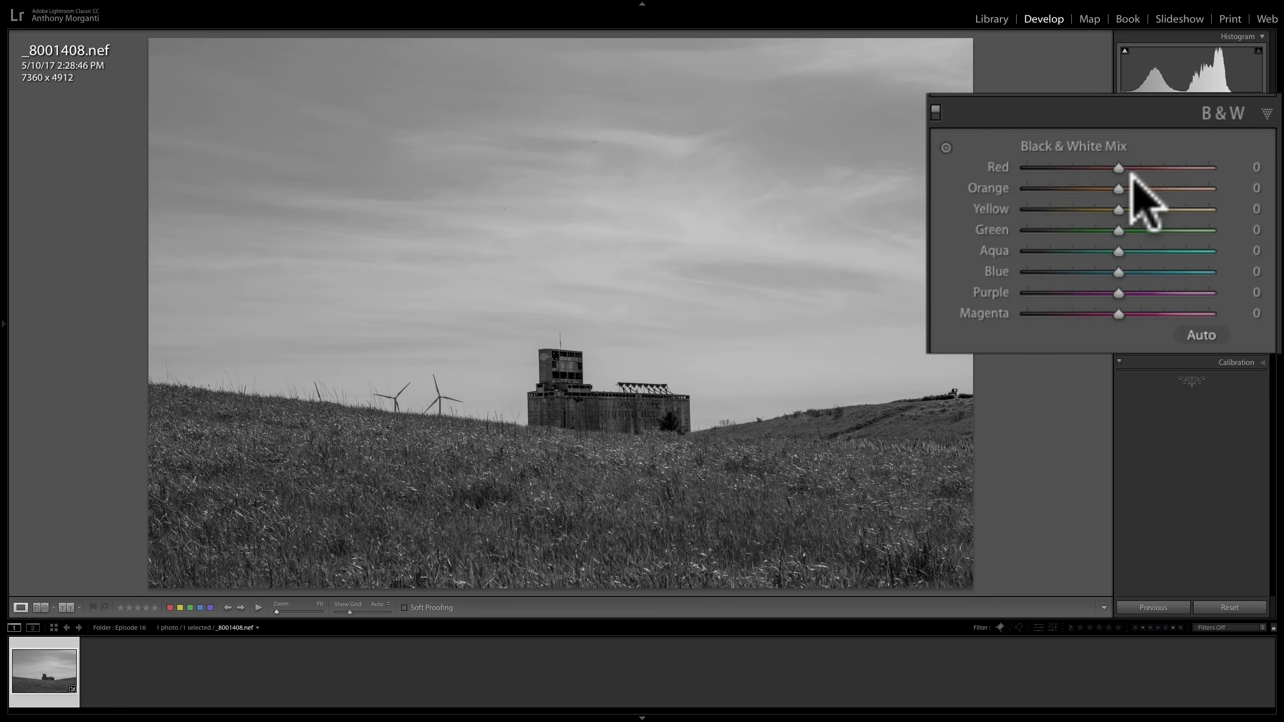
pyautogui.moveTo(966, 196)
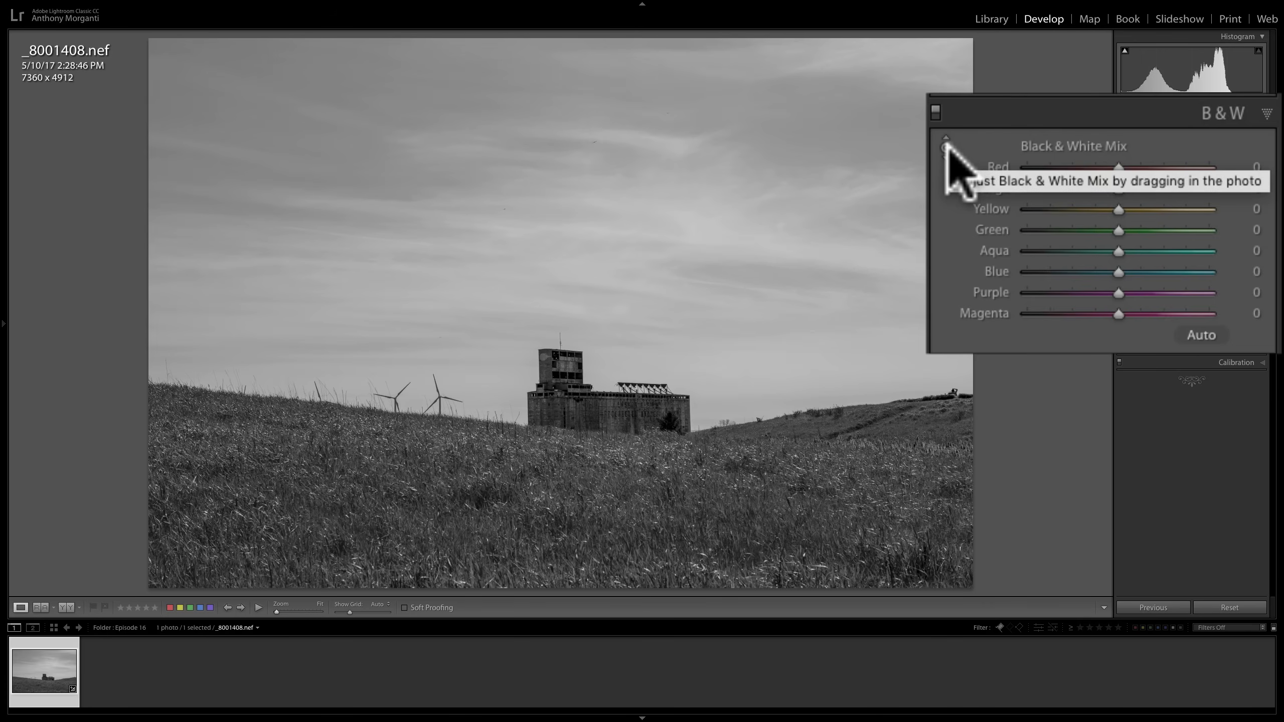
# - Activate the B&W targeted adjustment tool and place it over the sky, targeting Blue
pyautogui.click(945, 146)
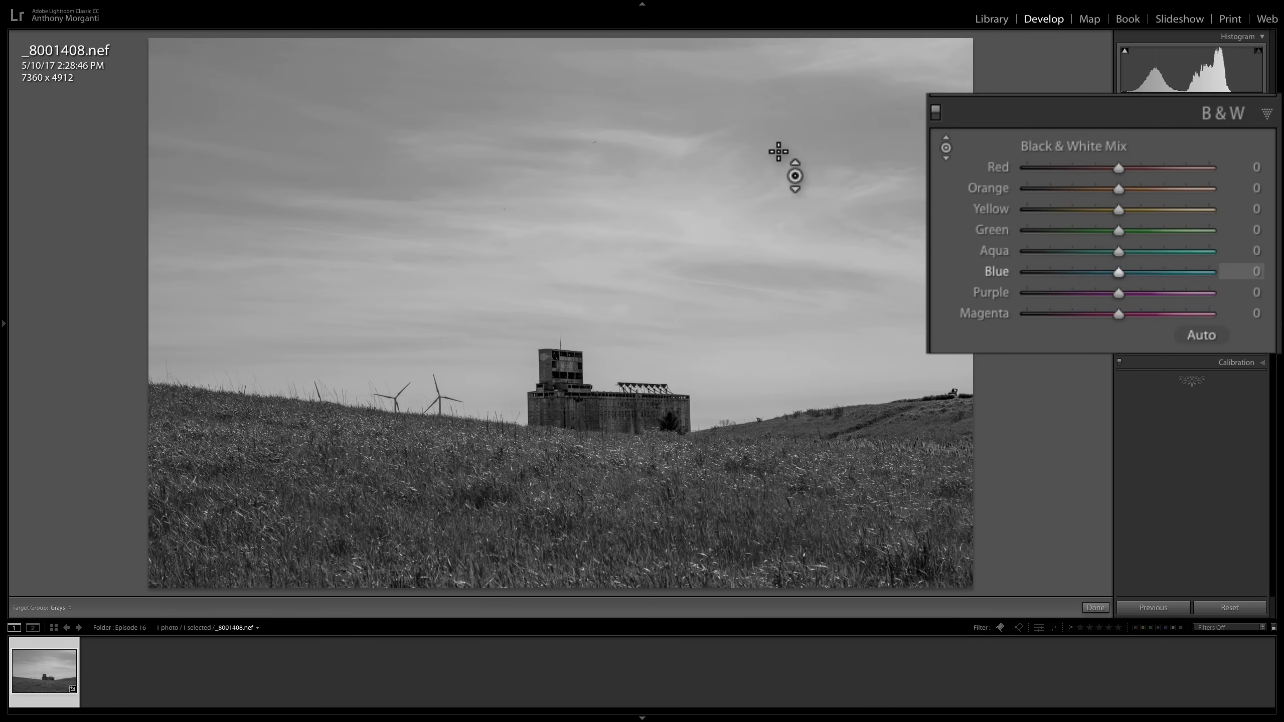
pyautogui.moveTo(826, 163)
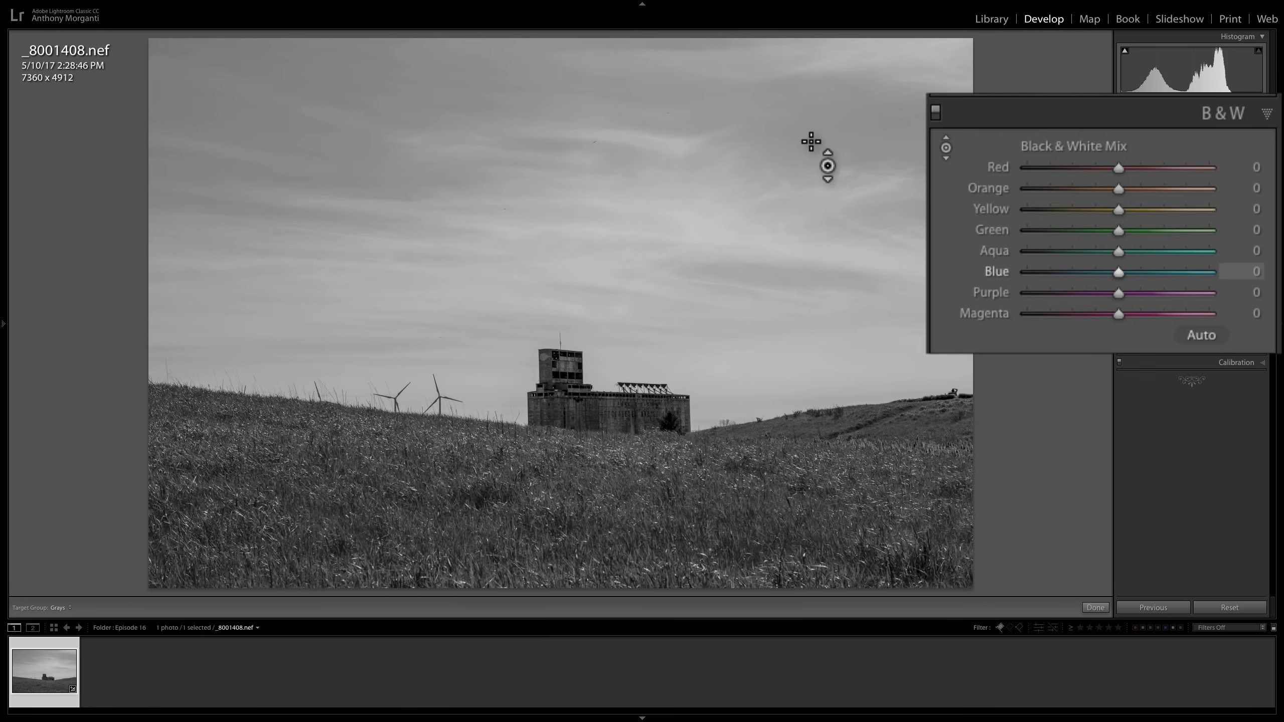
pyautogui.moveTo(355, 173)
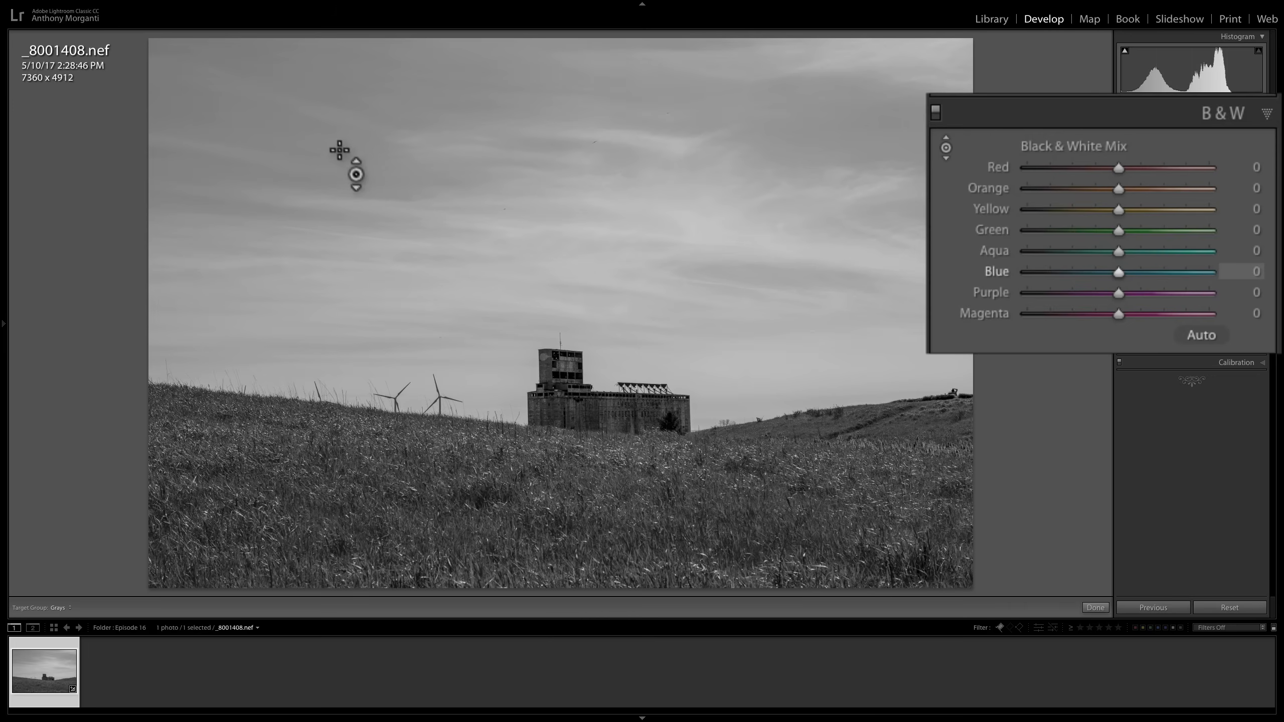
pyautogui.moveTo(341, 159)
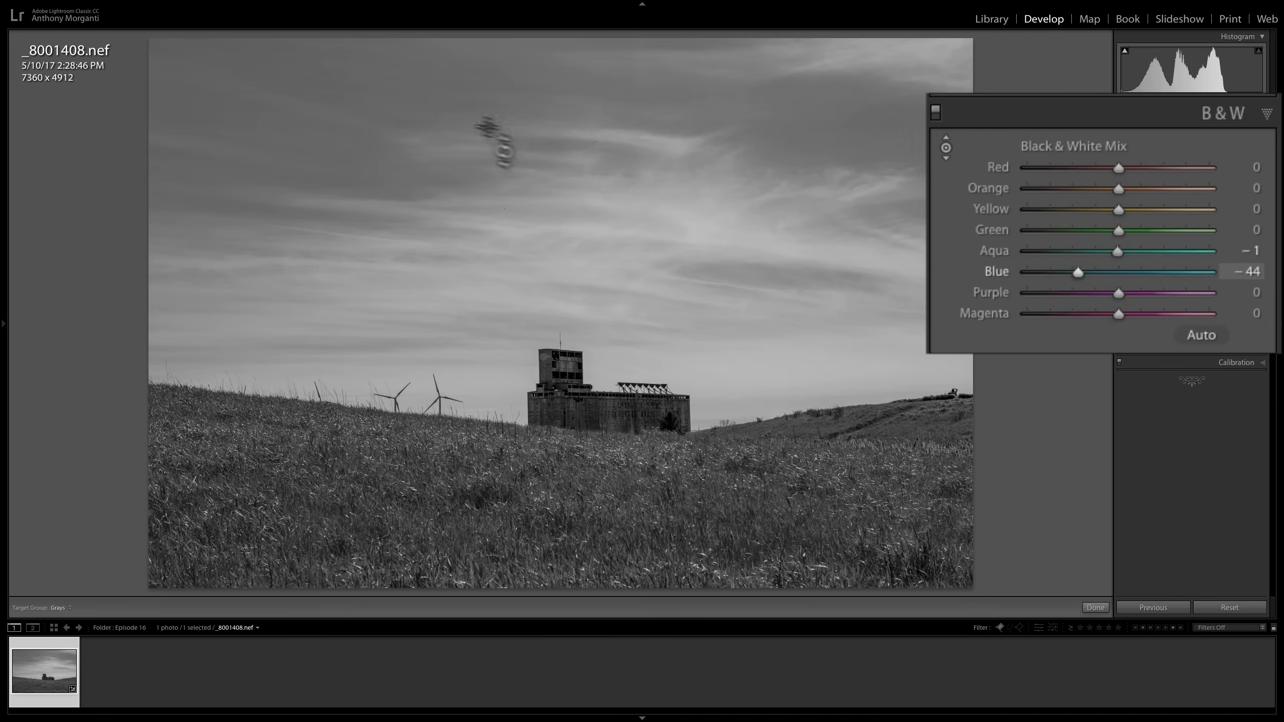
pyautogui.moveTo(865, 376)
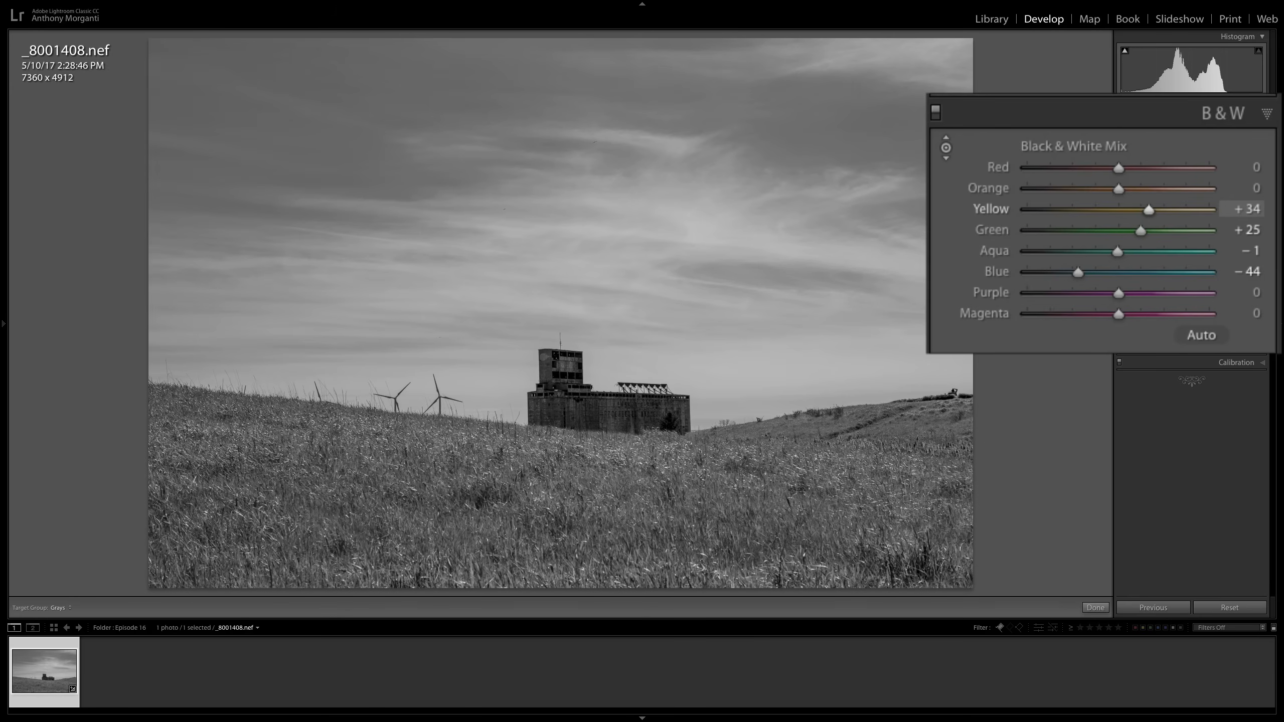
pyautogui.moveTo(753, 579)
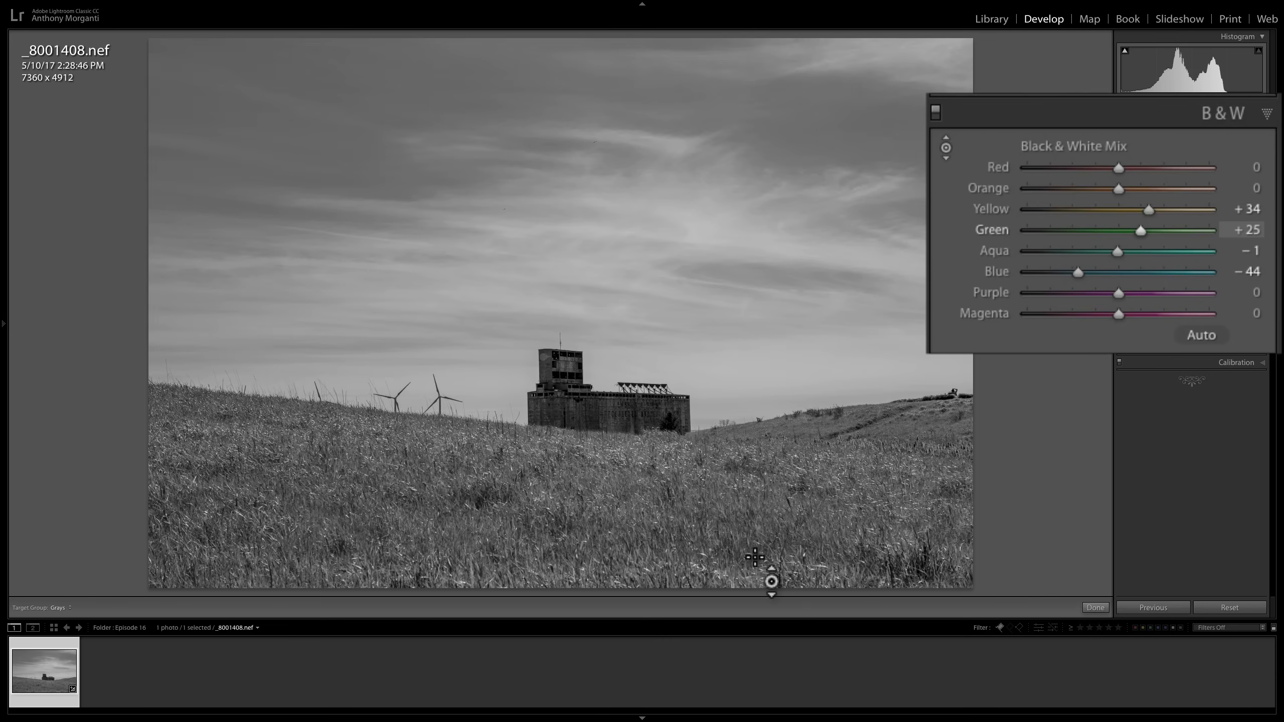
pyautogui.moveTo(911, 582)
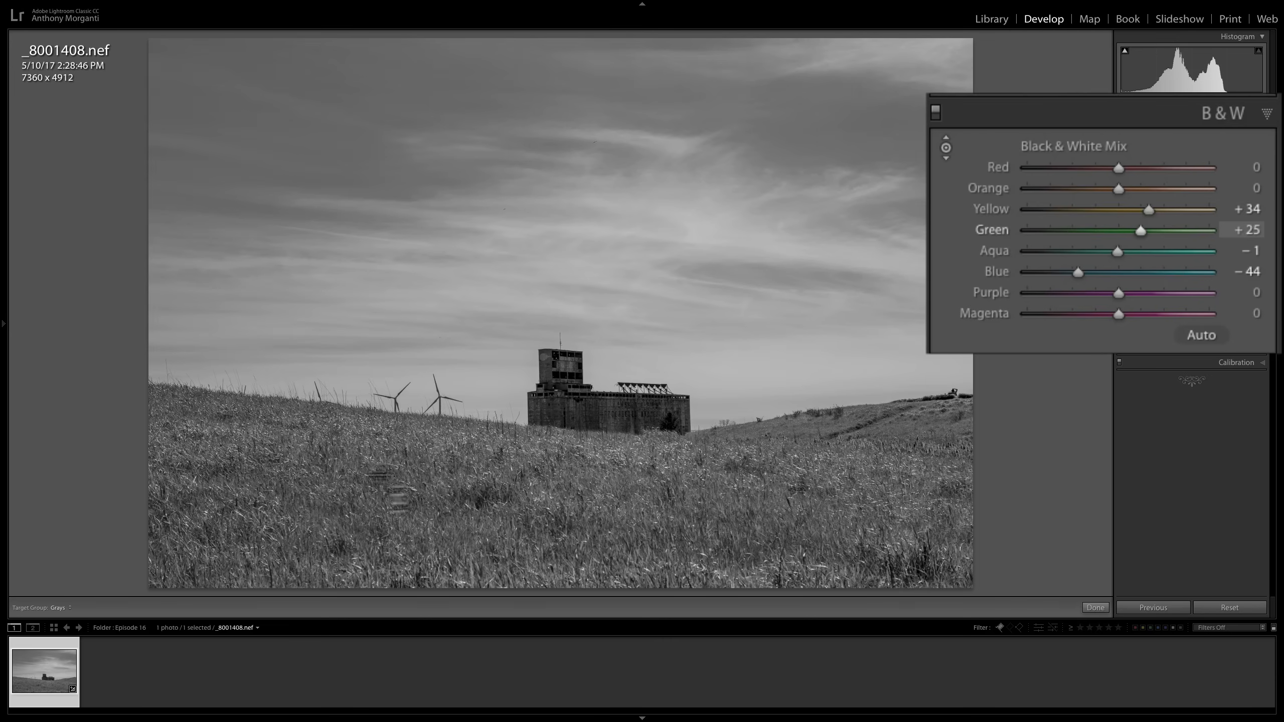
pyautogui.moveTo(480, 492)
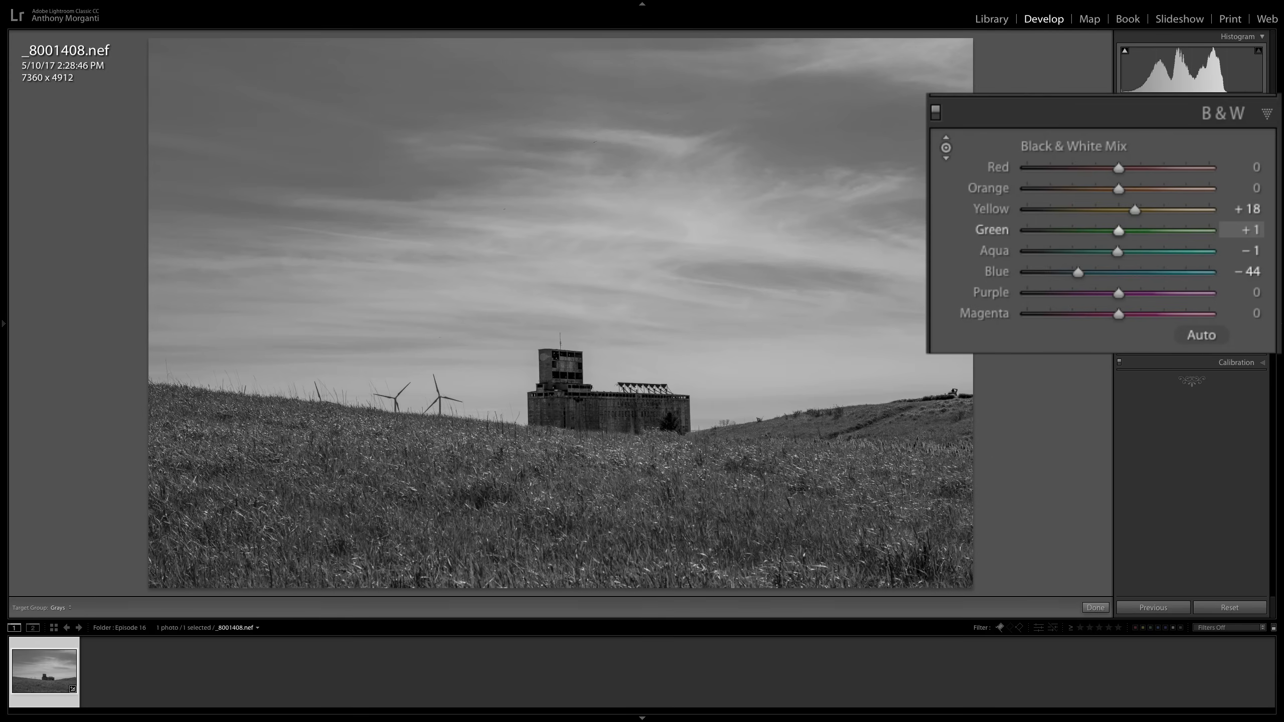
pyautogui.moveTo(615, 481)
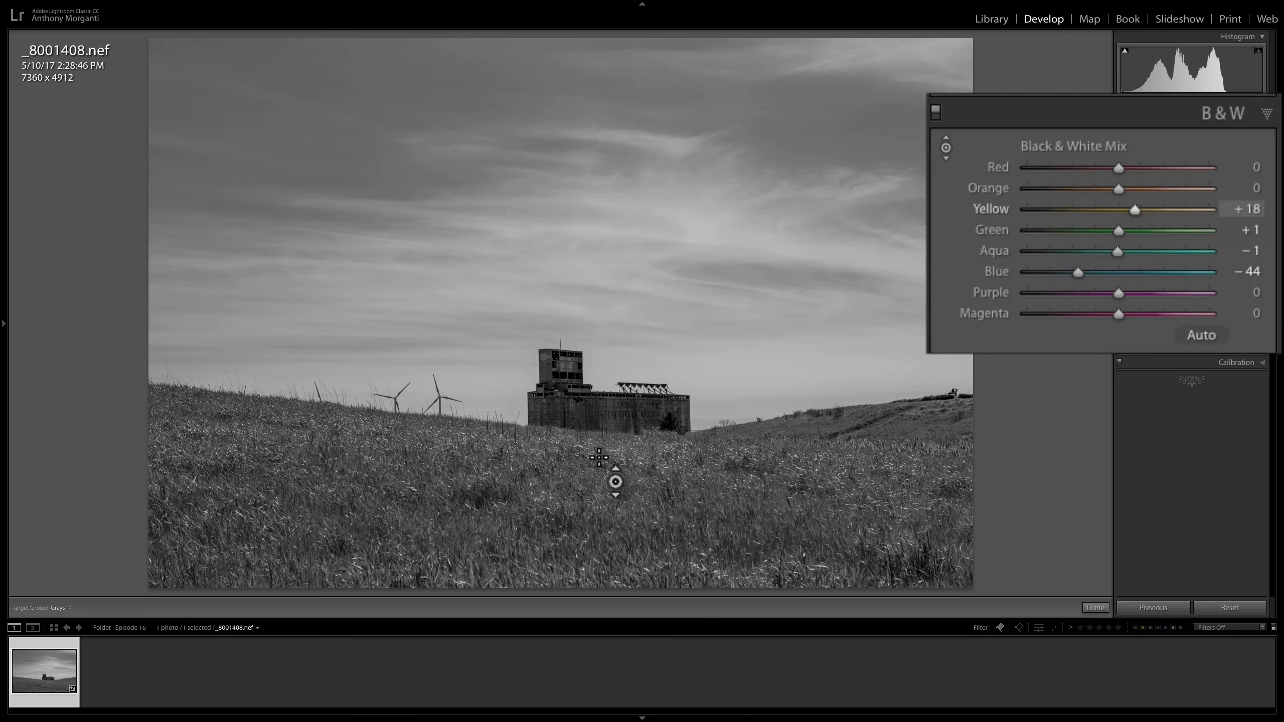
pyautogui.moveTo(605, 455)
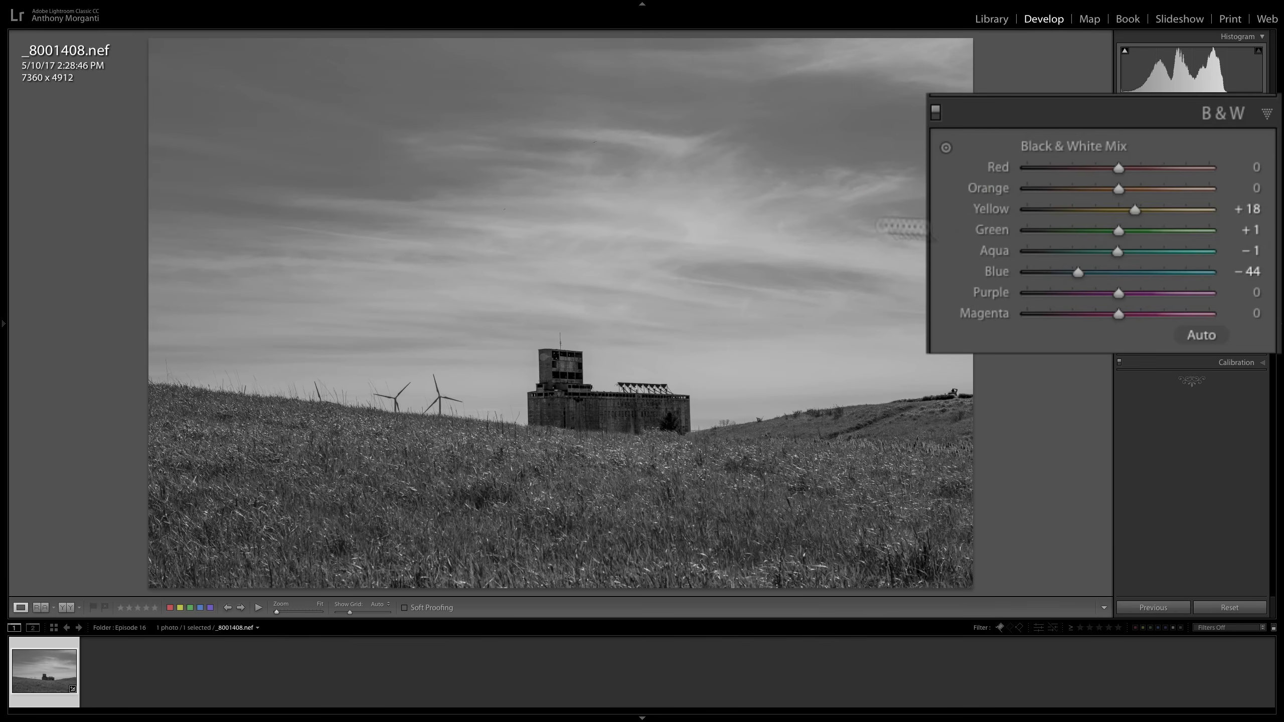
# - Set Yellow to +32 and Green to -11 in the B&W mix, keeping Blue at -44
pyautogui.click(1116, 229)
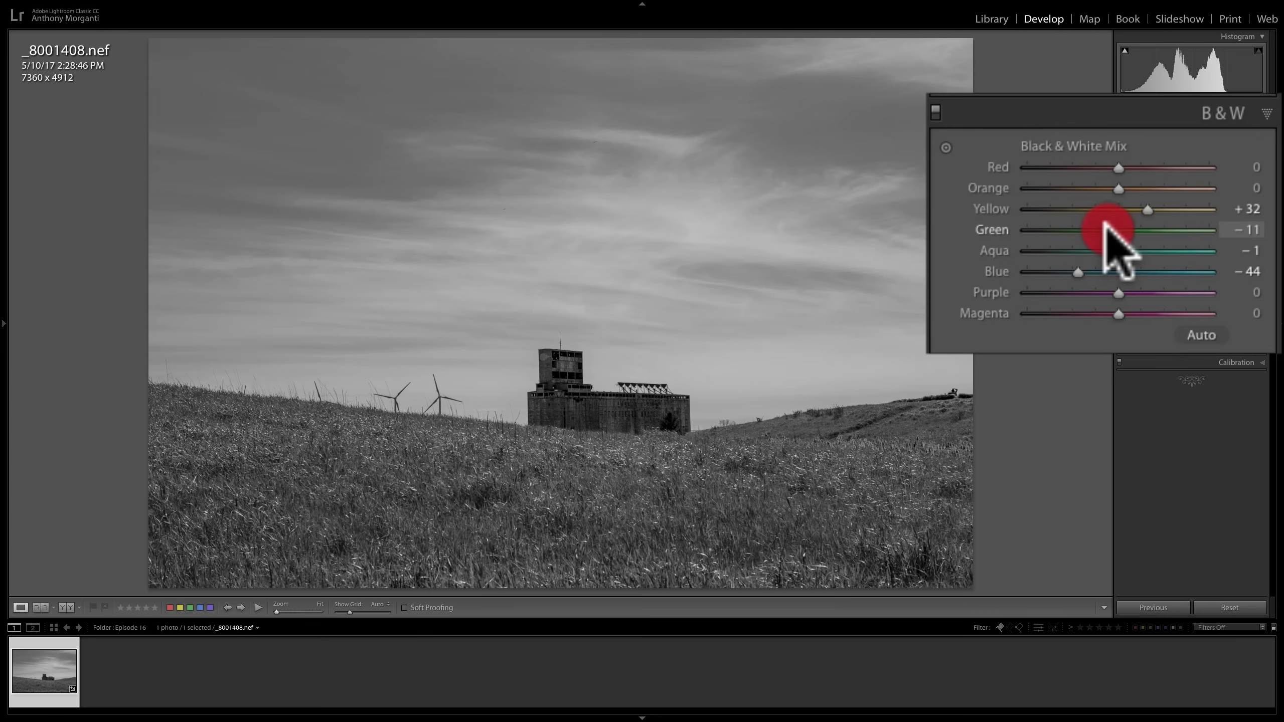
pyautogui.moveTo(745, 424)
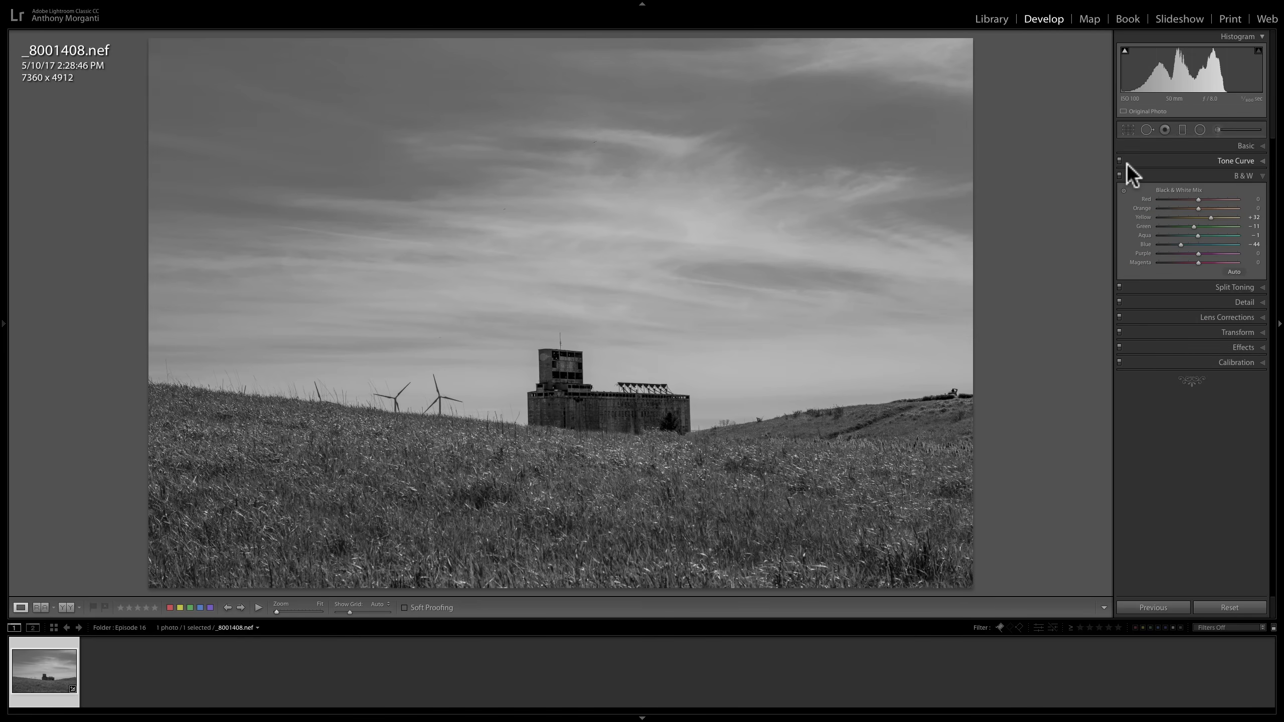
# - Return to the basic tone settings showing Highlights -81, Shadows +78, Whites +28, Blacks -34, Clarity +28
pyautogui.click(1245, 144)
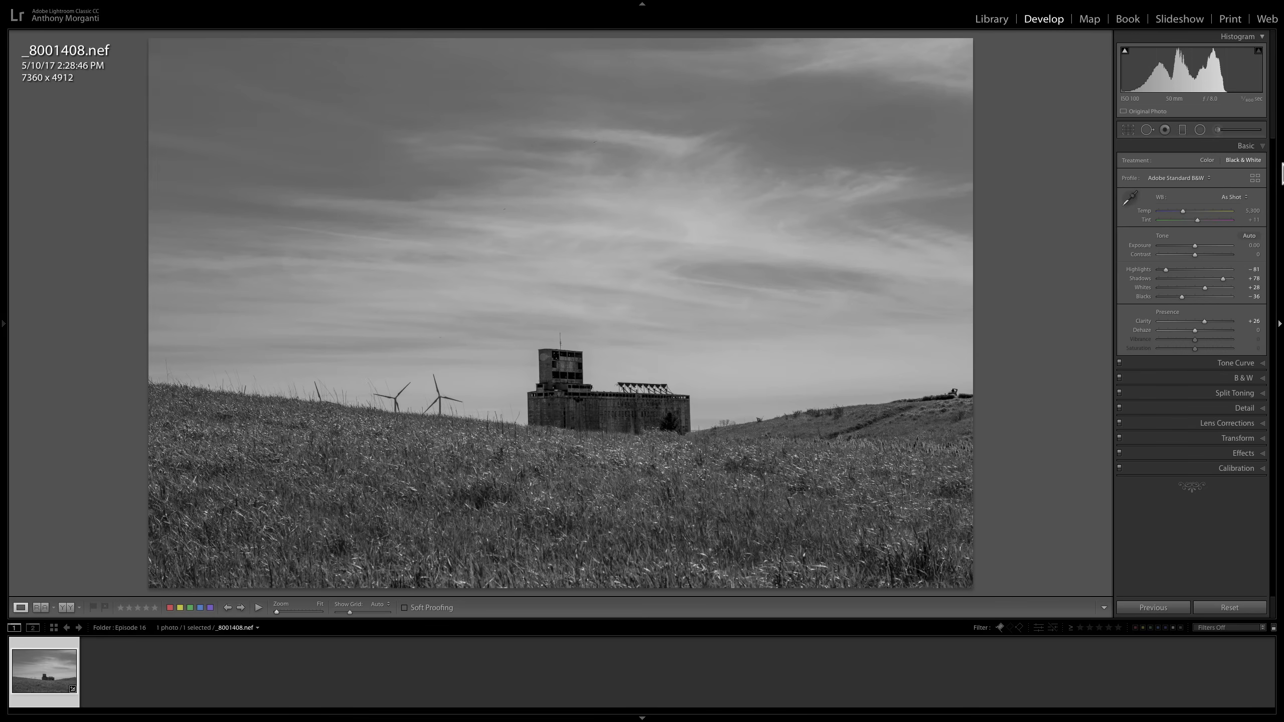
pyautogui.moveTo(1236, 364)
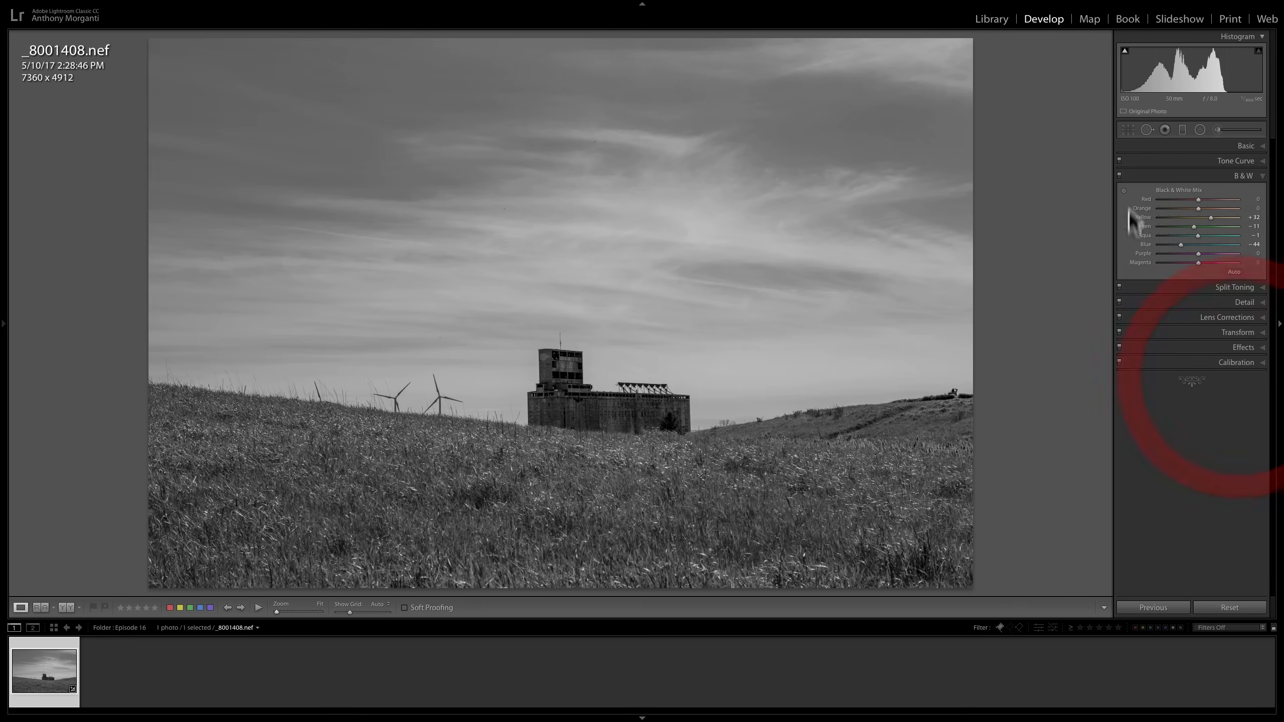
pyautogui.click(1244, 146)
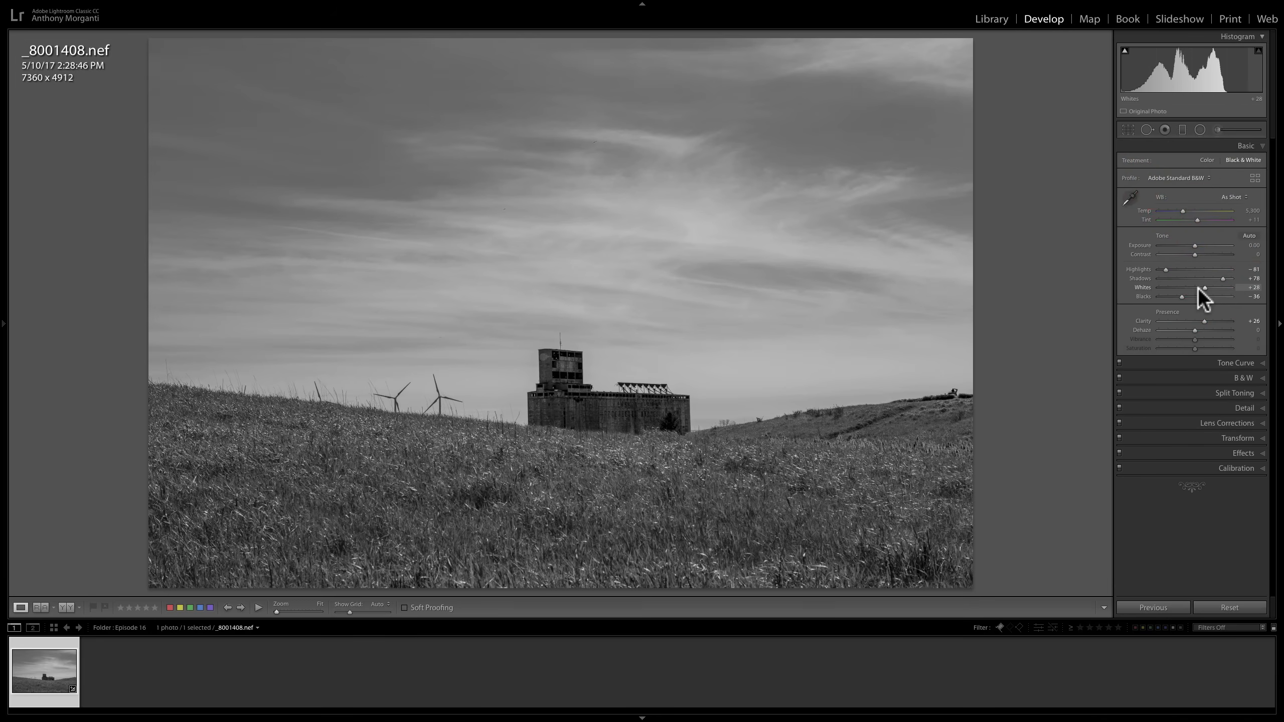
pyautogui.moveTo(1245, 161)
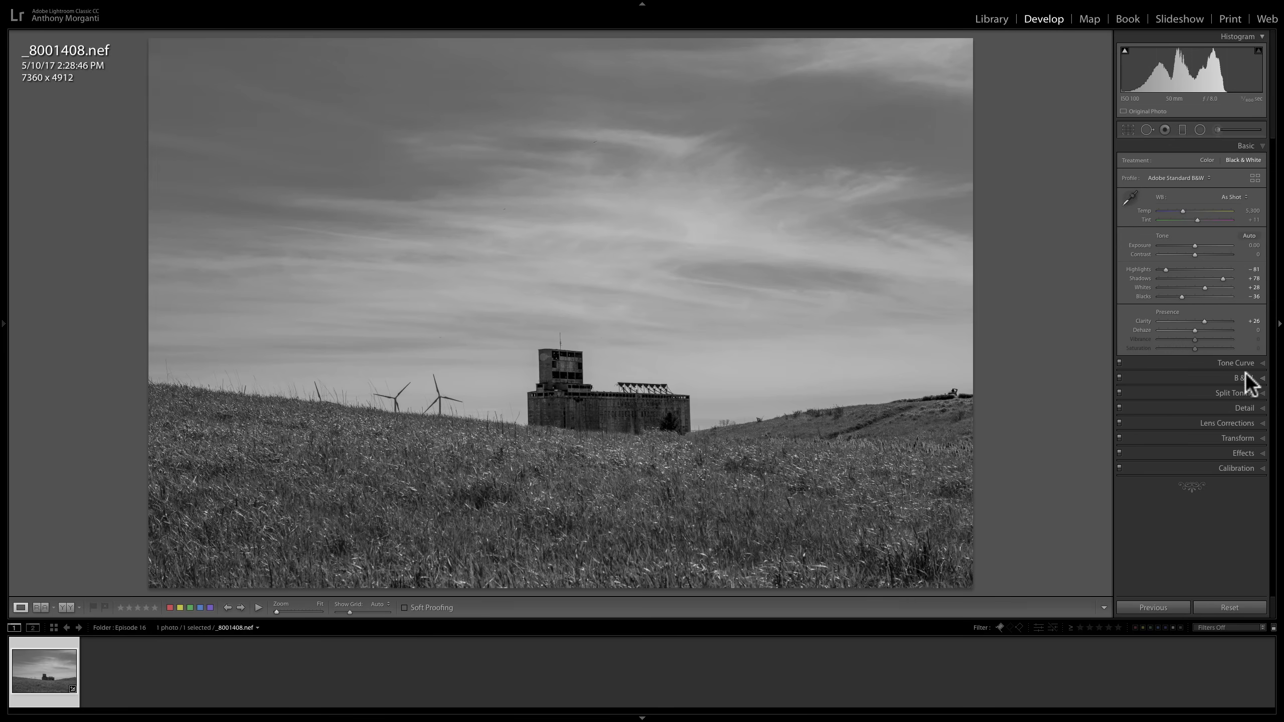
pyautogui.moveTo(1244, 386)
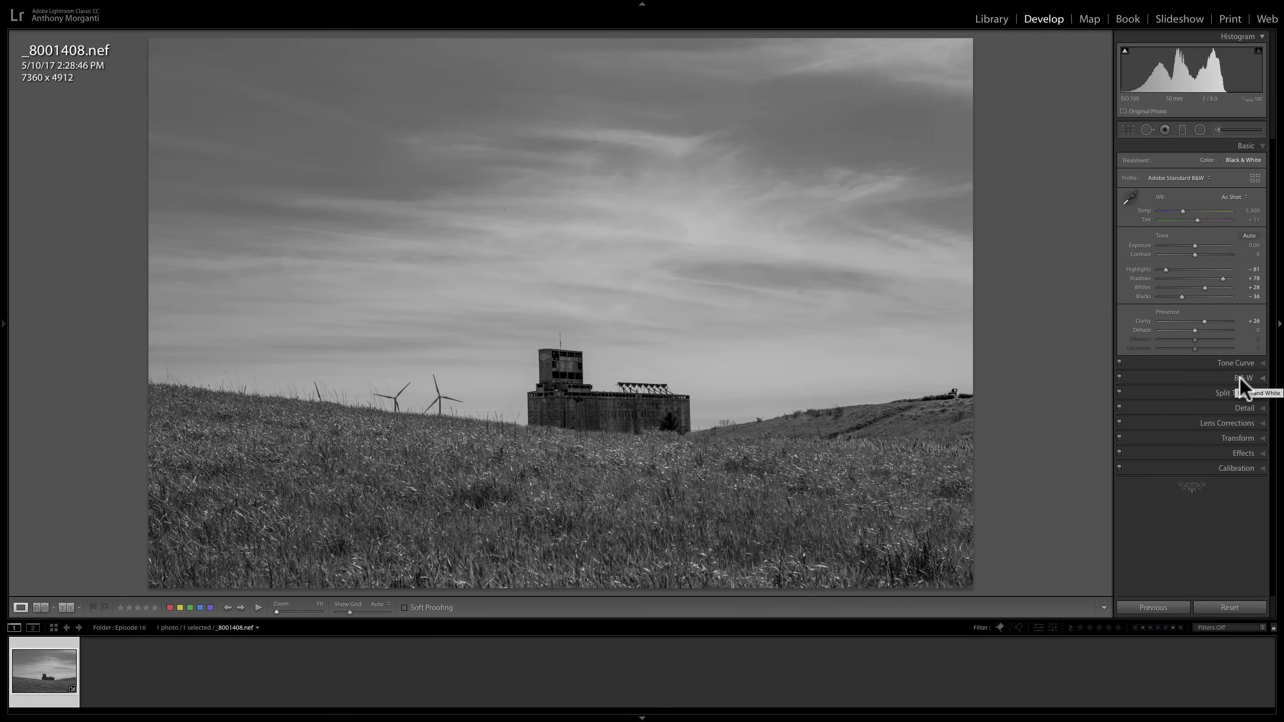
pyautogui.moveTo(1229, 216)
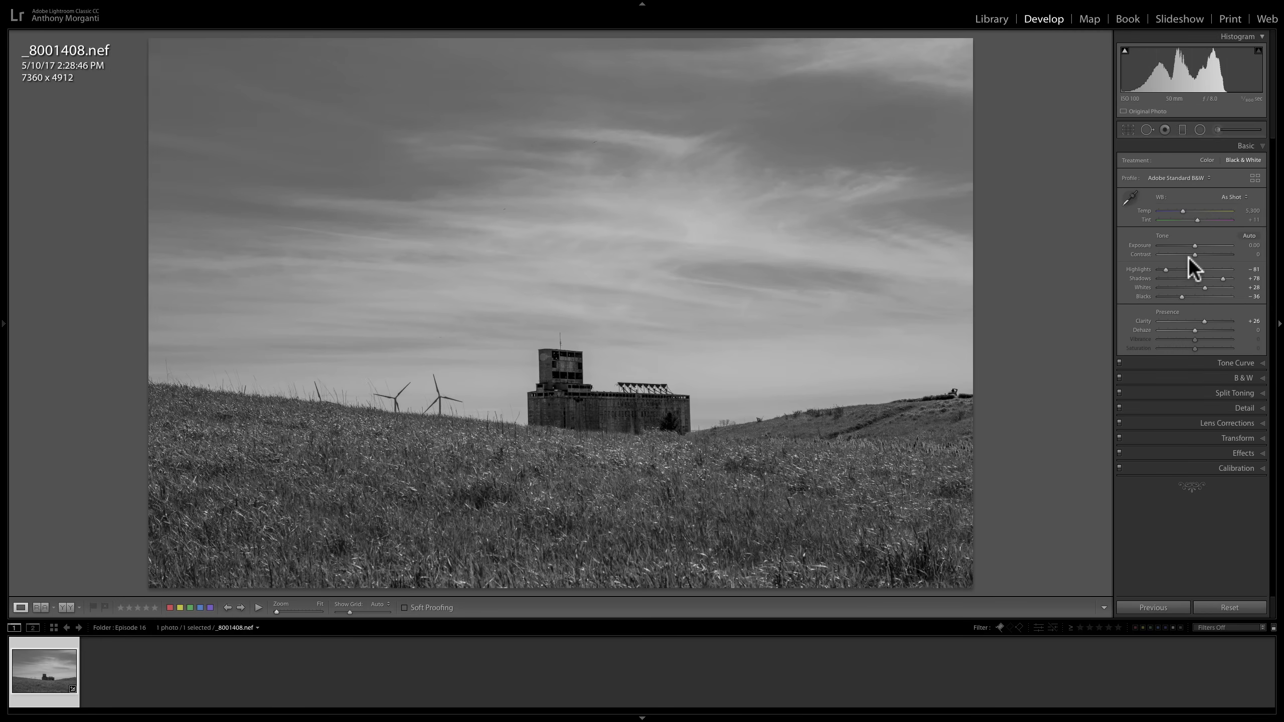
pyautogui.moveTo(1211, 297)
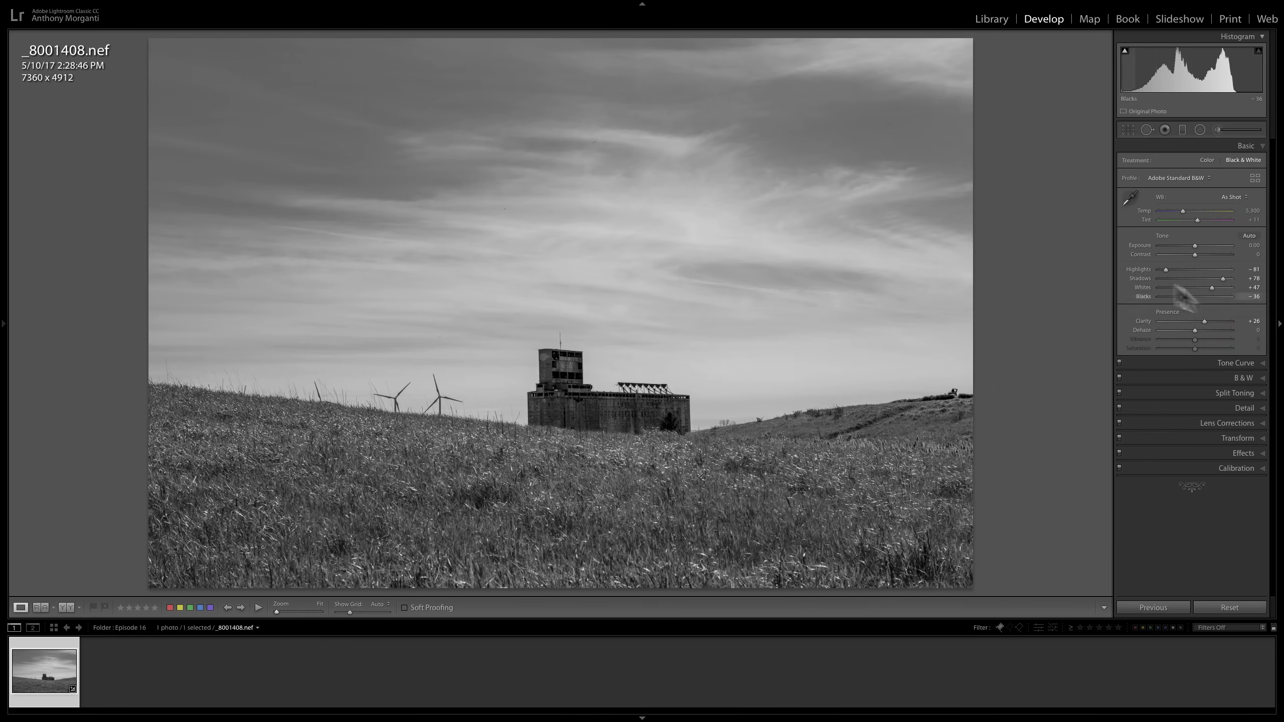
pyautogui.moveTo(1219, 297)
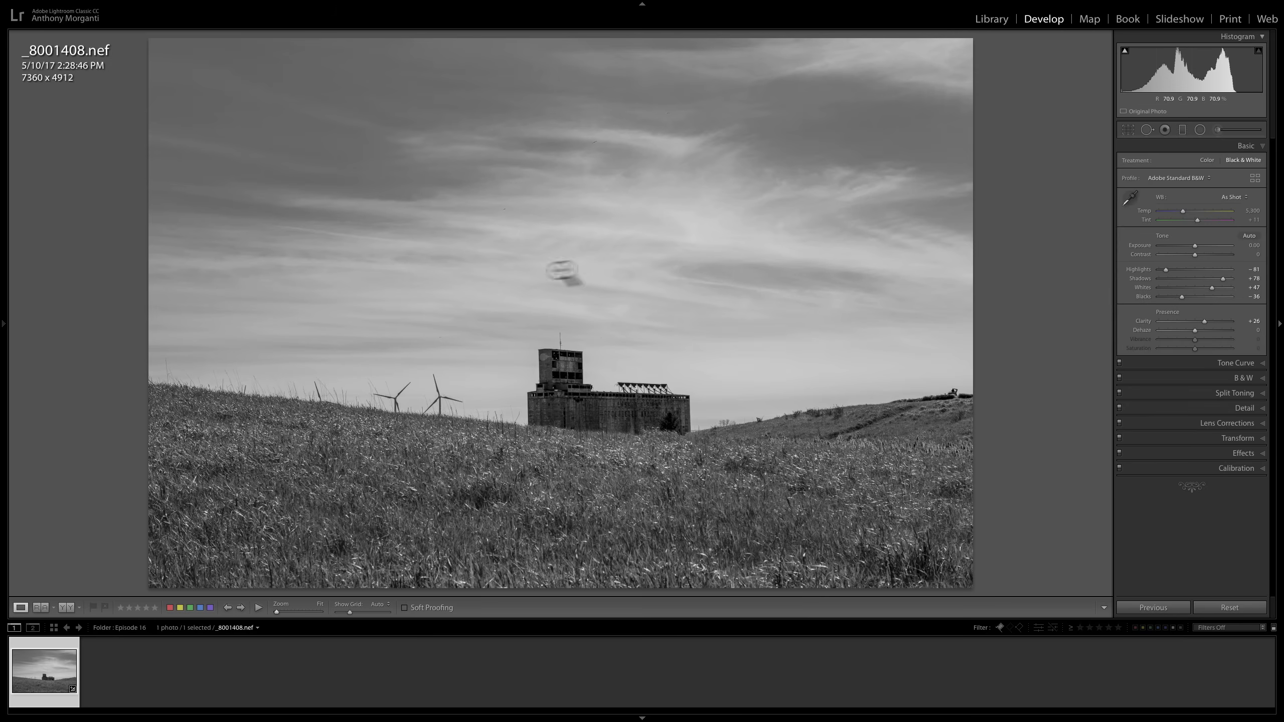
pyautogui.moveTo(1187, 297)
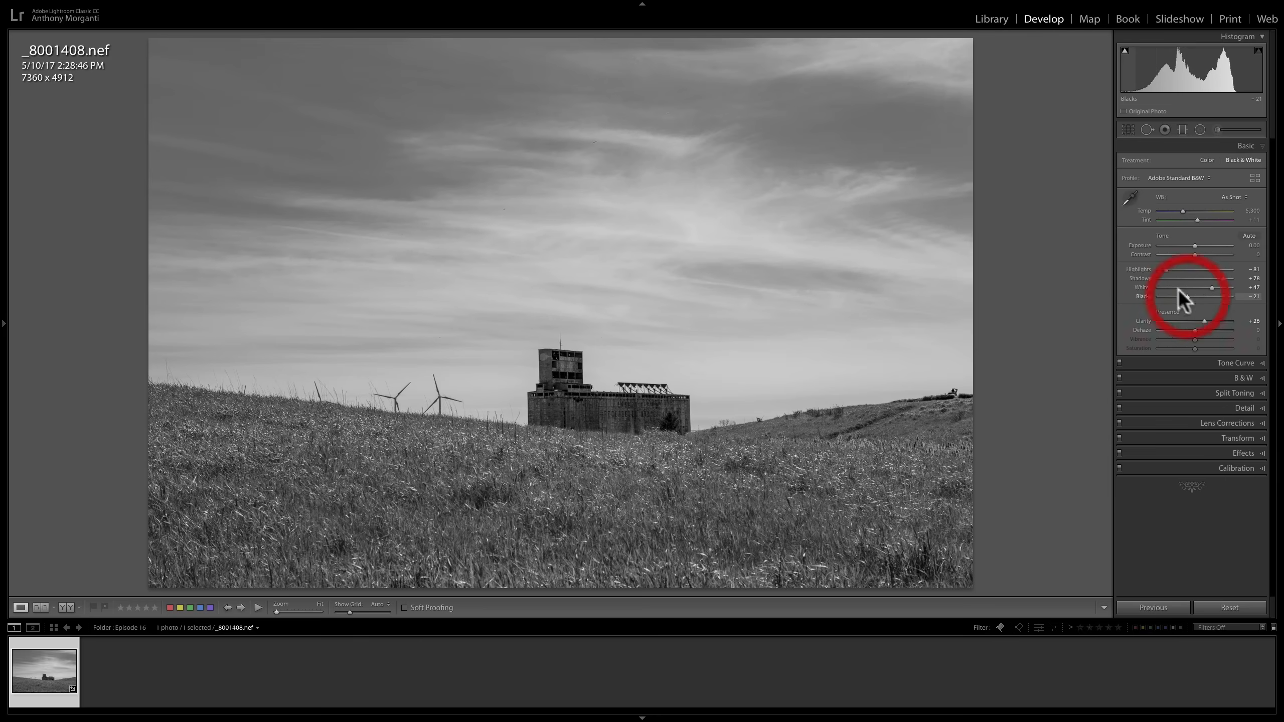
pyautogui.moveTo(1216, 237)
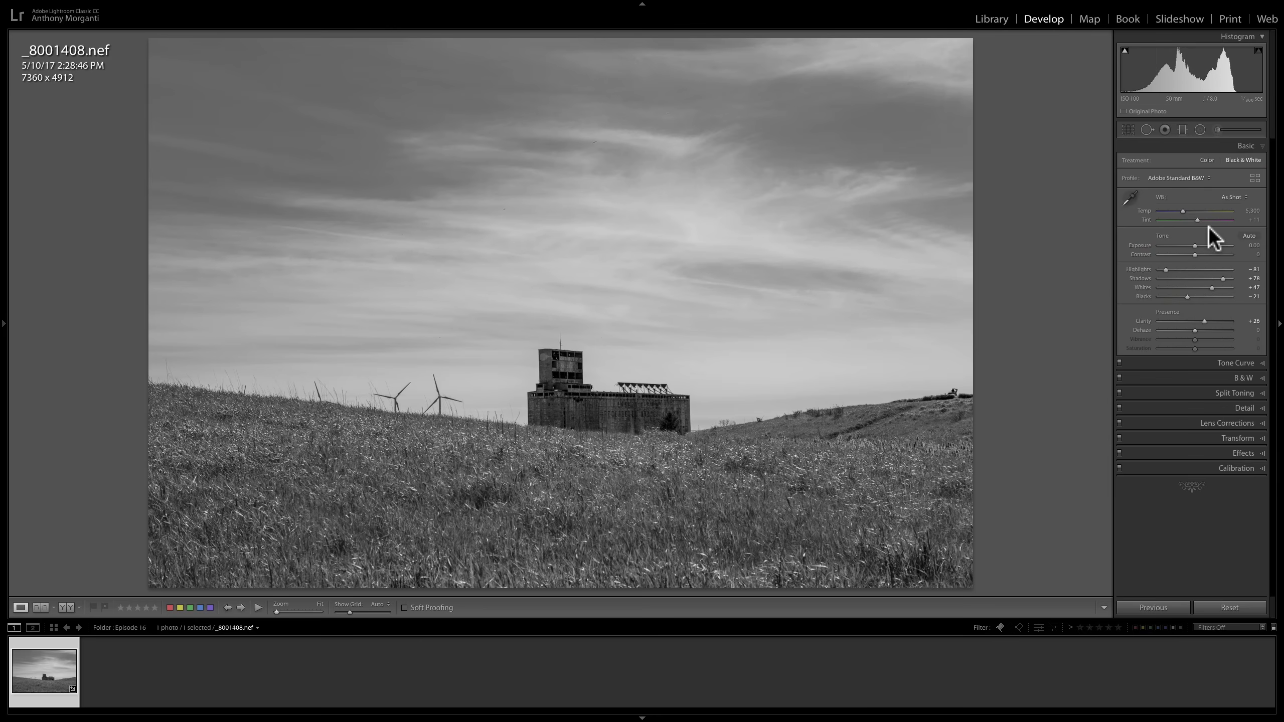